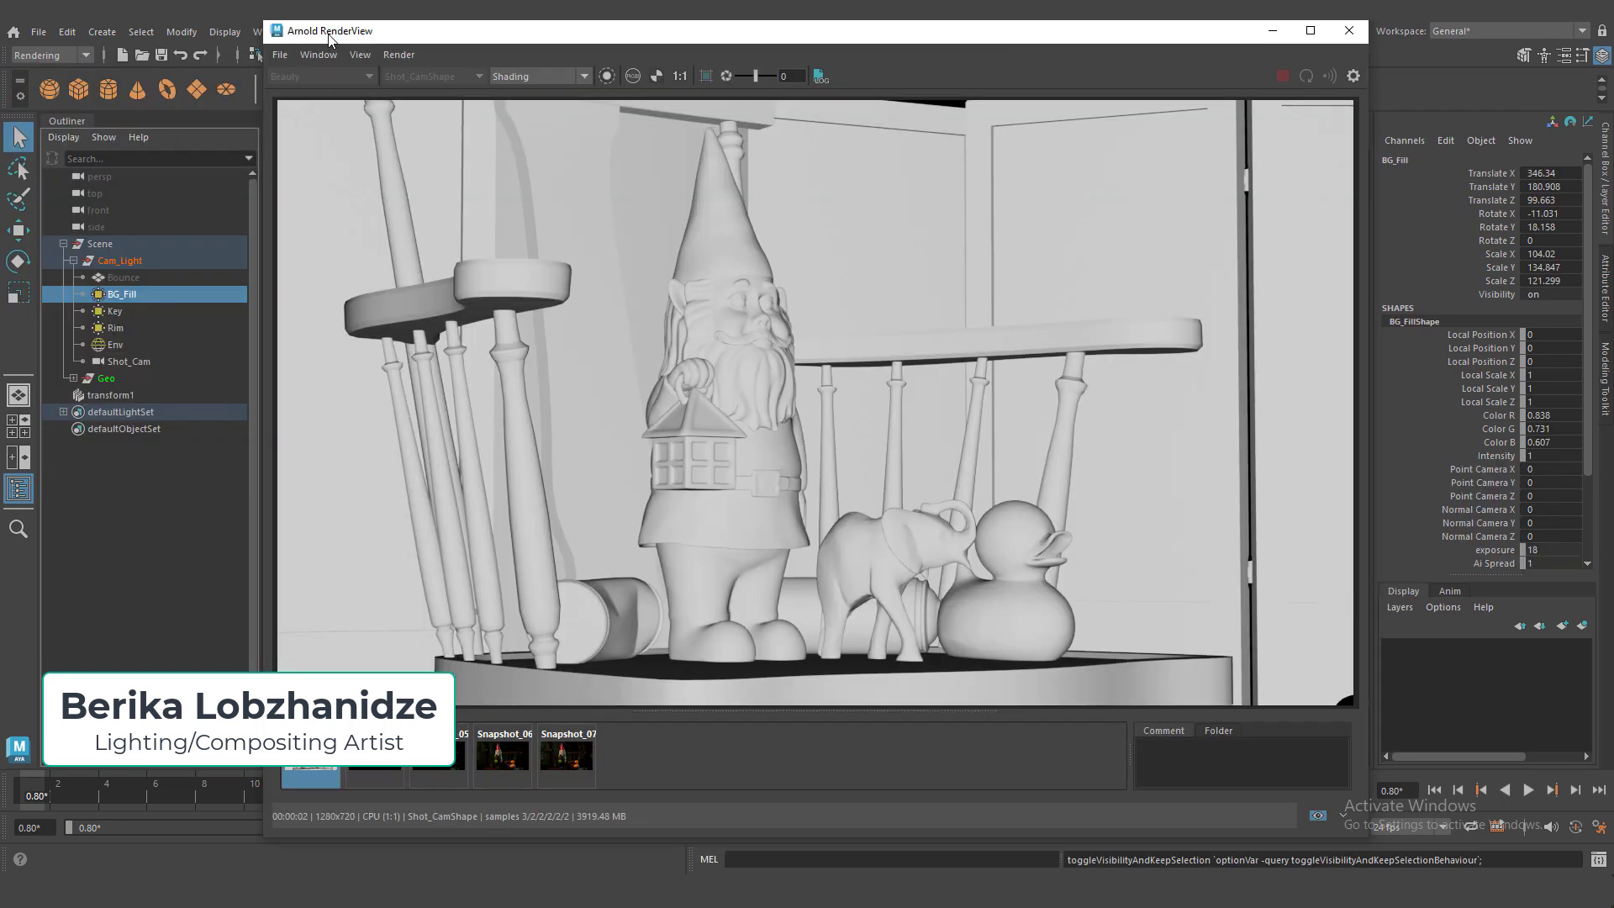
Step: Close the render preview and orbit the perspective view around the rocking chair
left_click(438, 752)
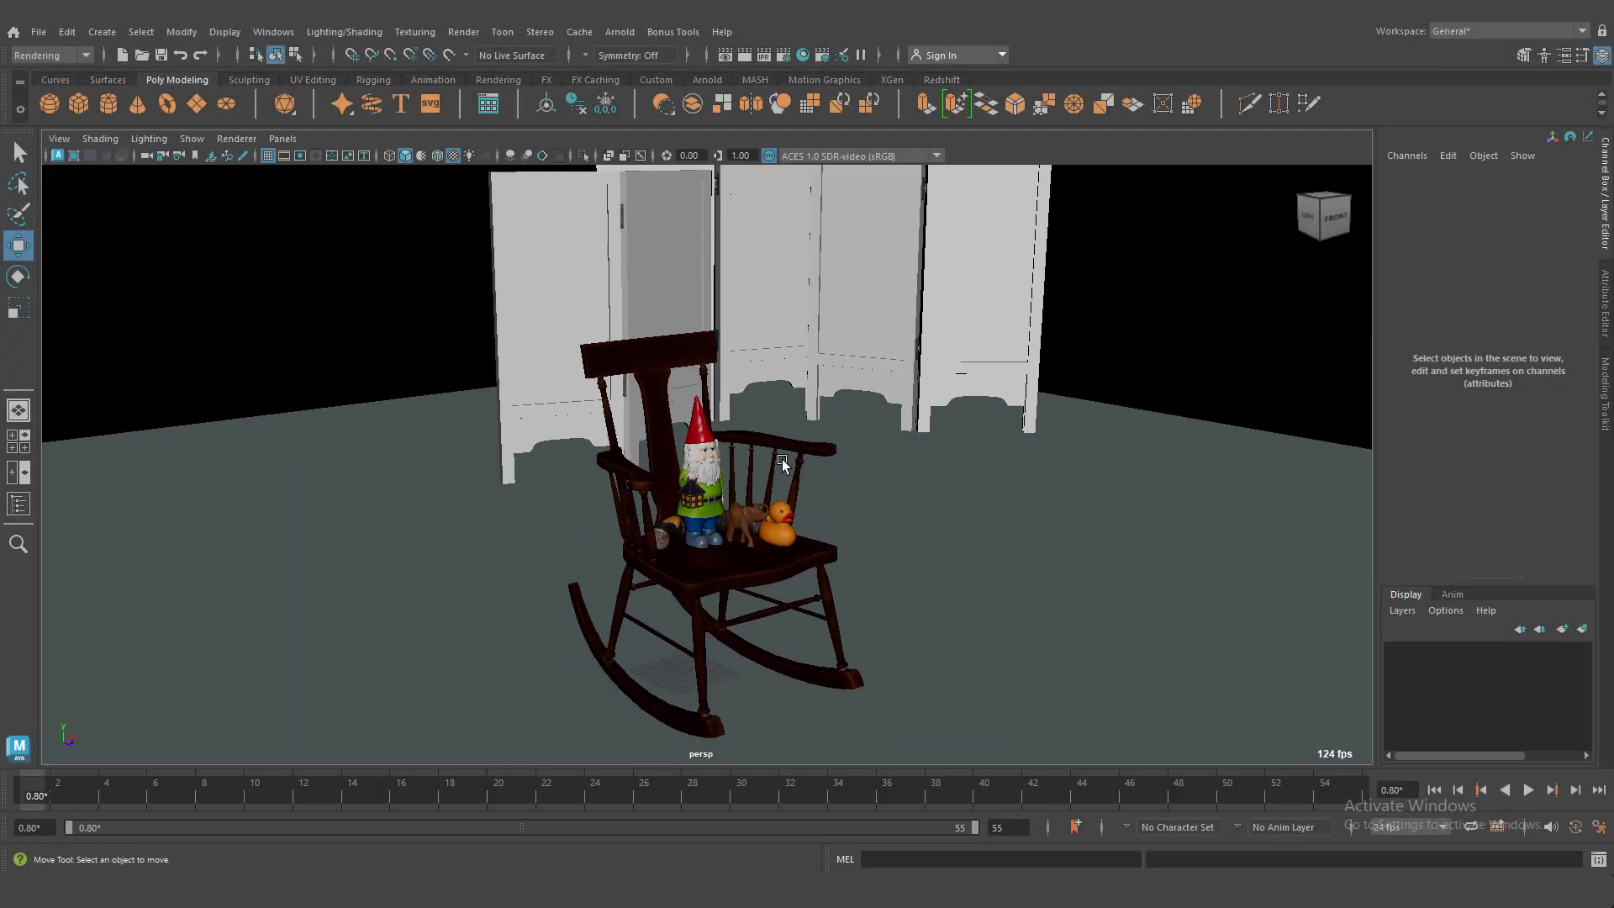
left_click_drag(783, 463, 633, 515)
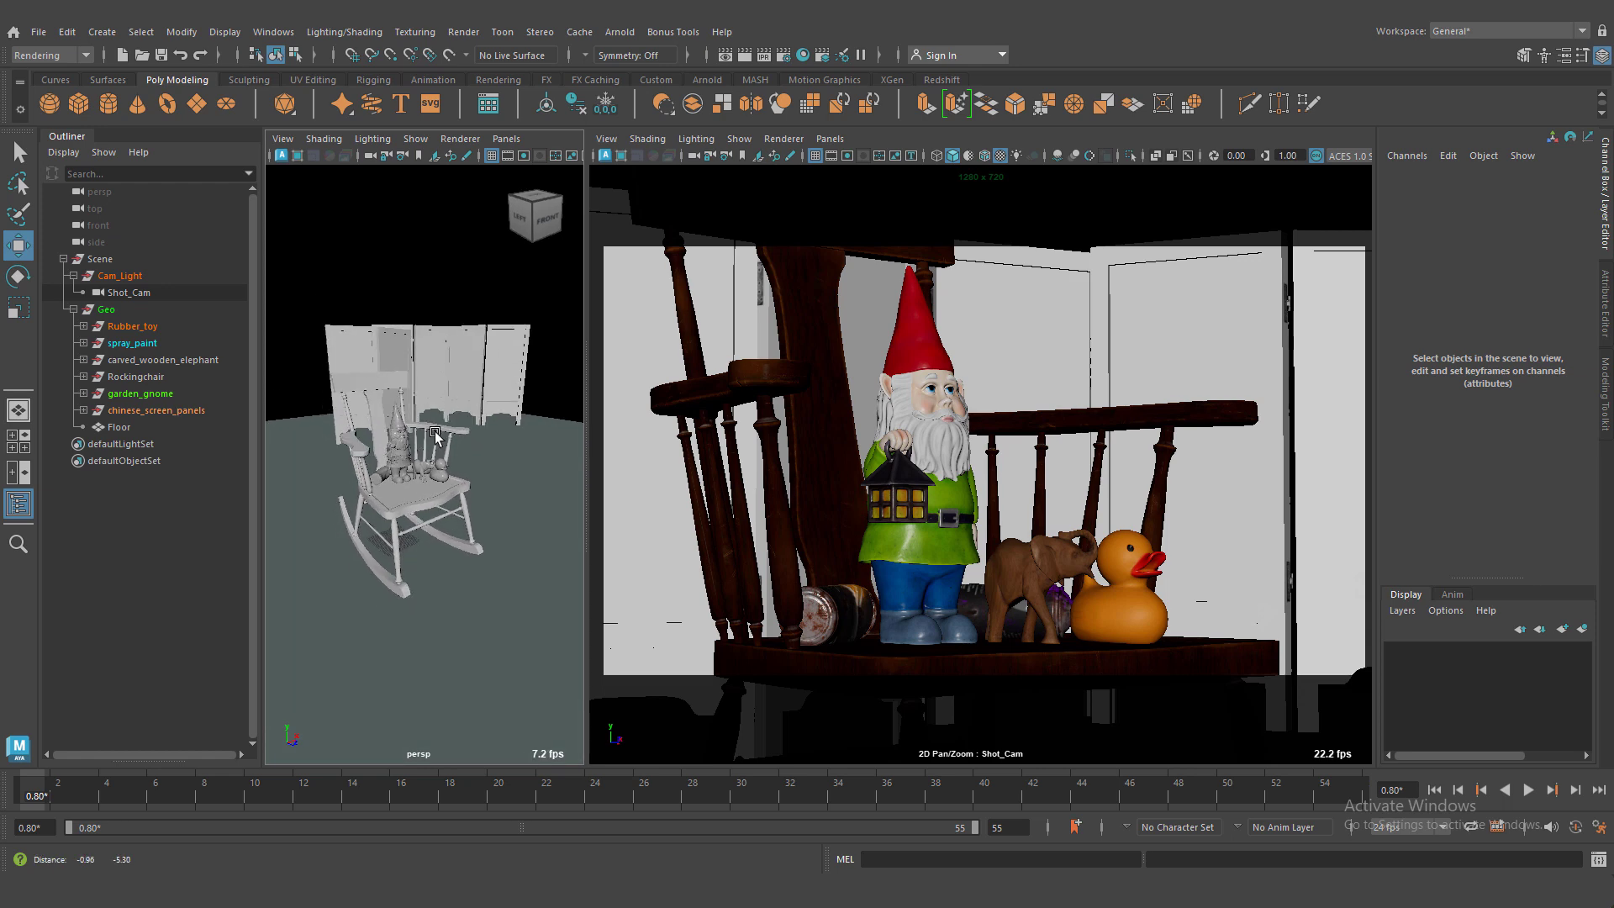
left_click(802, 55)
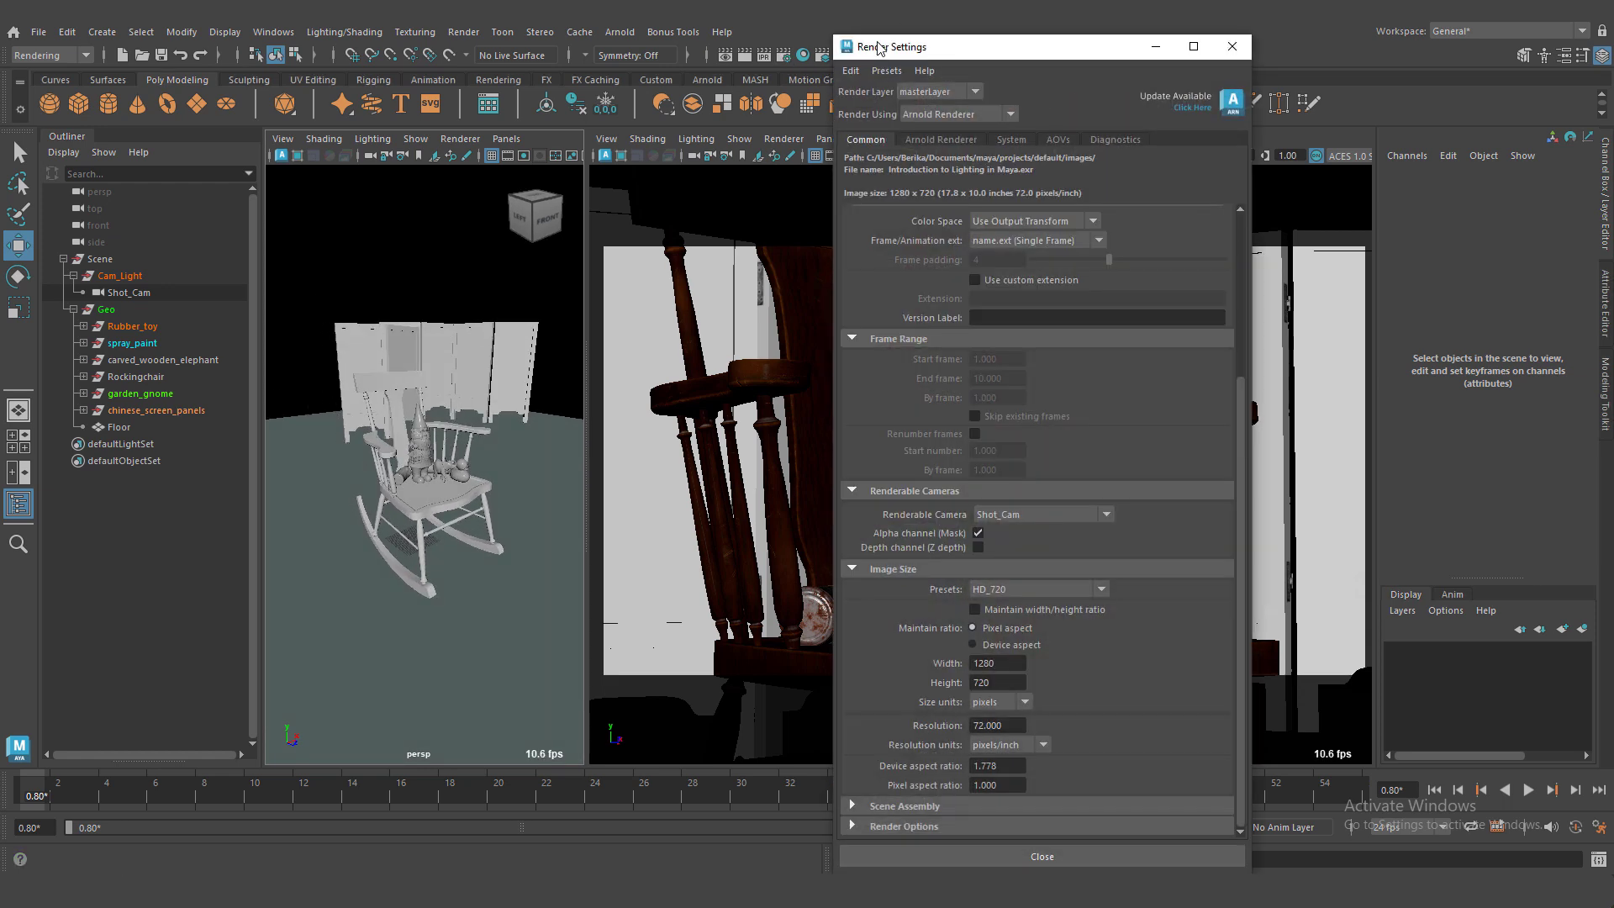
left_click(939, 139)
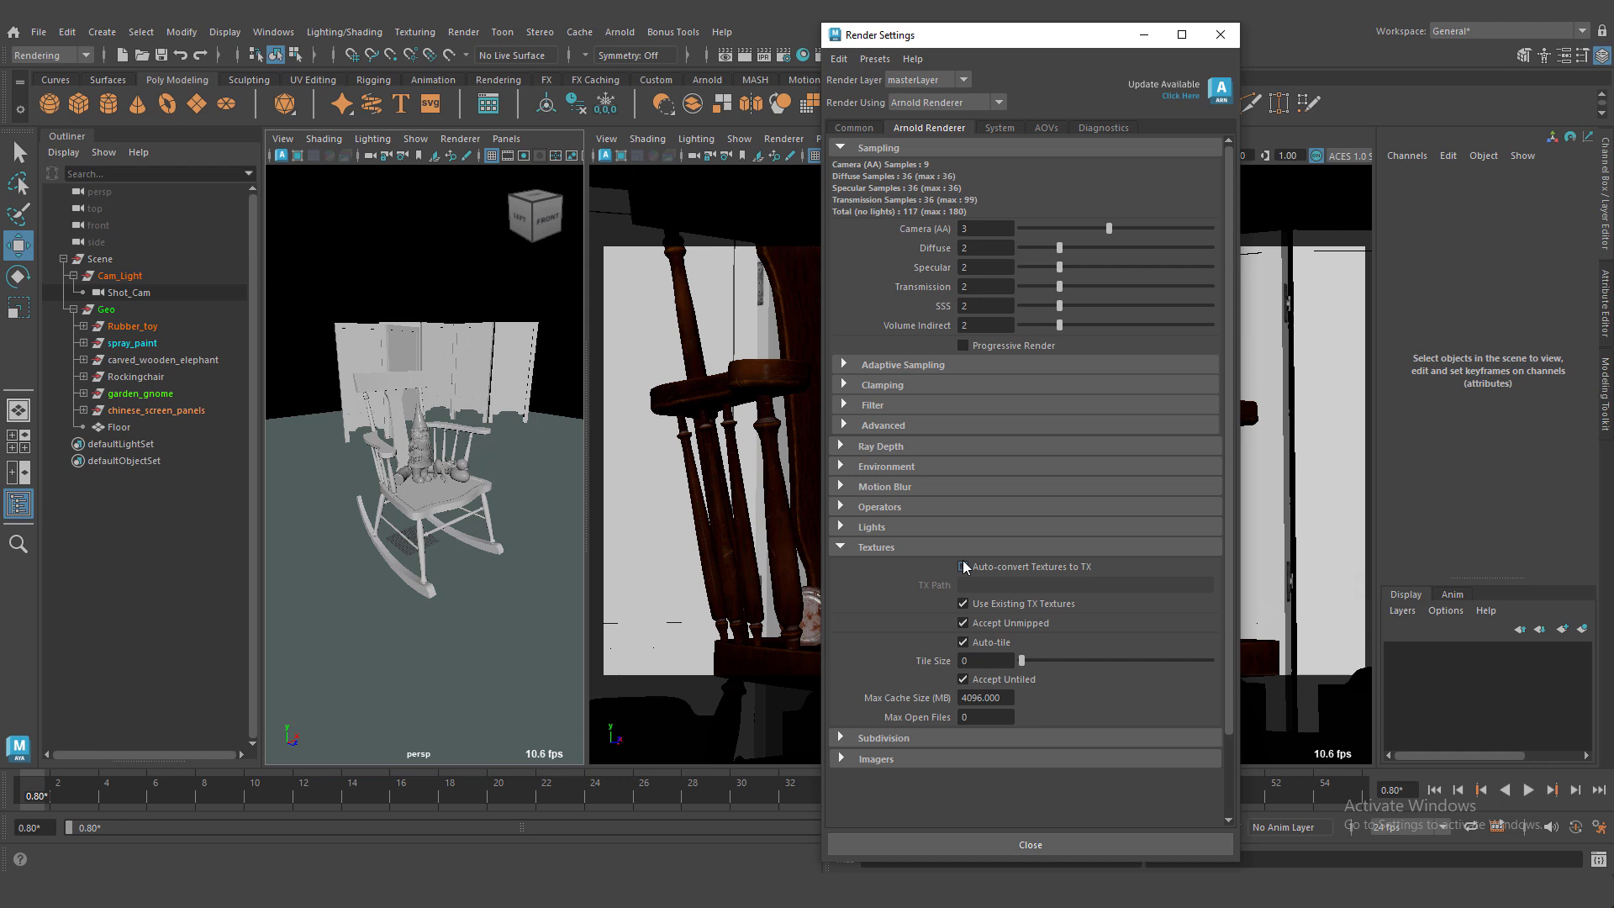
left_click(998, 128)
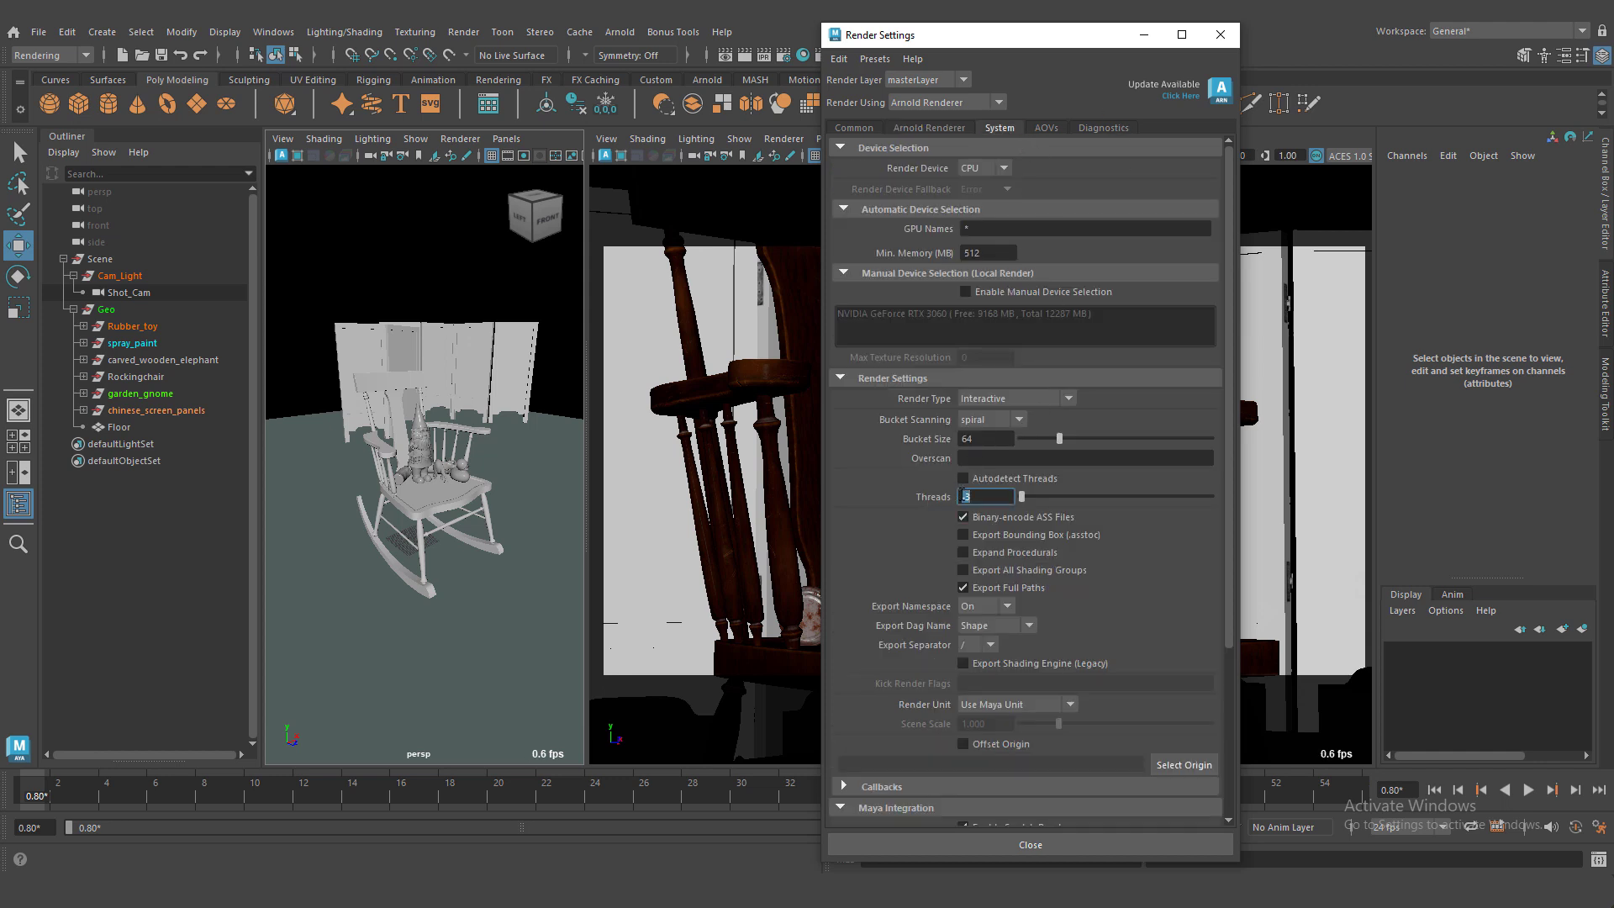
left_click(927, 127)
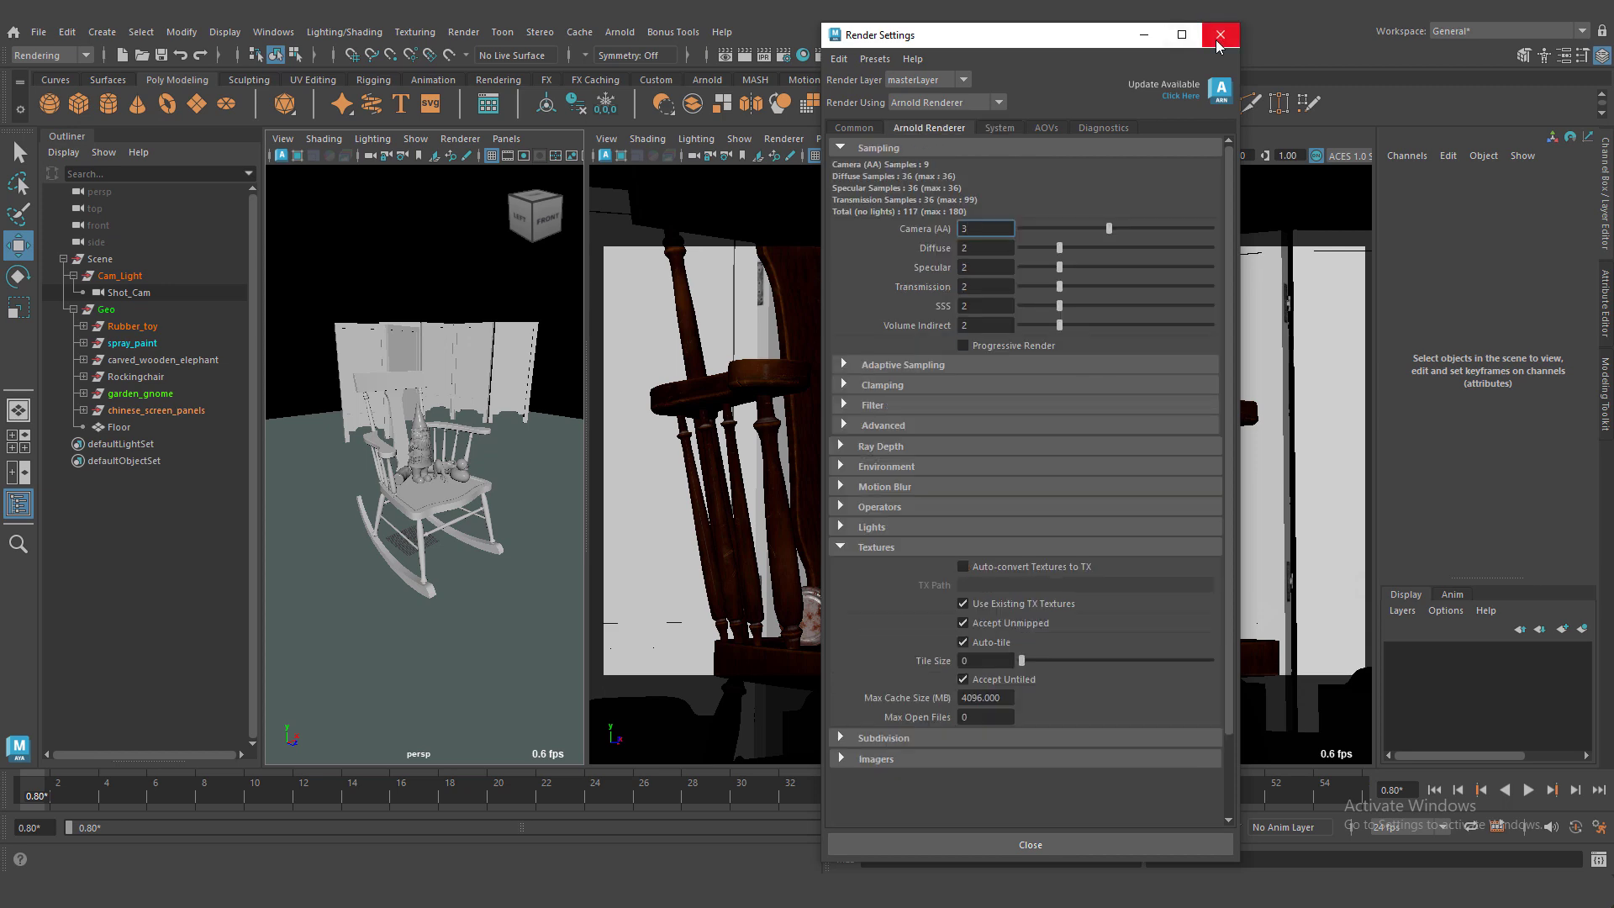
left_click(1220, 34)
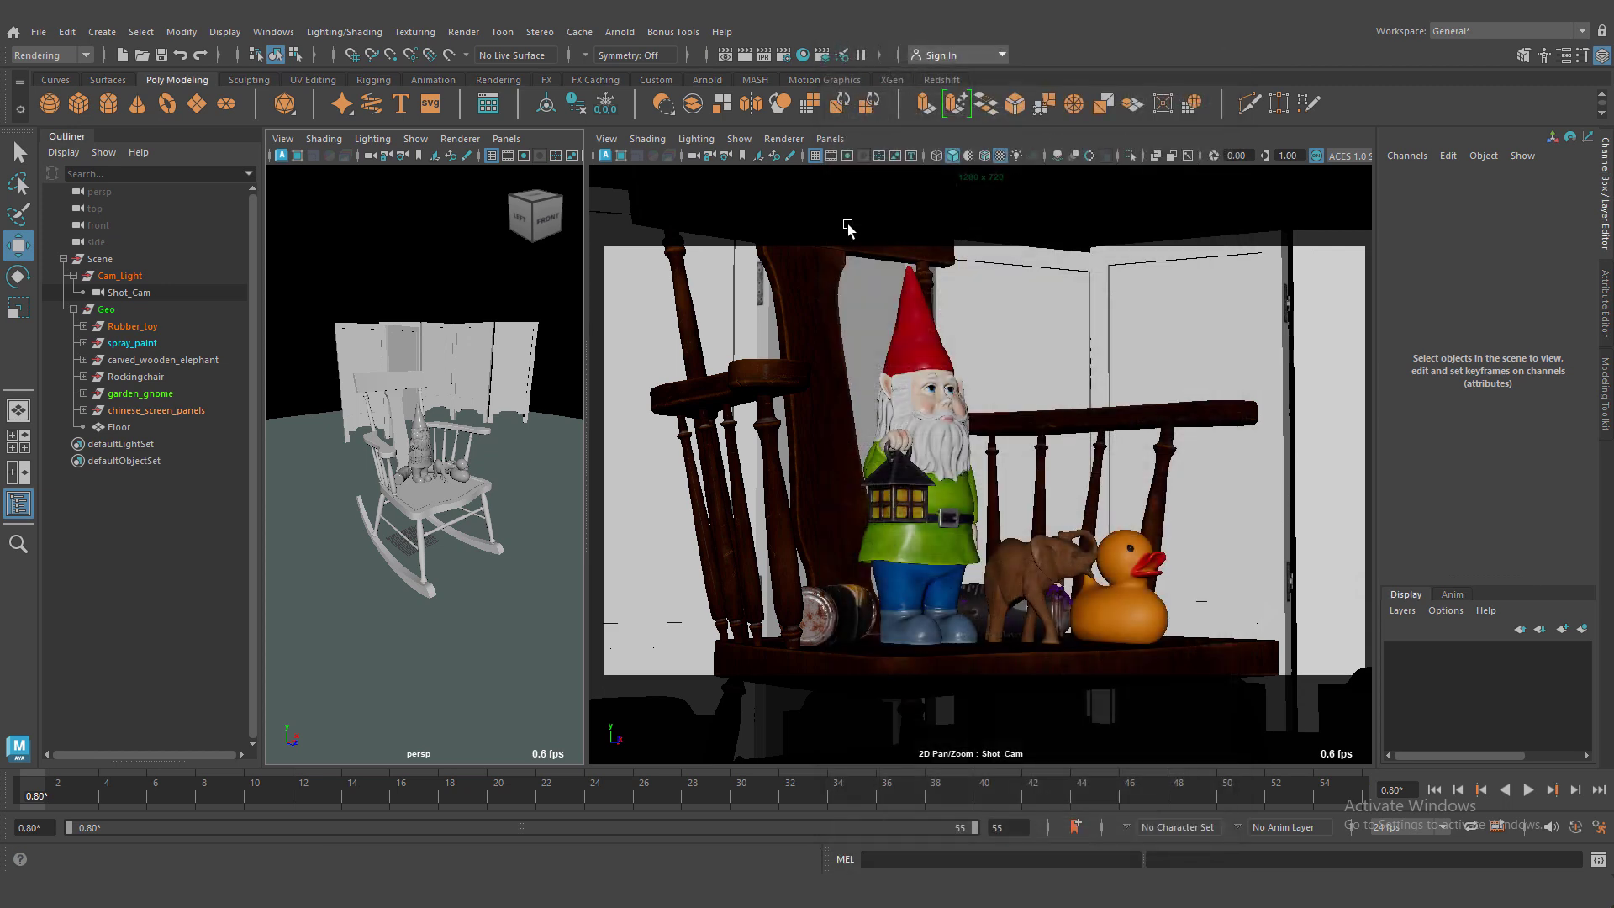
Step: Create an Arnold skydome light and load the creepy_bathroom_4k.exr HDRI into it
left_click(618, 31)
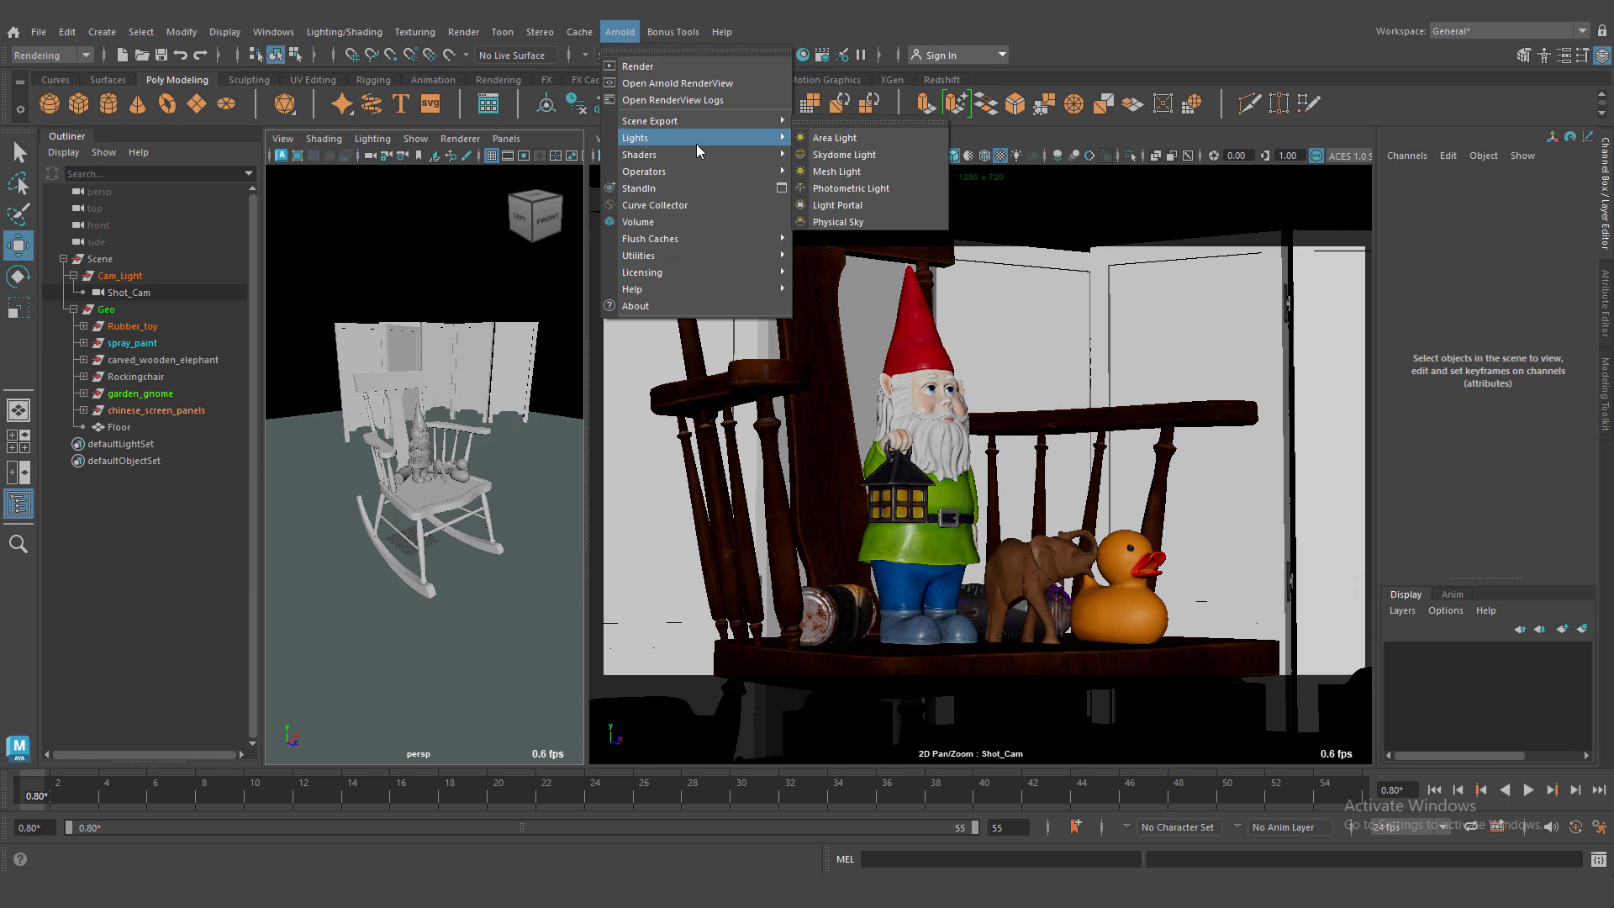
left_click(844, 154)
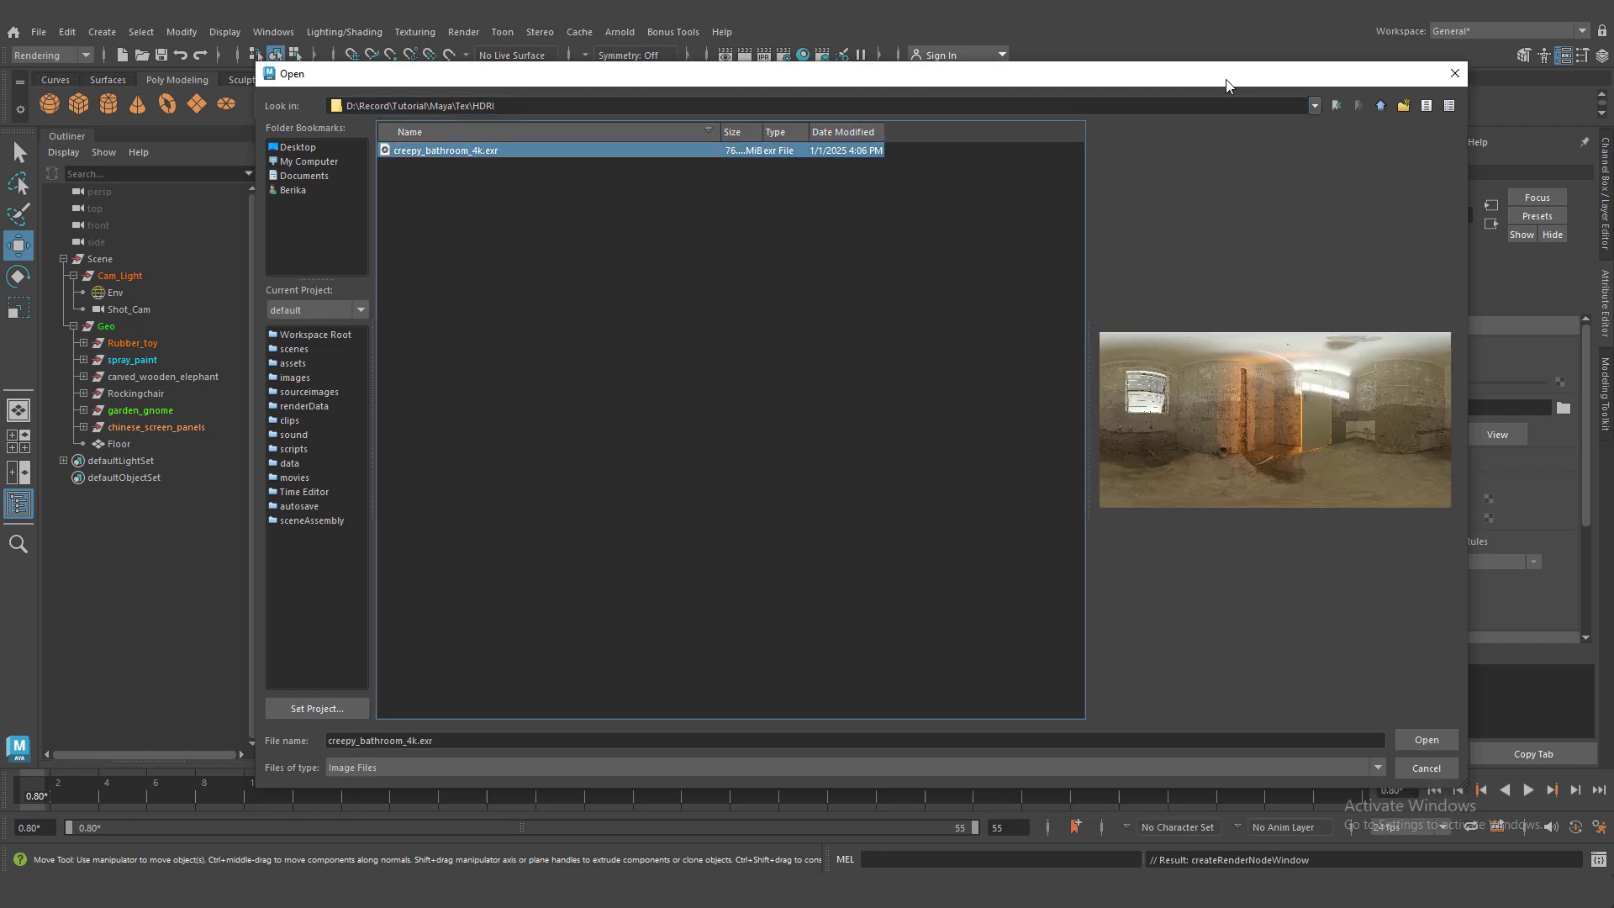
left_click(1425, 739)
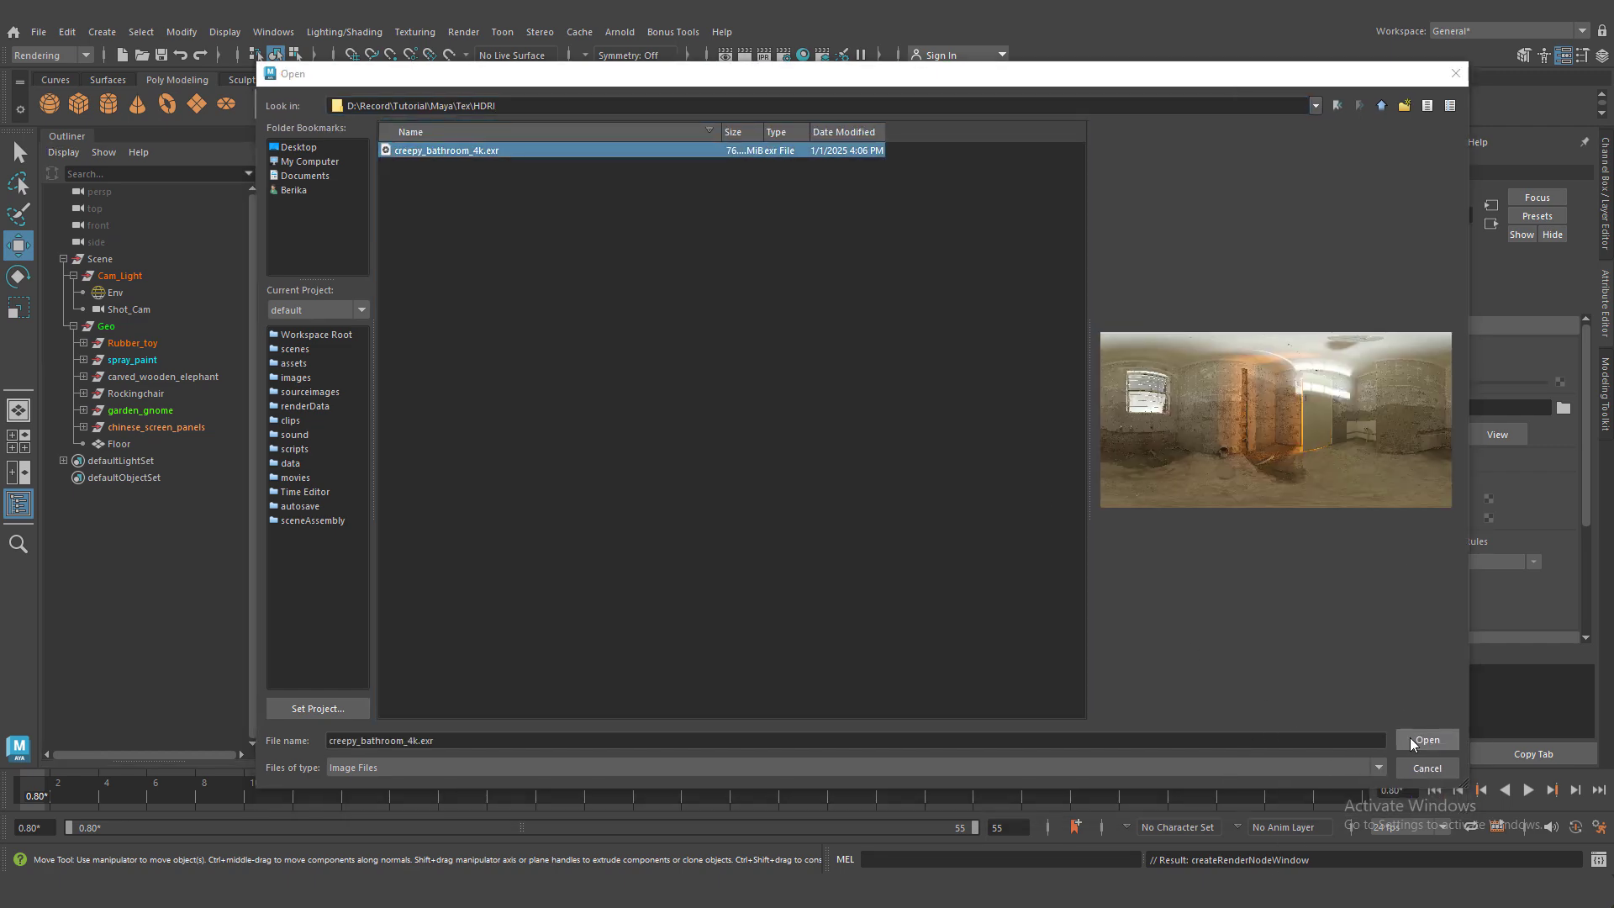
left_click(1425, 740)
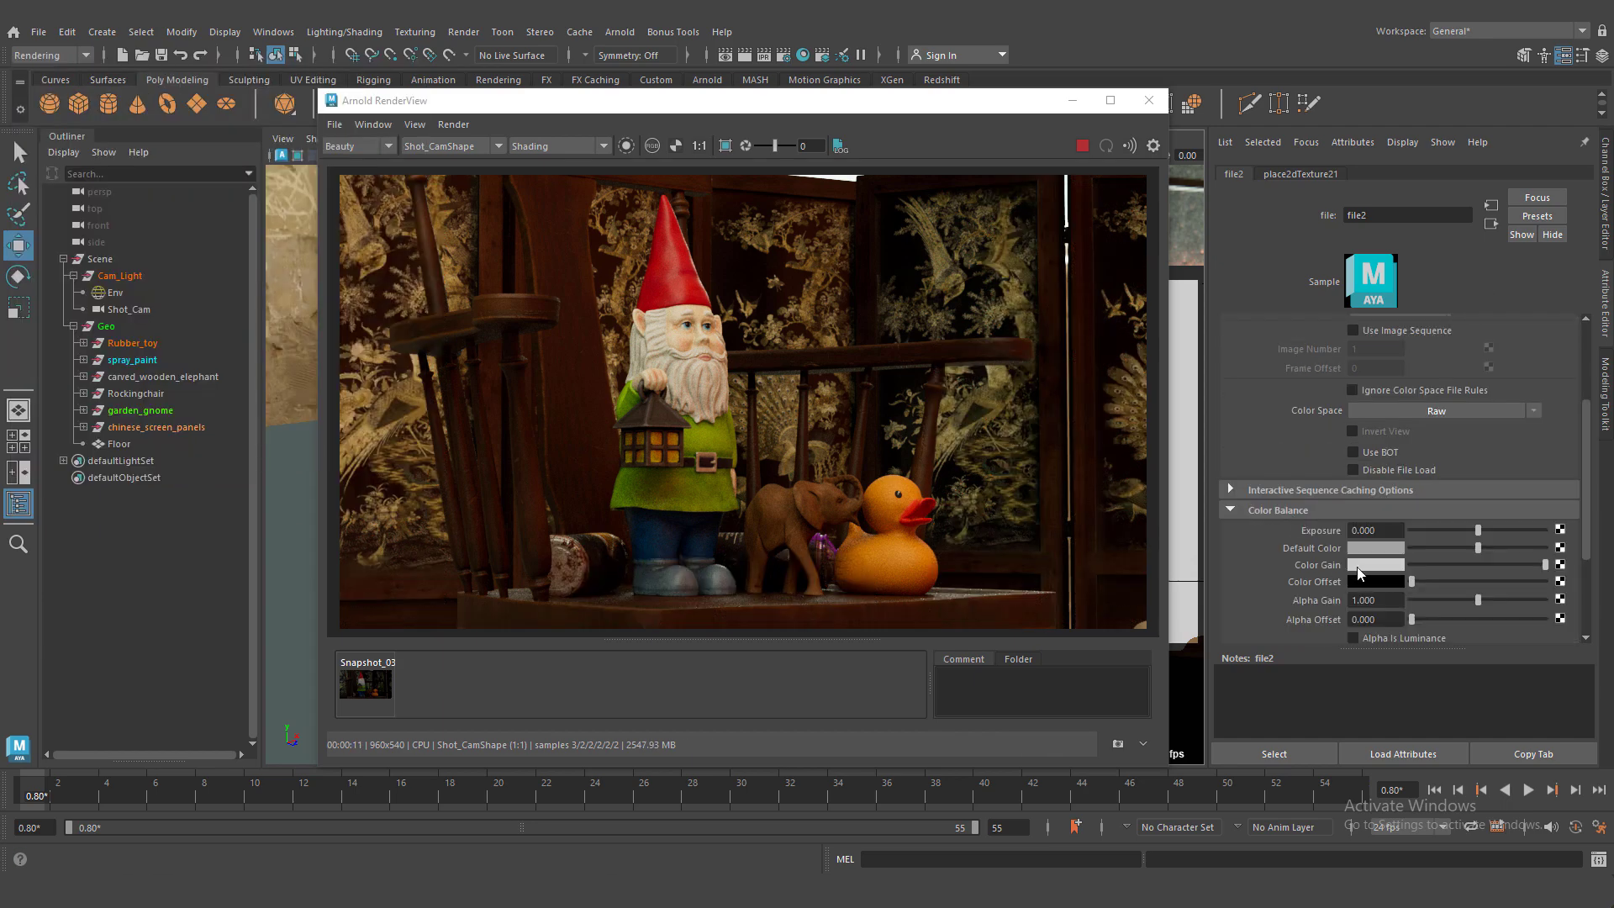
Step: Give the HDRI colour gain a light teal tint and rotate the skydome vertically
left_click(1375, 564)
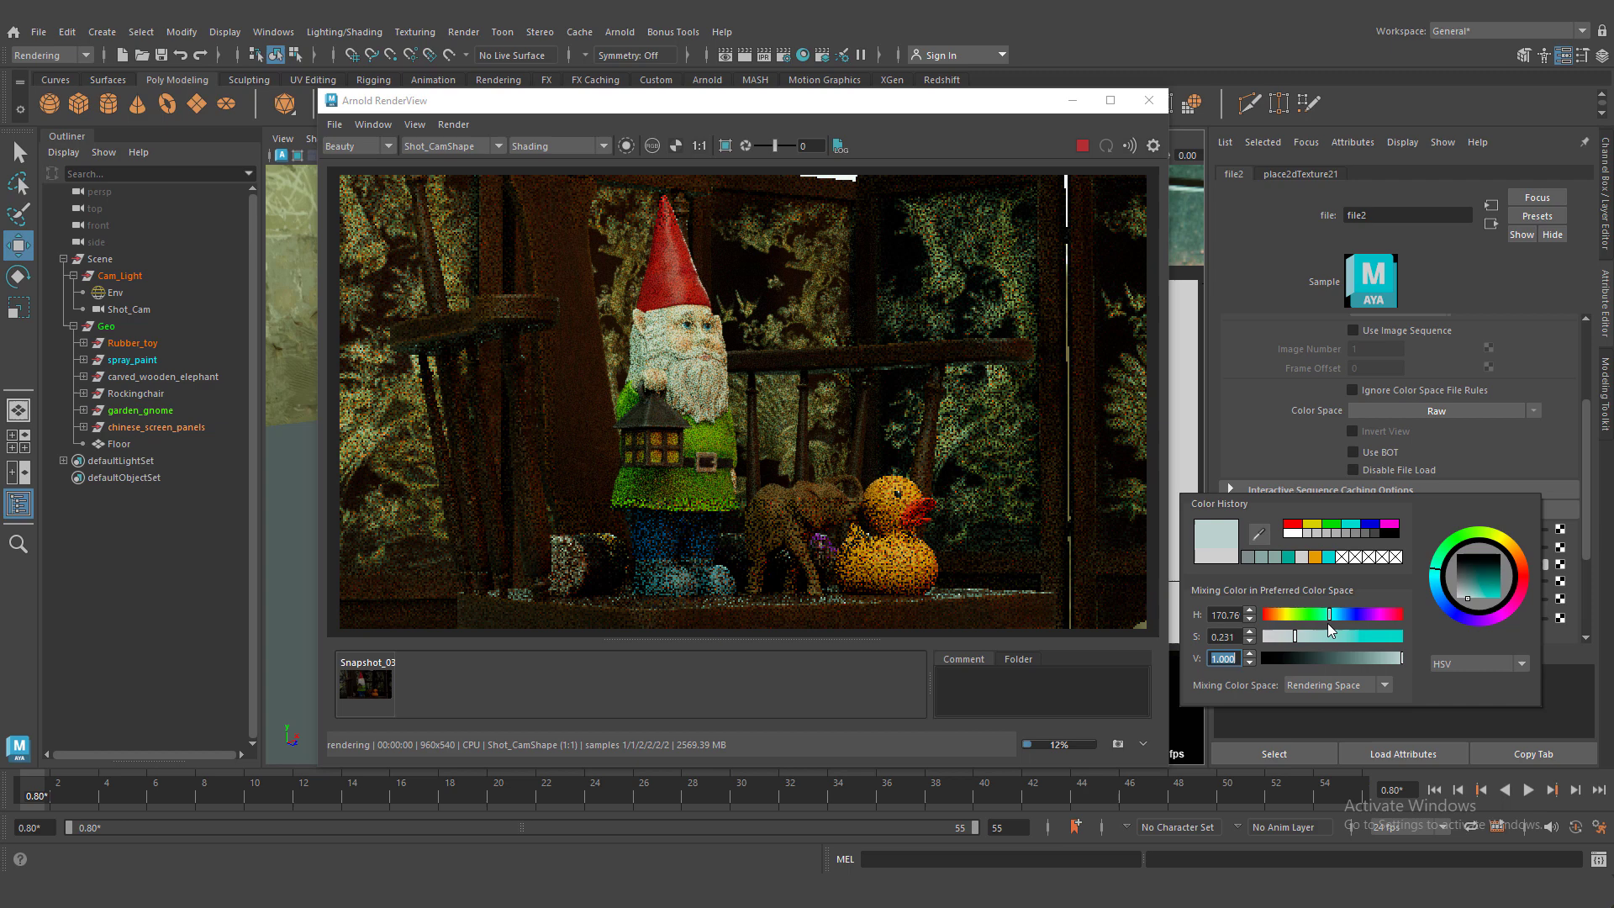
left_click_drag(1338, 615, 1325, 615)
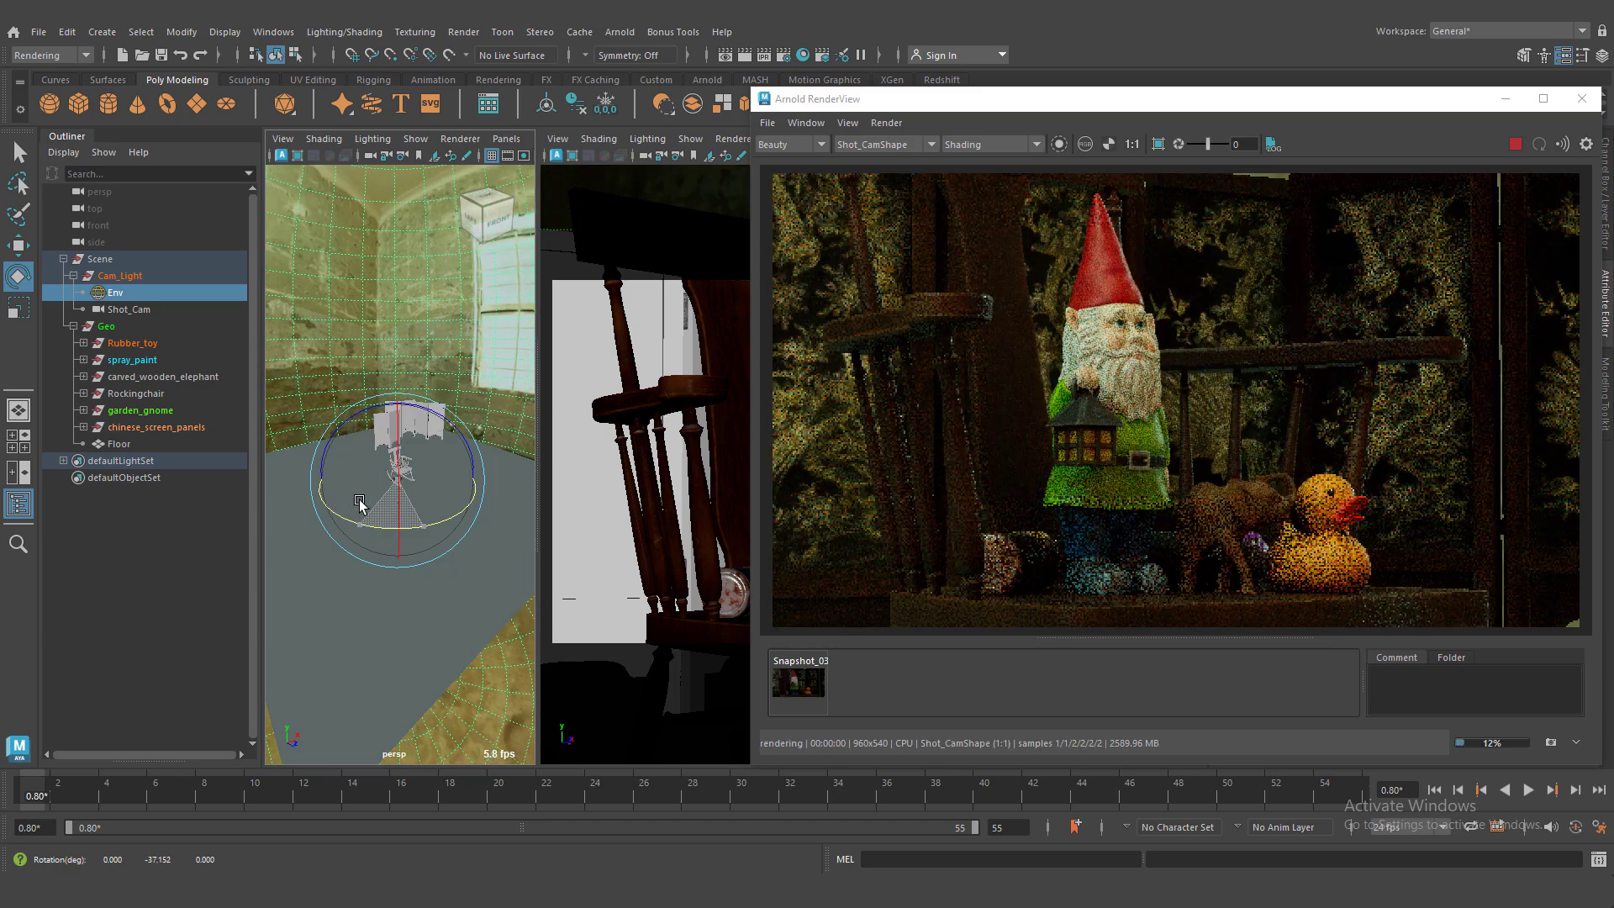
left_click_drag(402, 484, 391, 454)
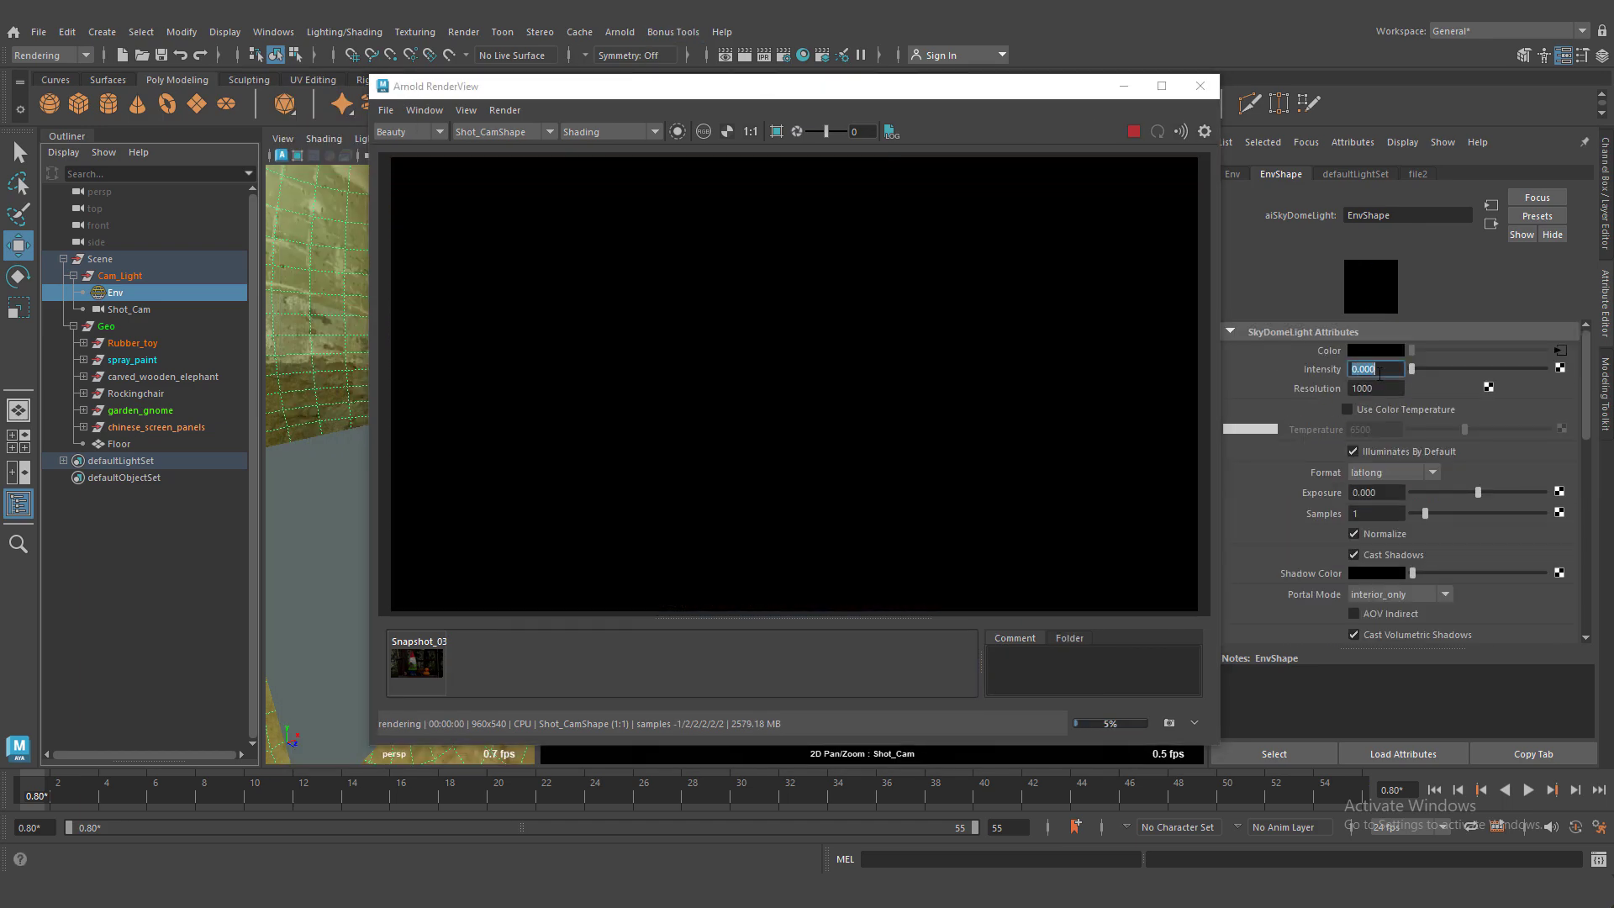
Step: Set the skydome intensity to 0.1 and select the Env light
type("0.100")
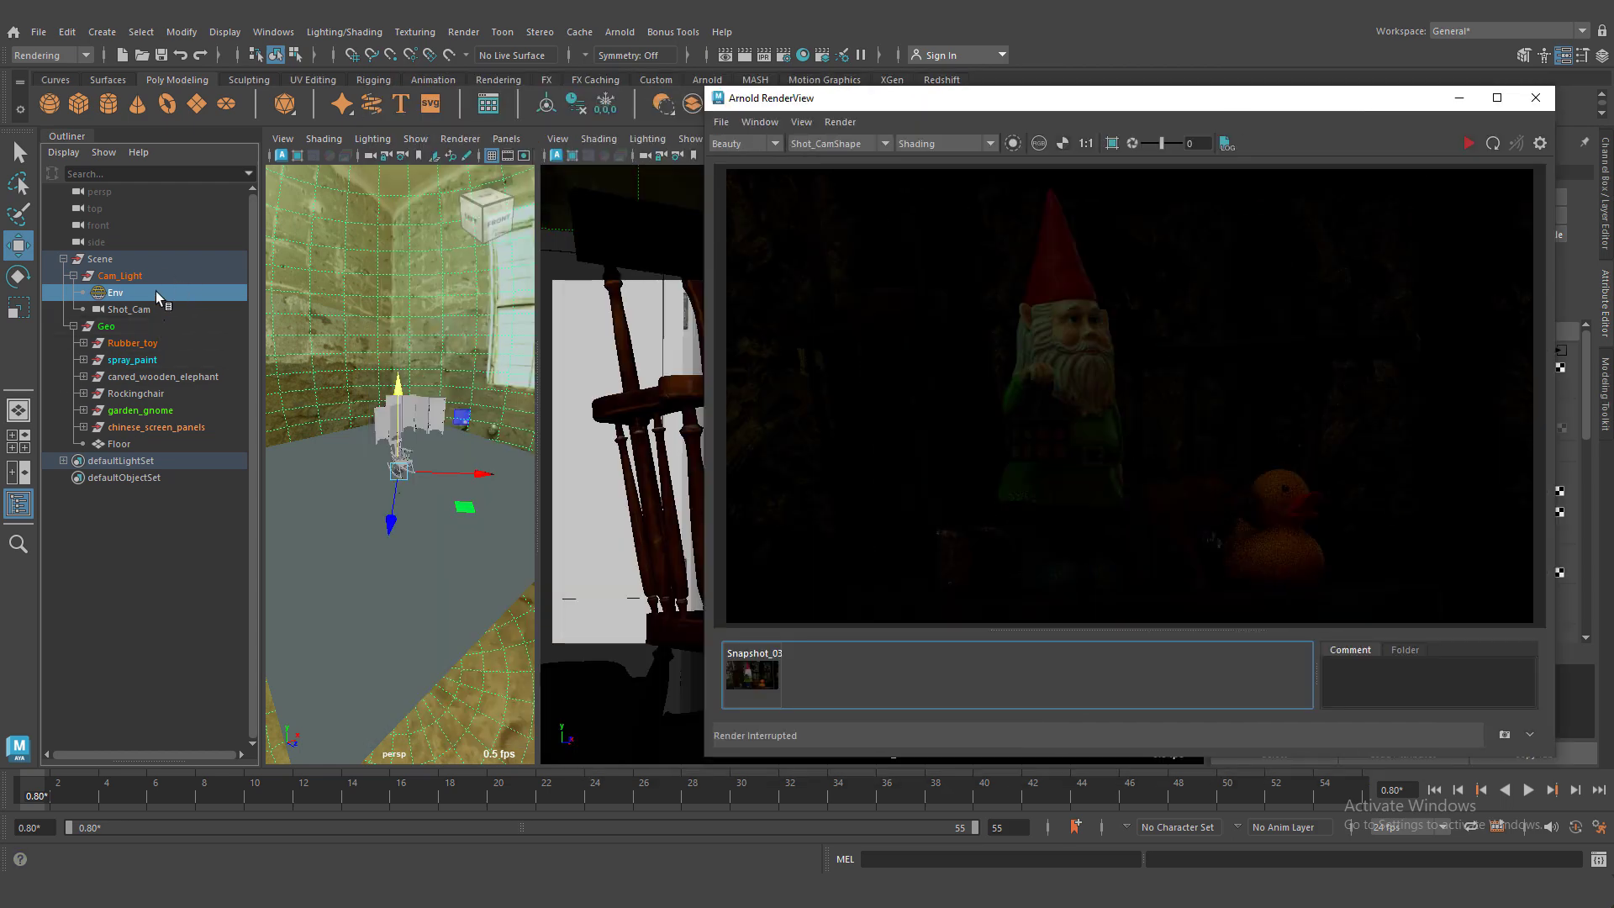
left_click(618, 32)
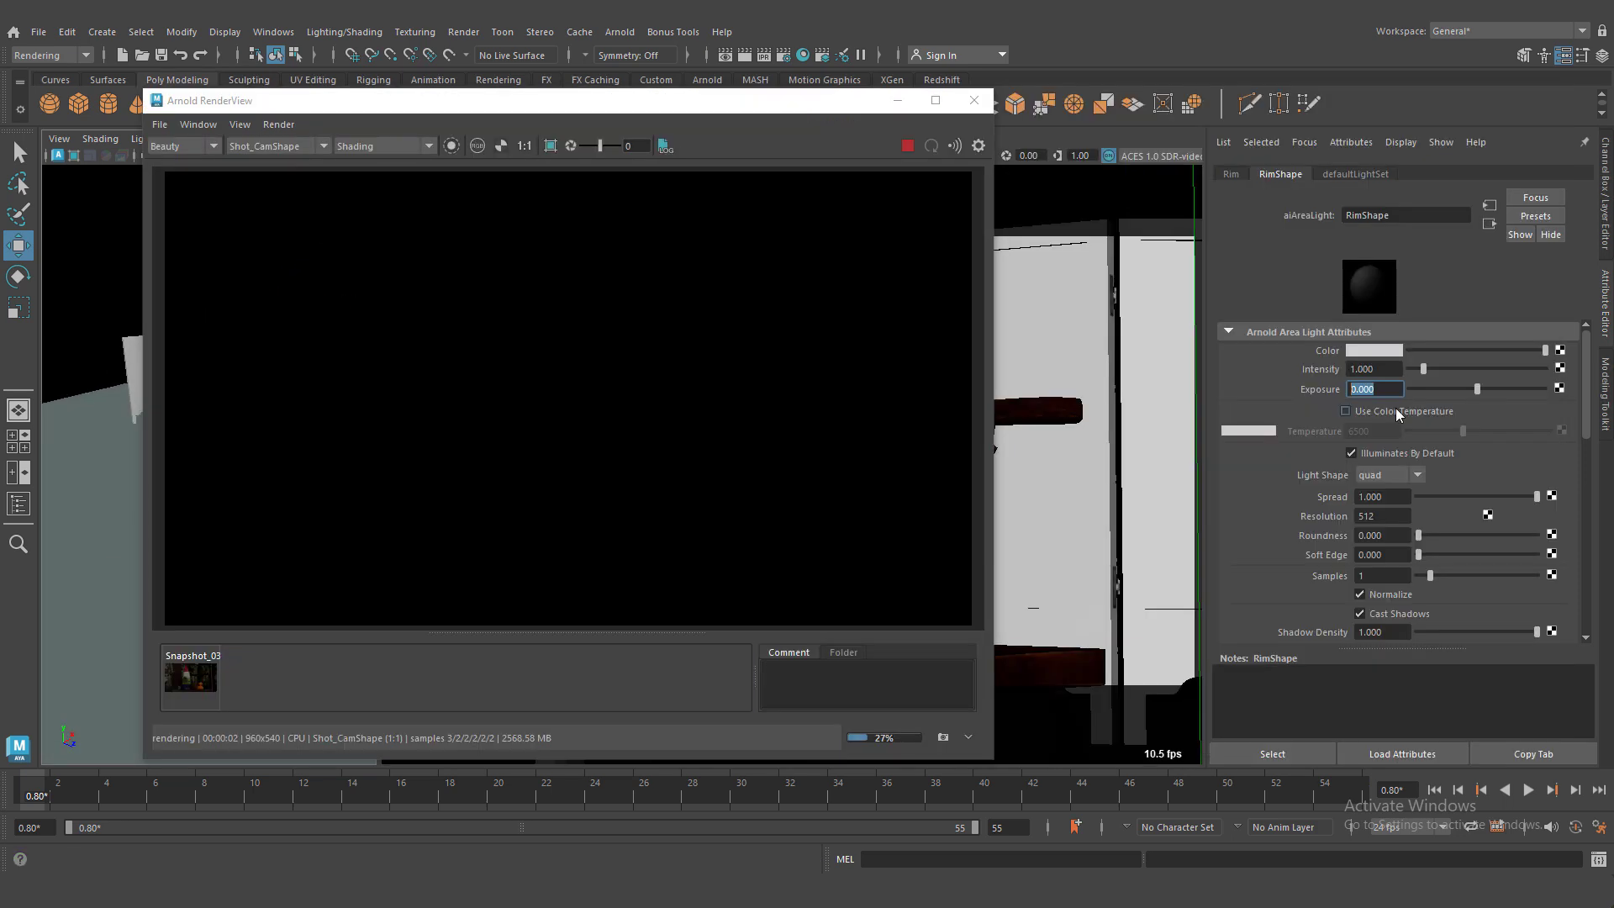
Step: Set Rim's exposure to 14, place it beside the screens, tint it teal, then raise exposure to 16
type("14.000")
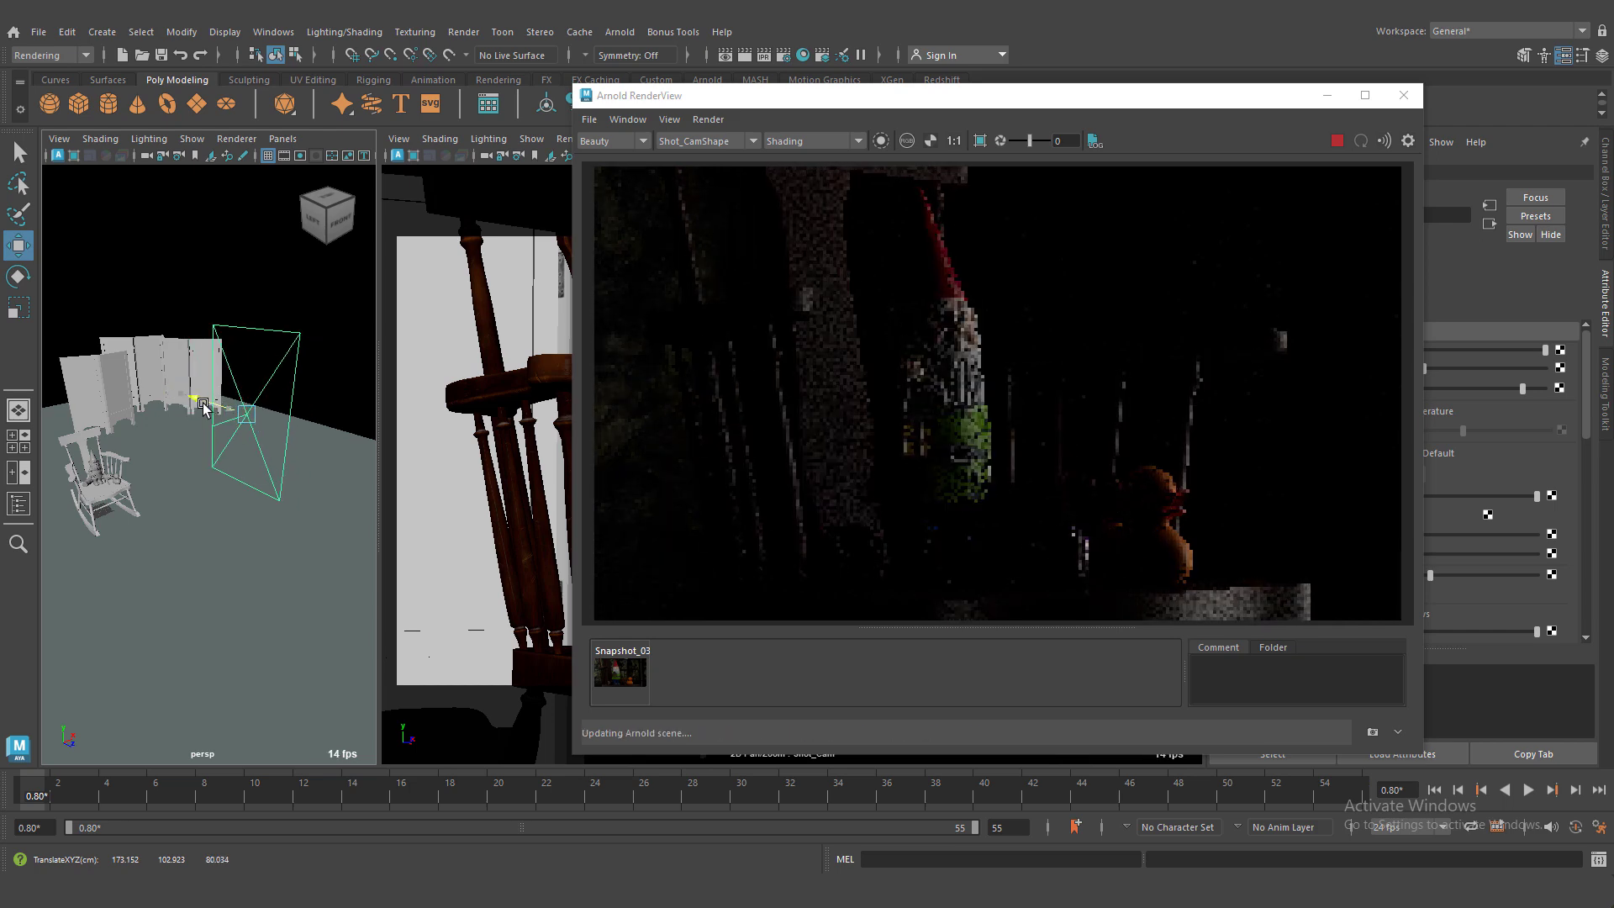
left_click_drag(201, 402, 257, 253)
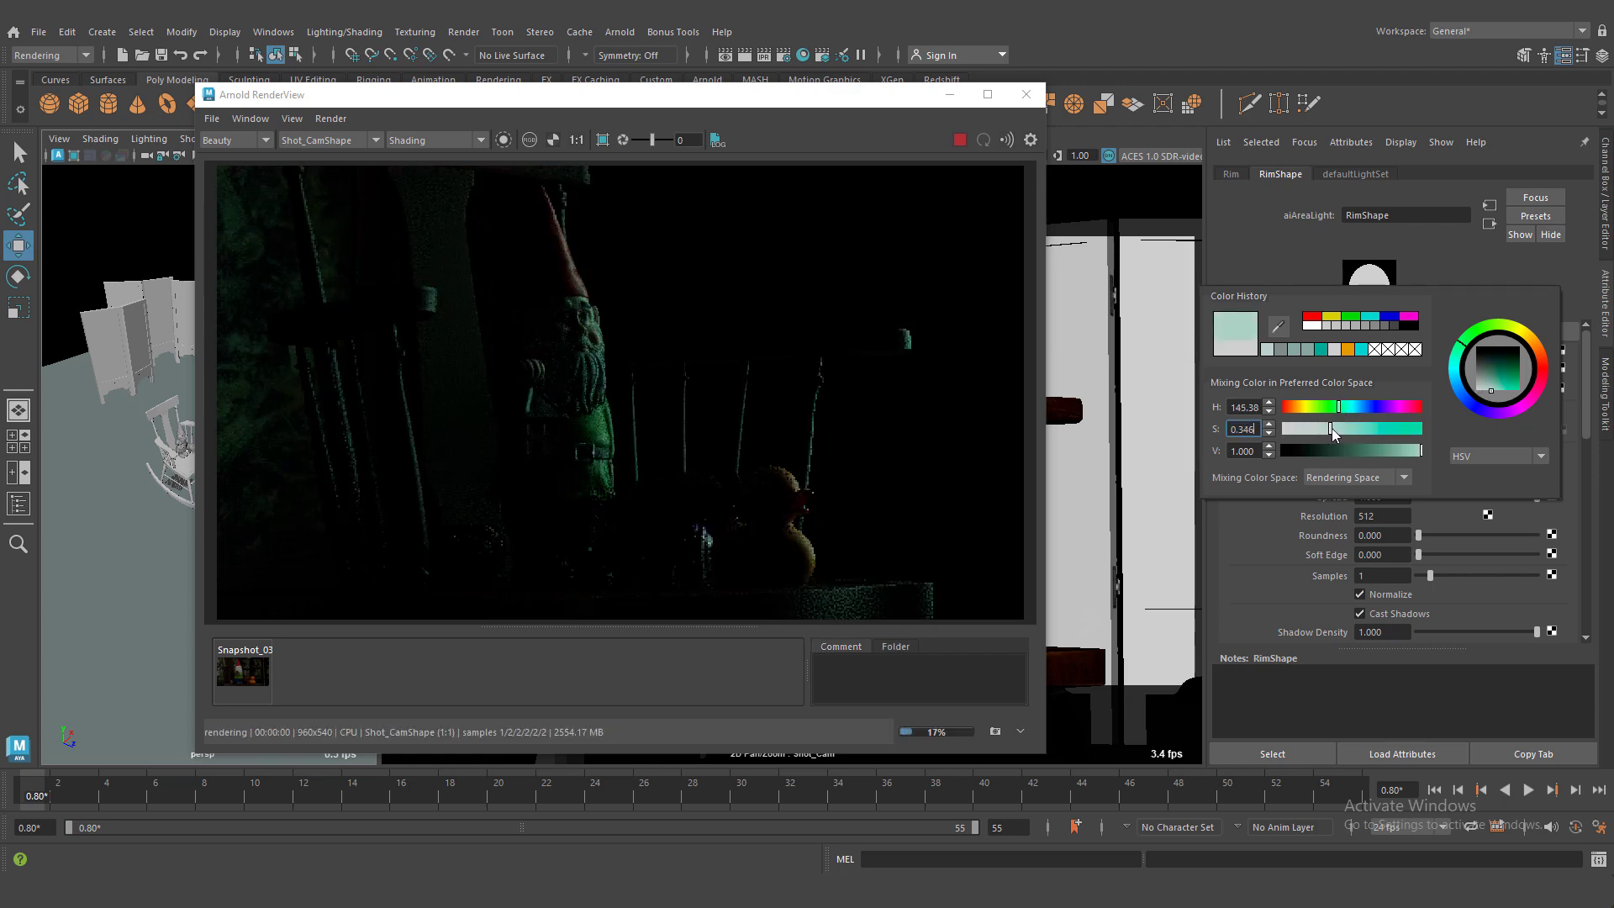
left_click_drag(1322, 407, 1343, 407)
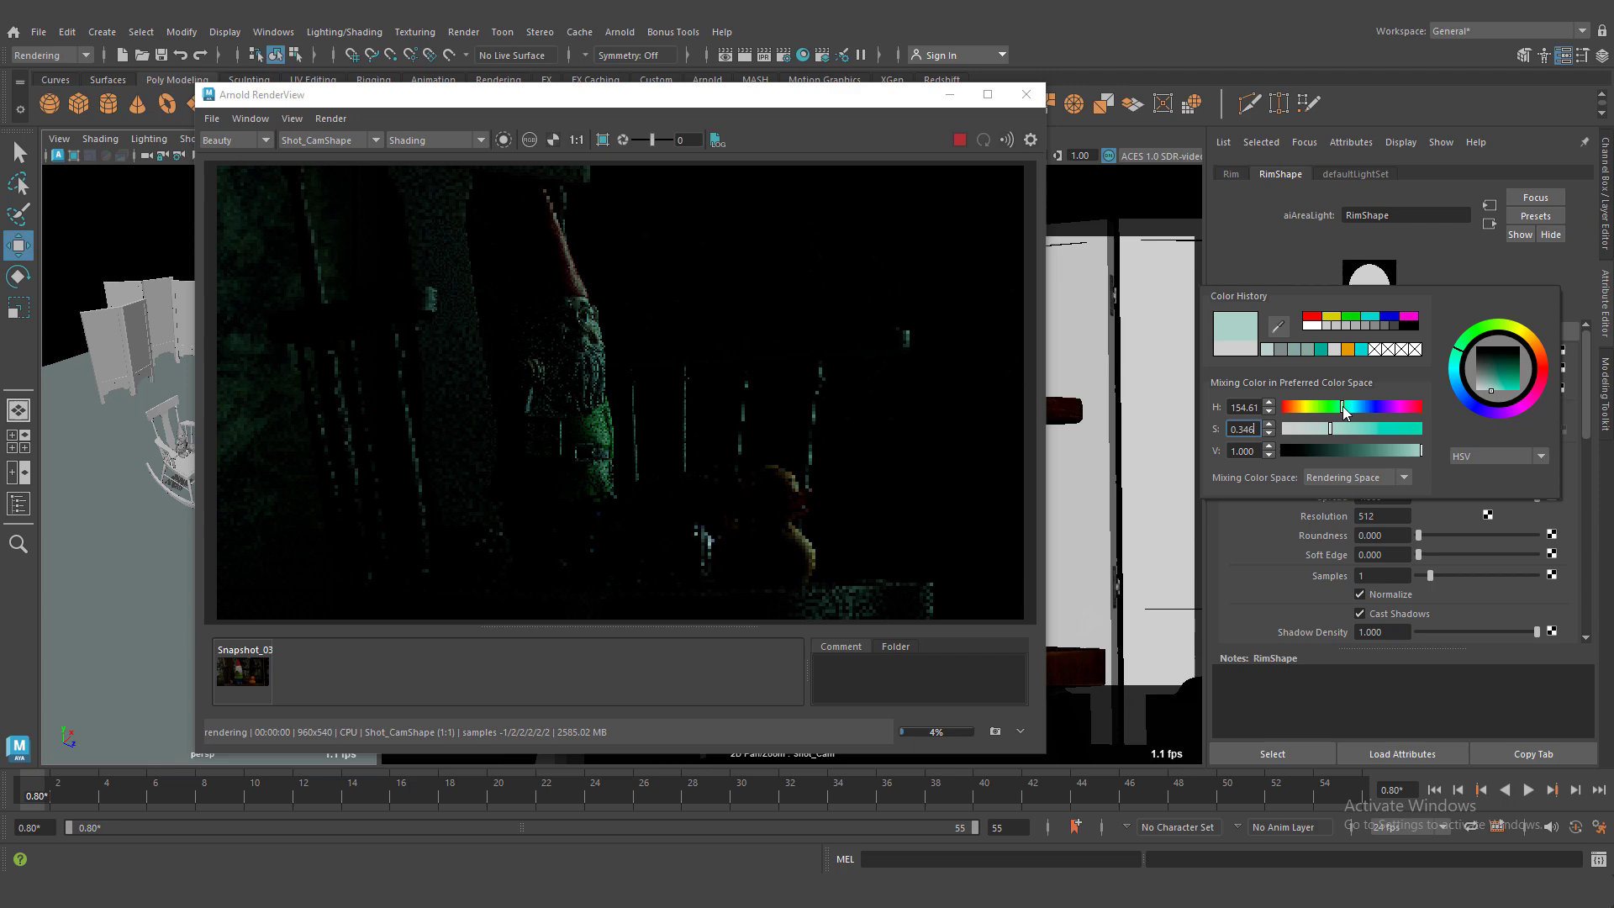
left_click_drag(1343, 407, 1340, 407)
type("17")
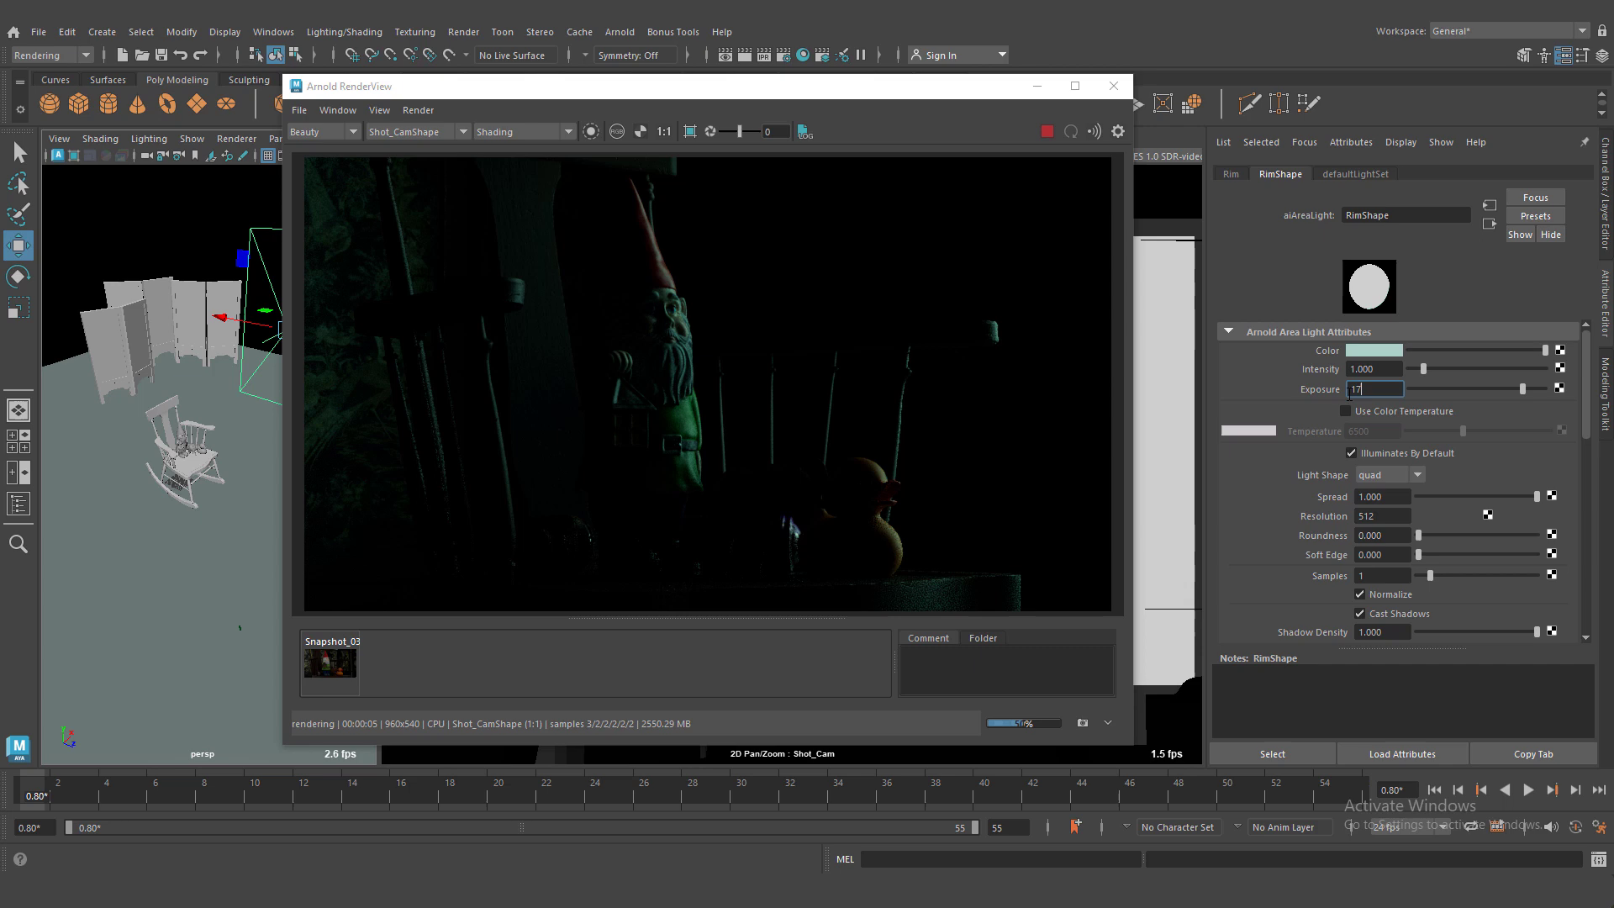
type("16")
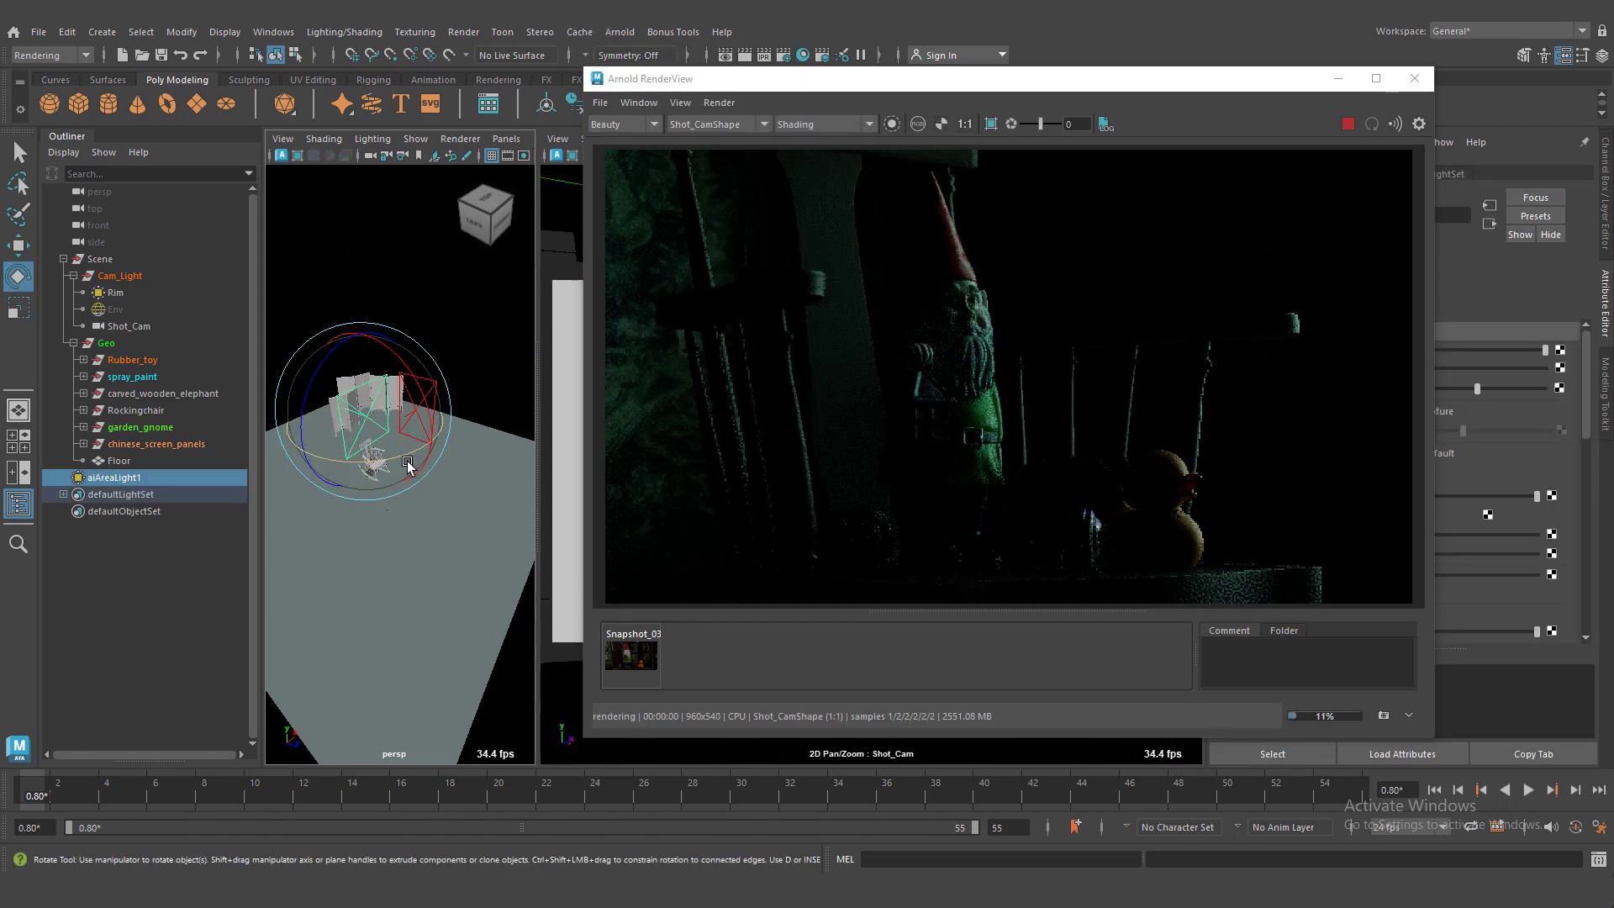
Step: Rotate the new area light toward the gnome
left_click_drag(407, 468, 313, 461)
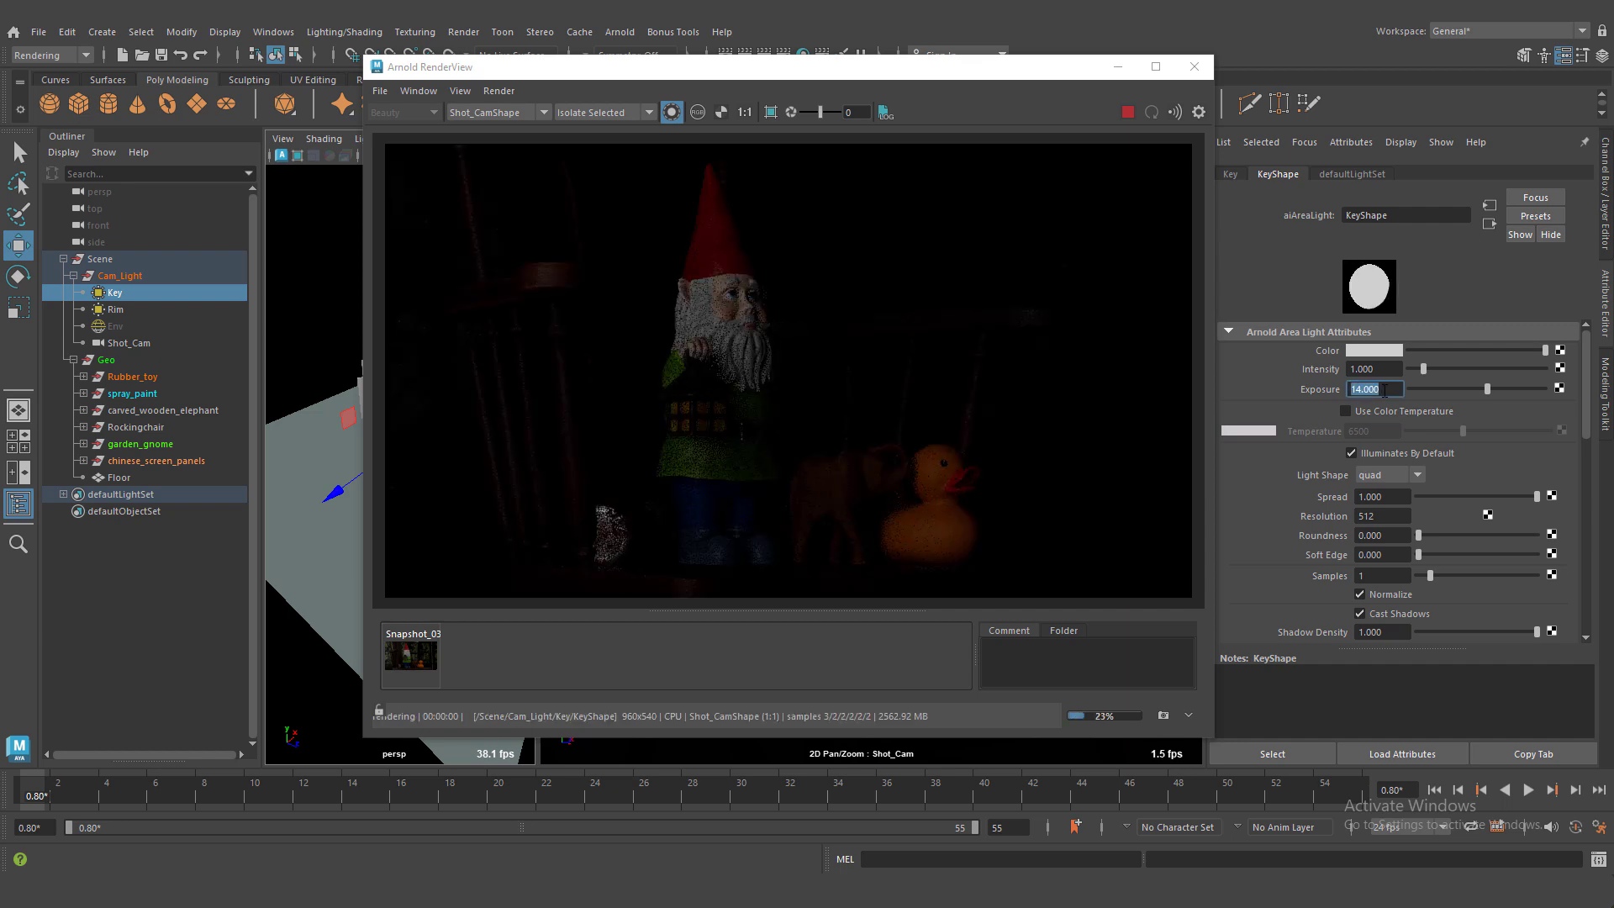
Step: Change the Key light to a disk shape and narrow its spread
left_click(1417, 474)
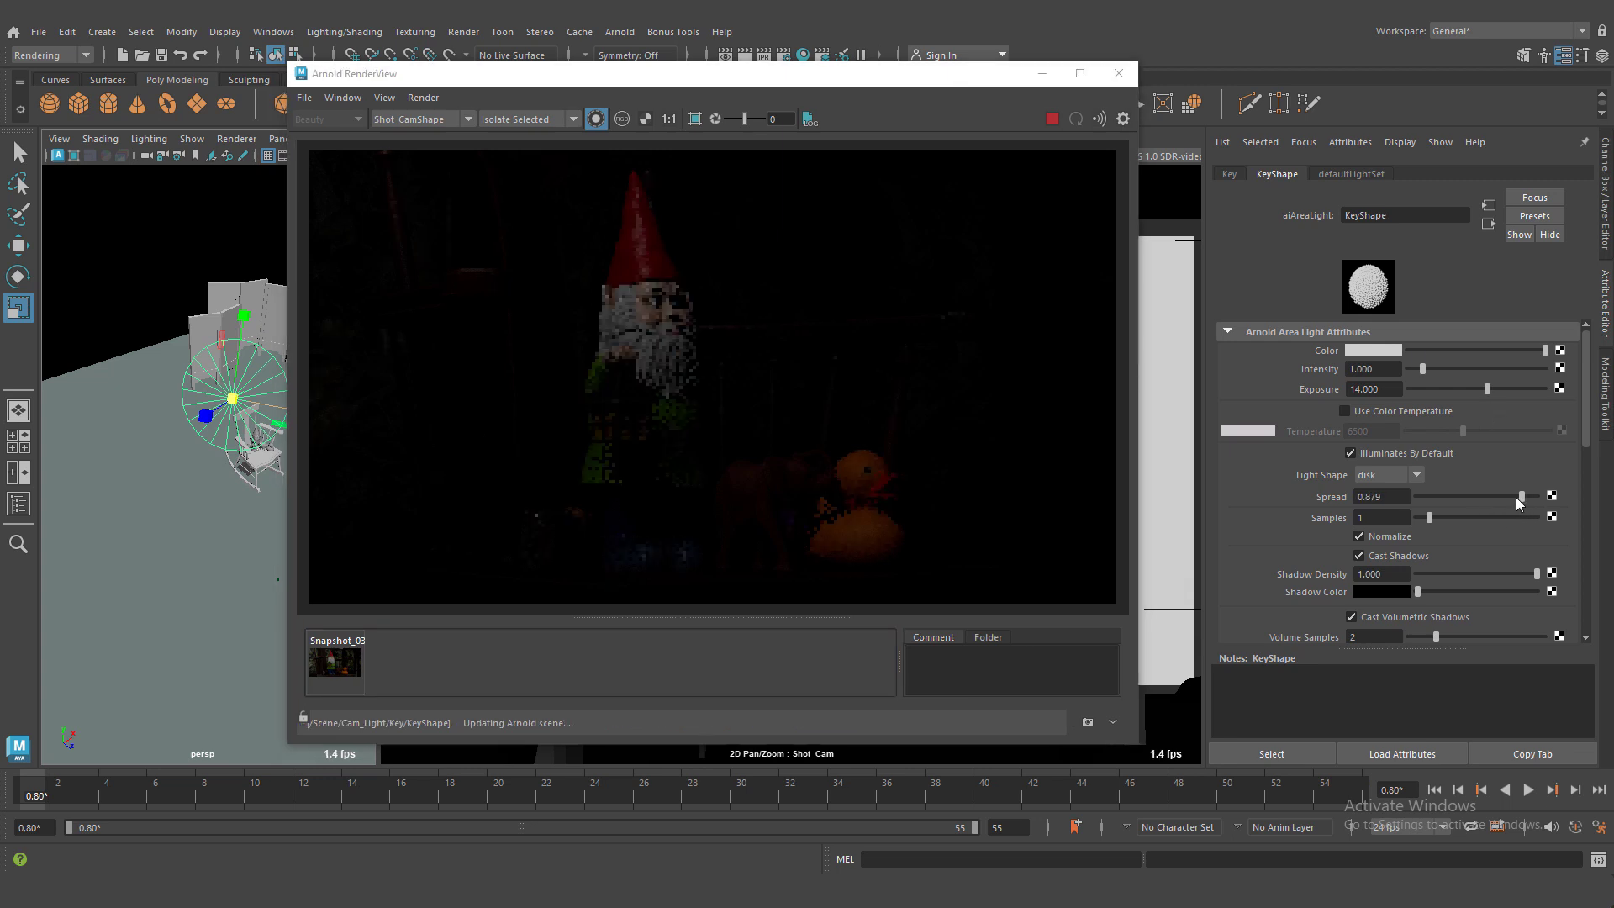
left_click_drag(1523, 496, 1426, 496)
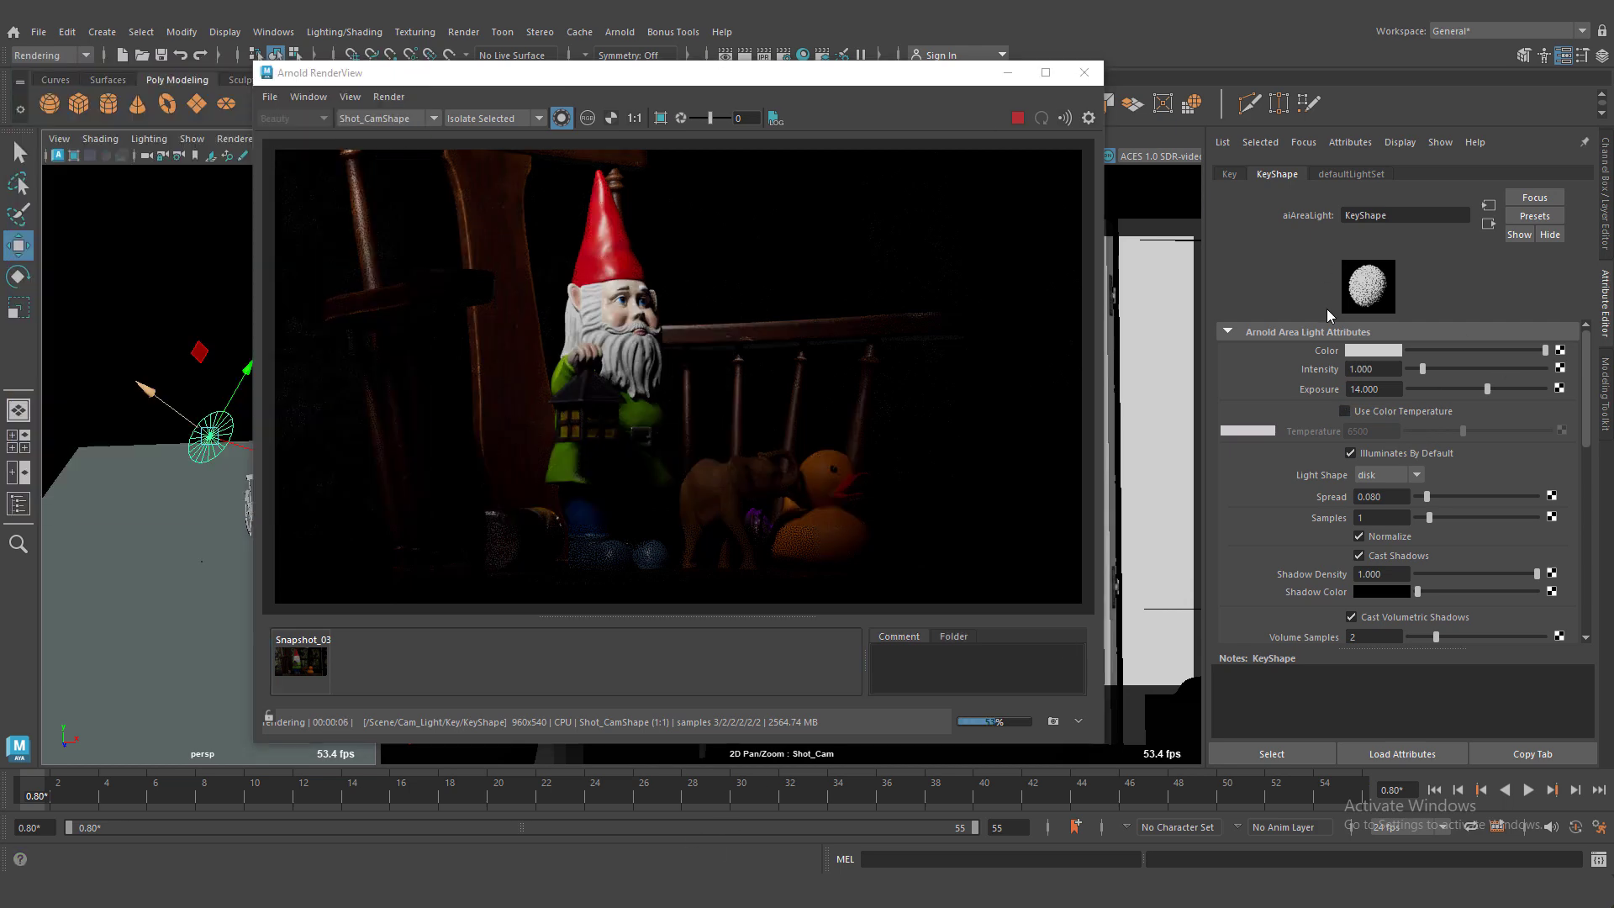
left_click(1347, 411)
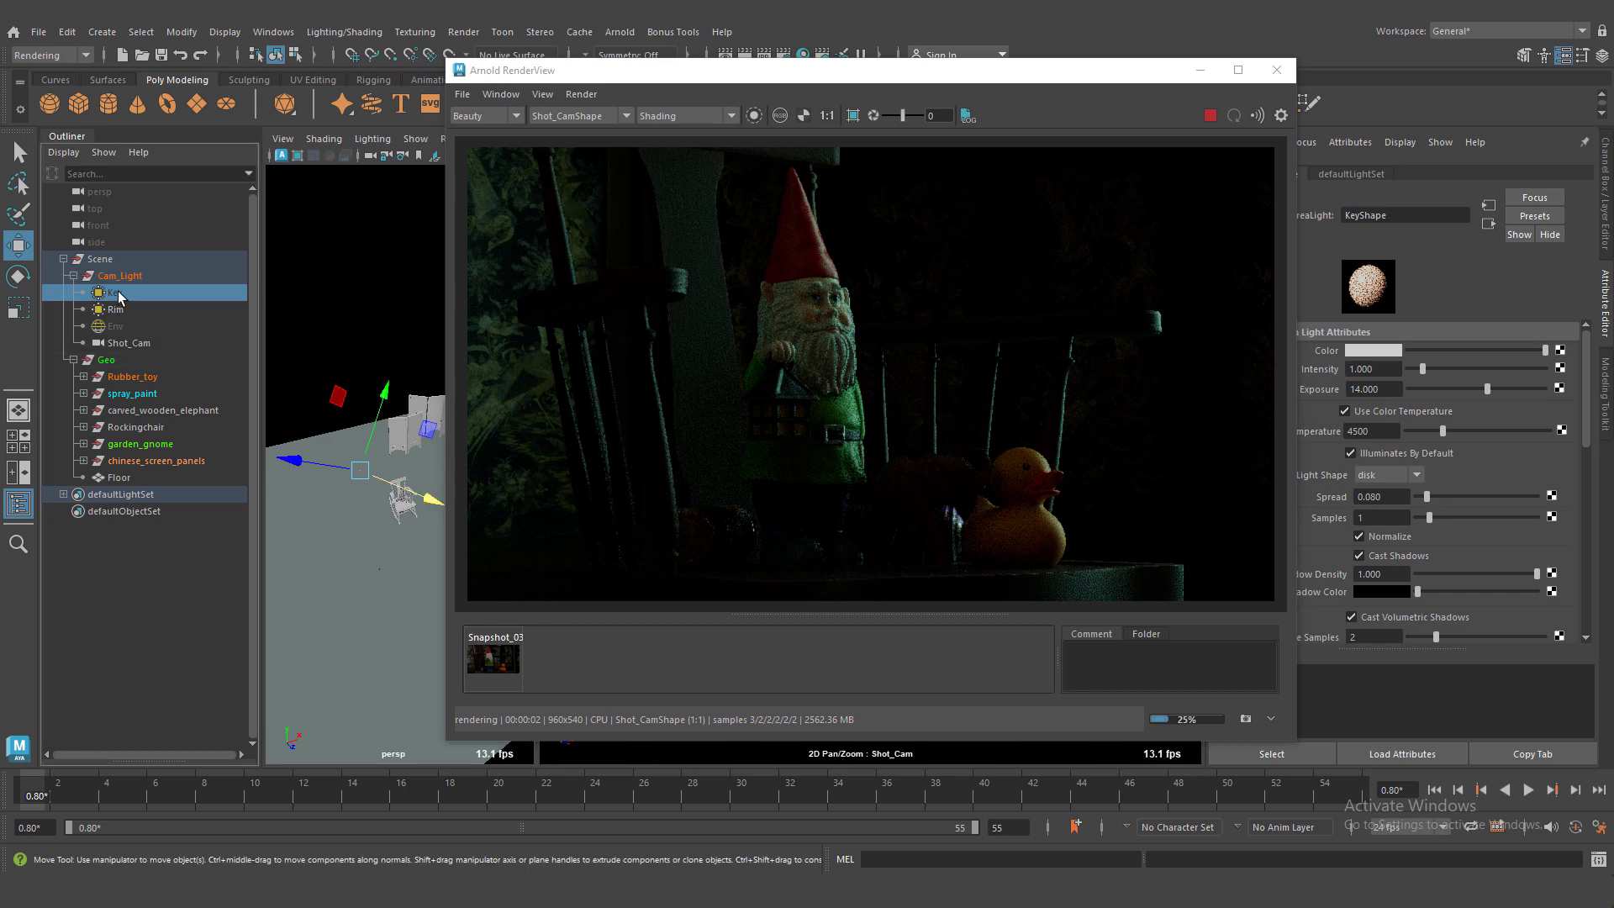
Step: Save an environment-only render snapshot, then select the Key and Env lights
left_click(115, 326)
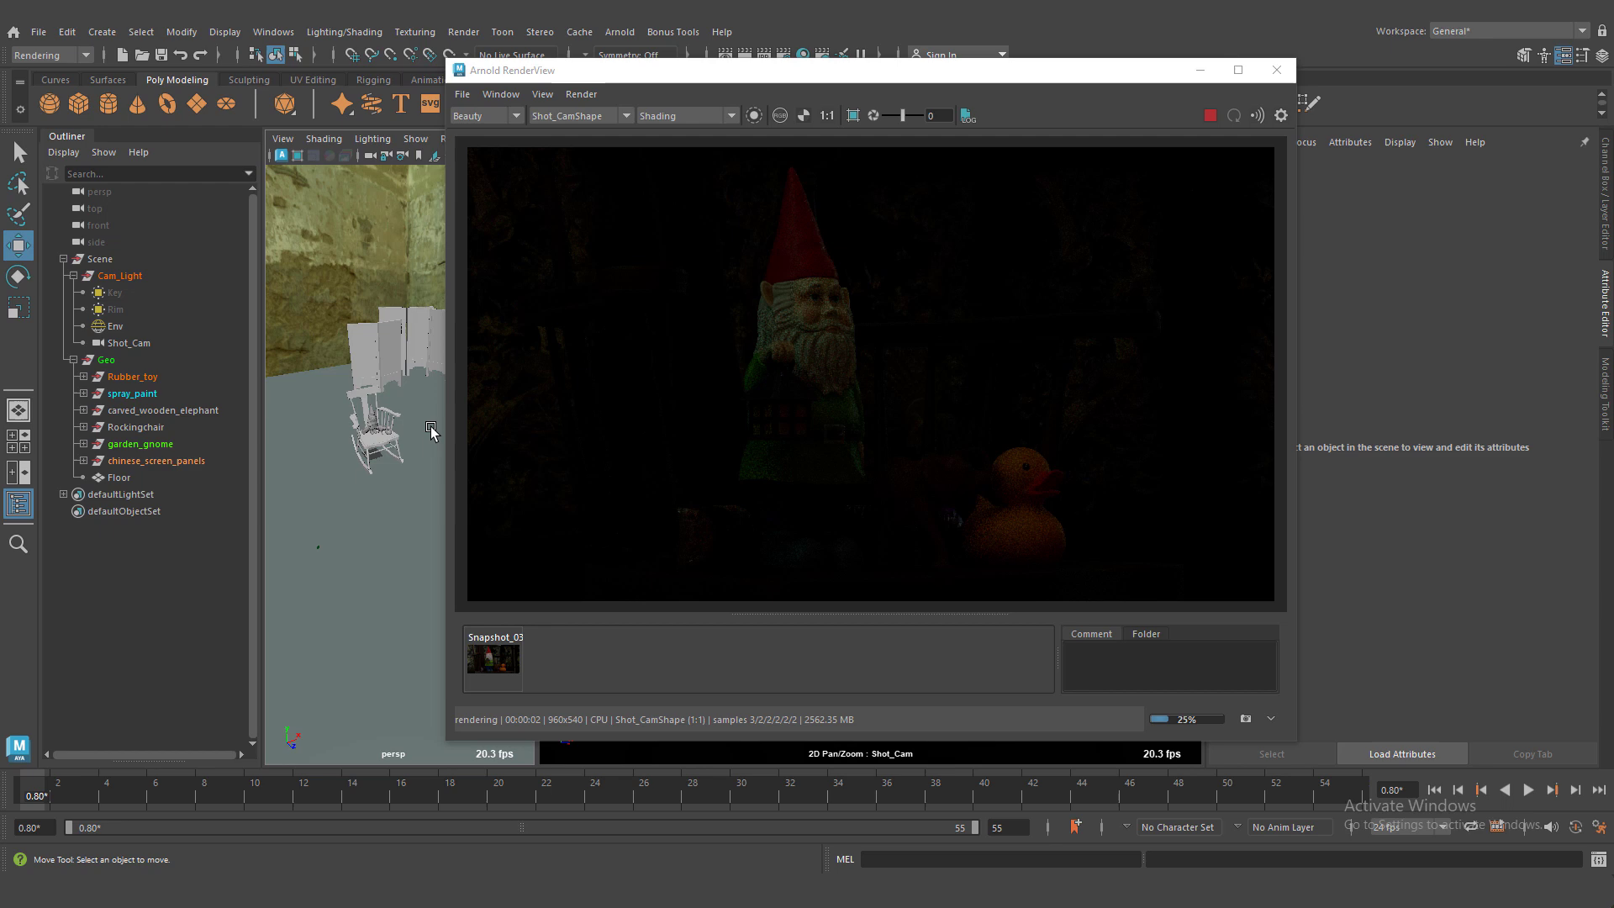
left_click(106, 310)
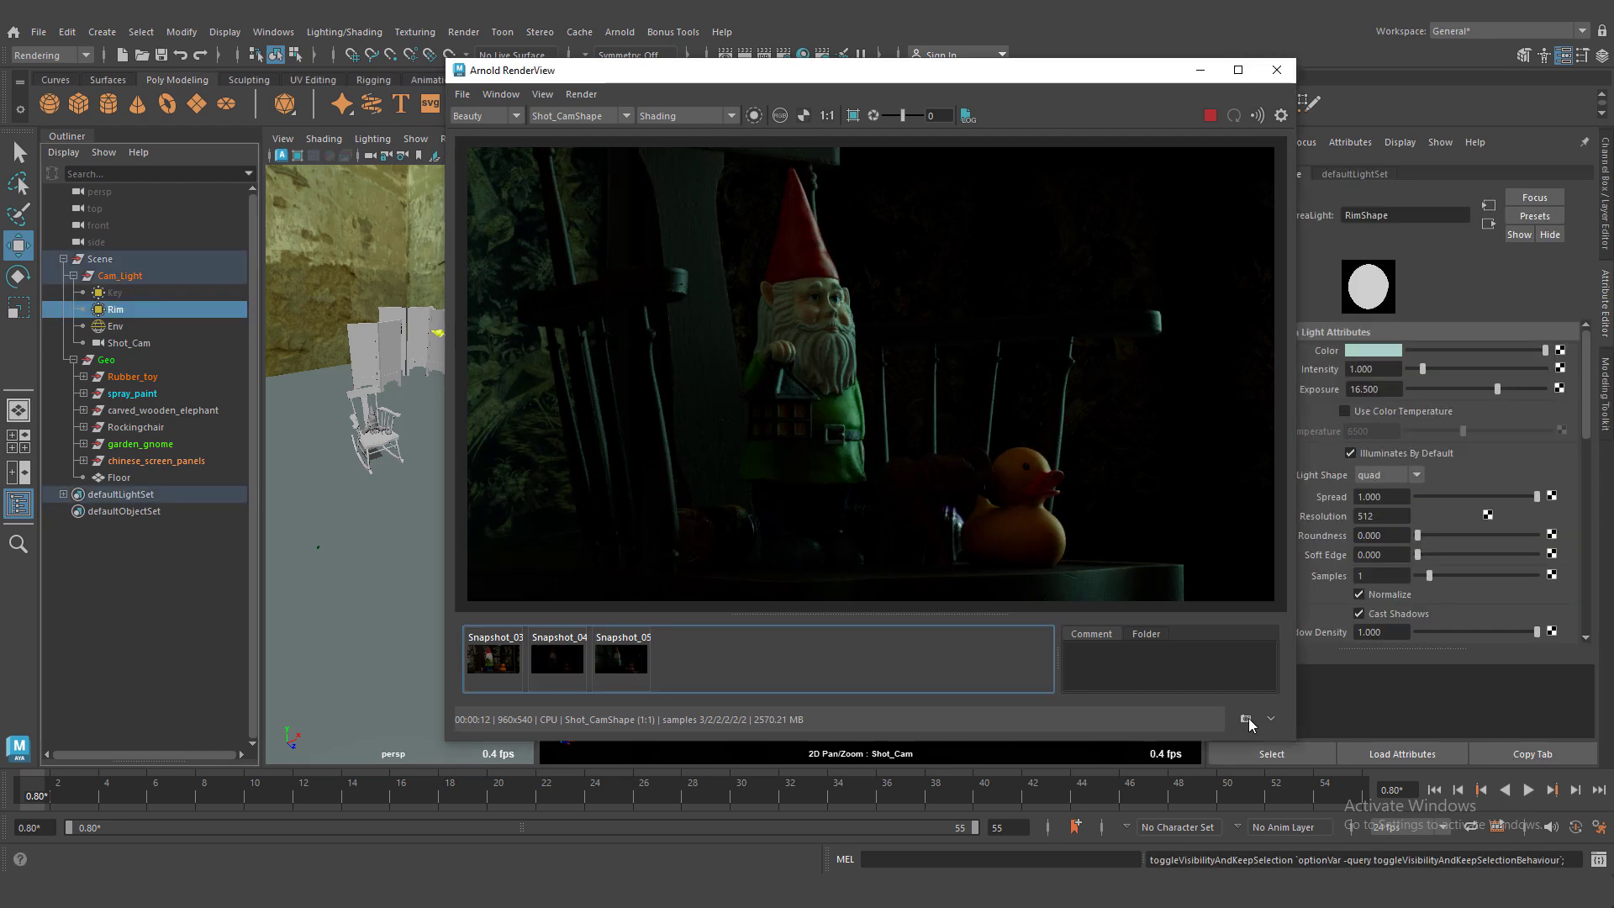
left_click(113, 293)
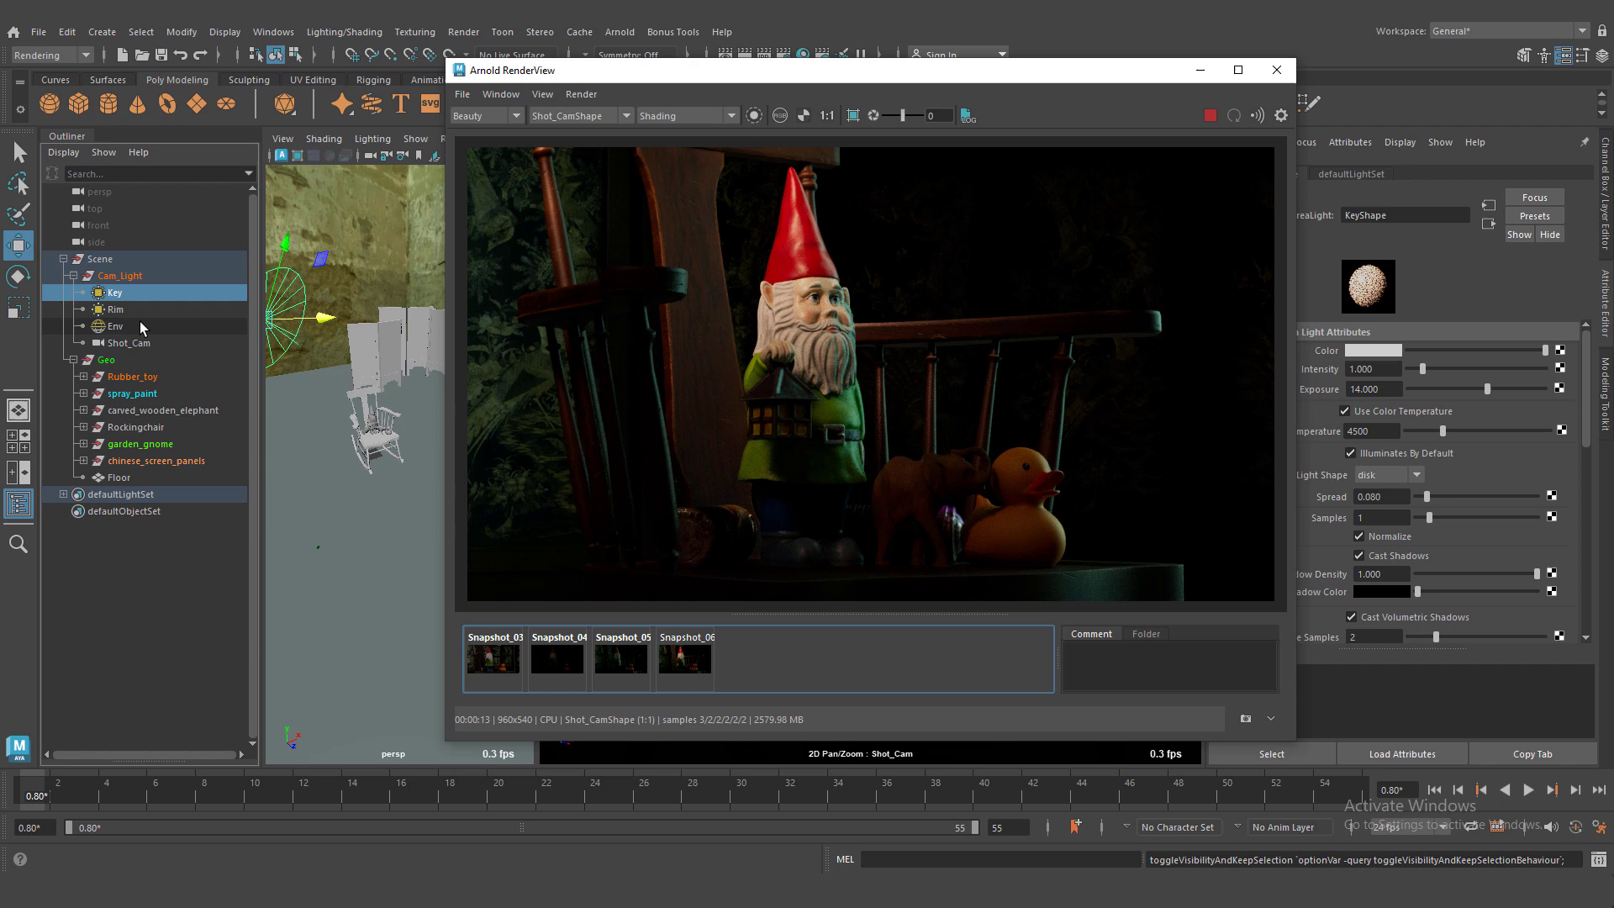
left_click(115, 326)
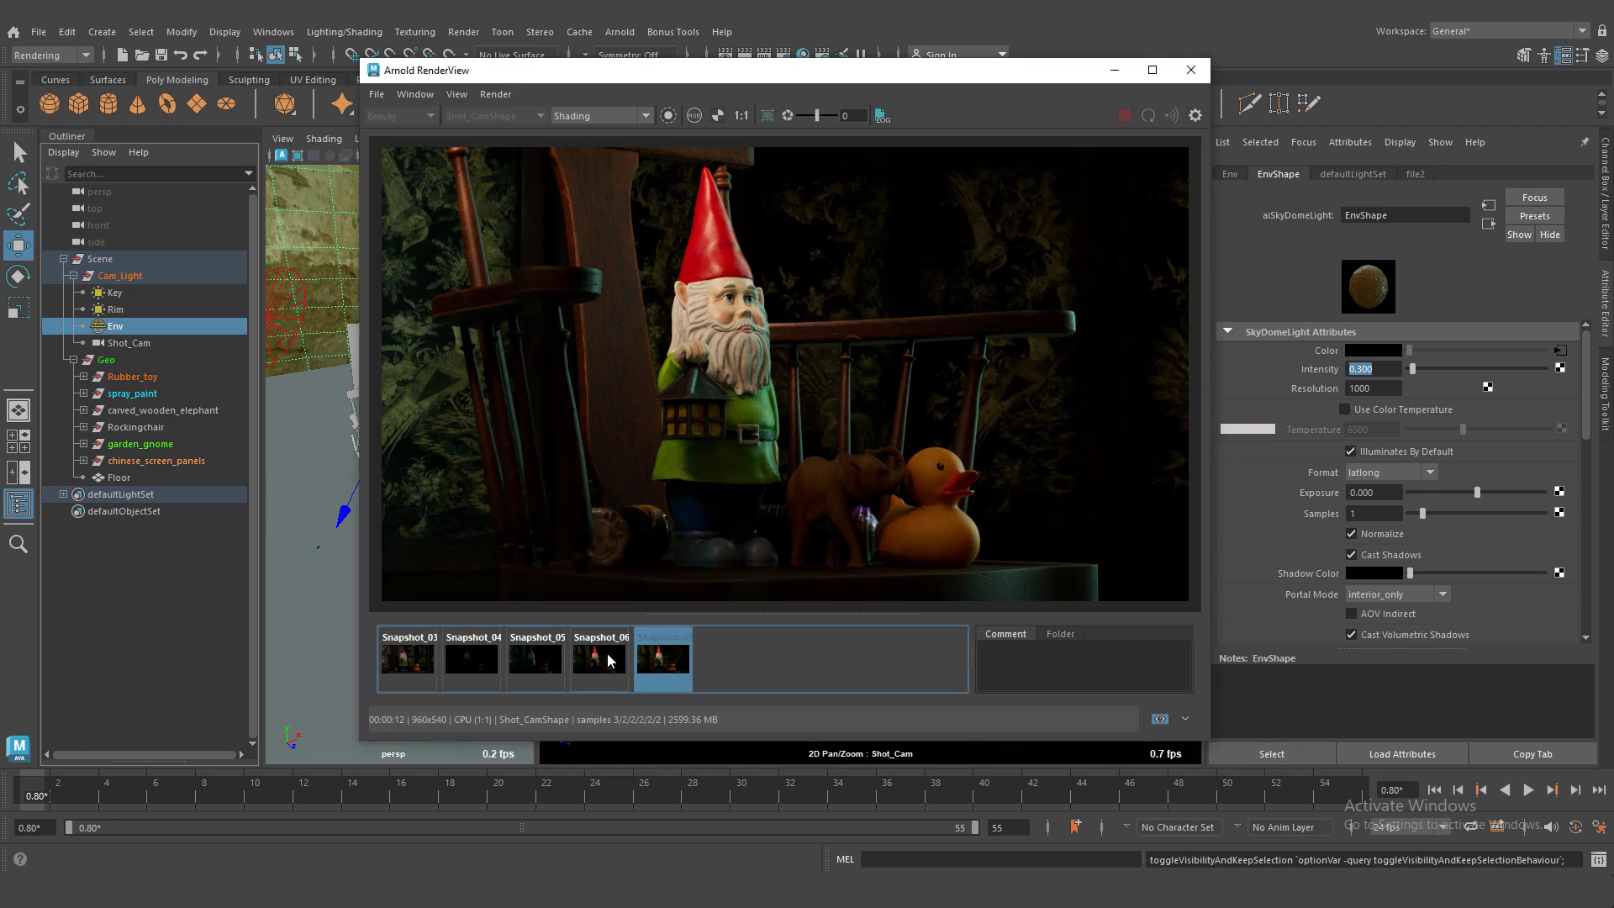
Step: Bring up an earlier saved render snapshot for comparison
left_click(109, 293)
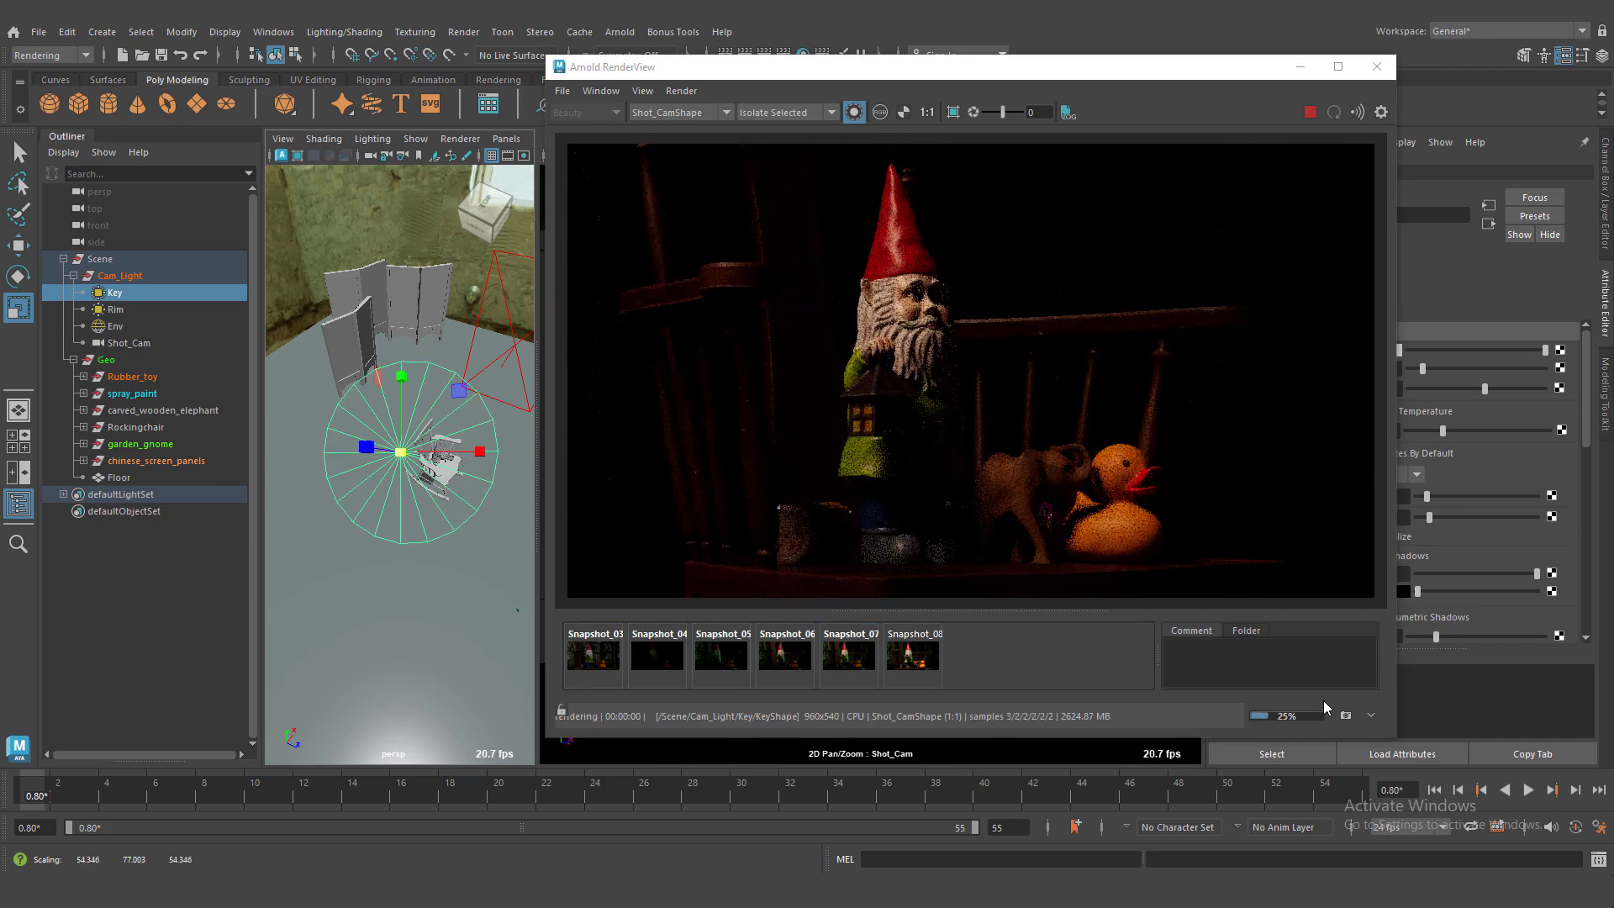
Step: Show the full-scene render again, select the skydome, and view a saved snapshot
left_click(848, 655)
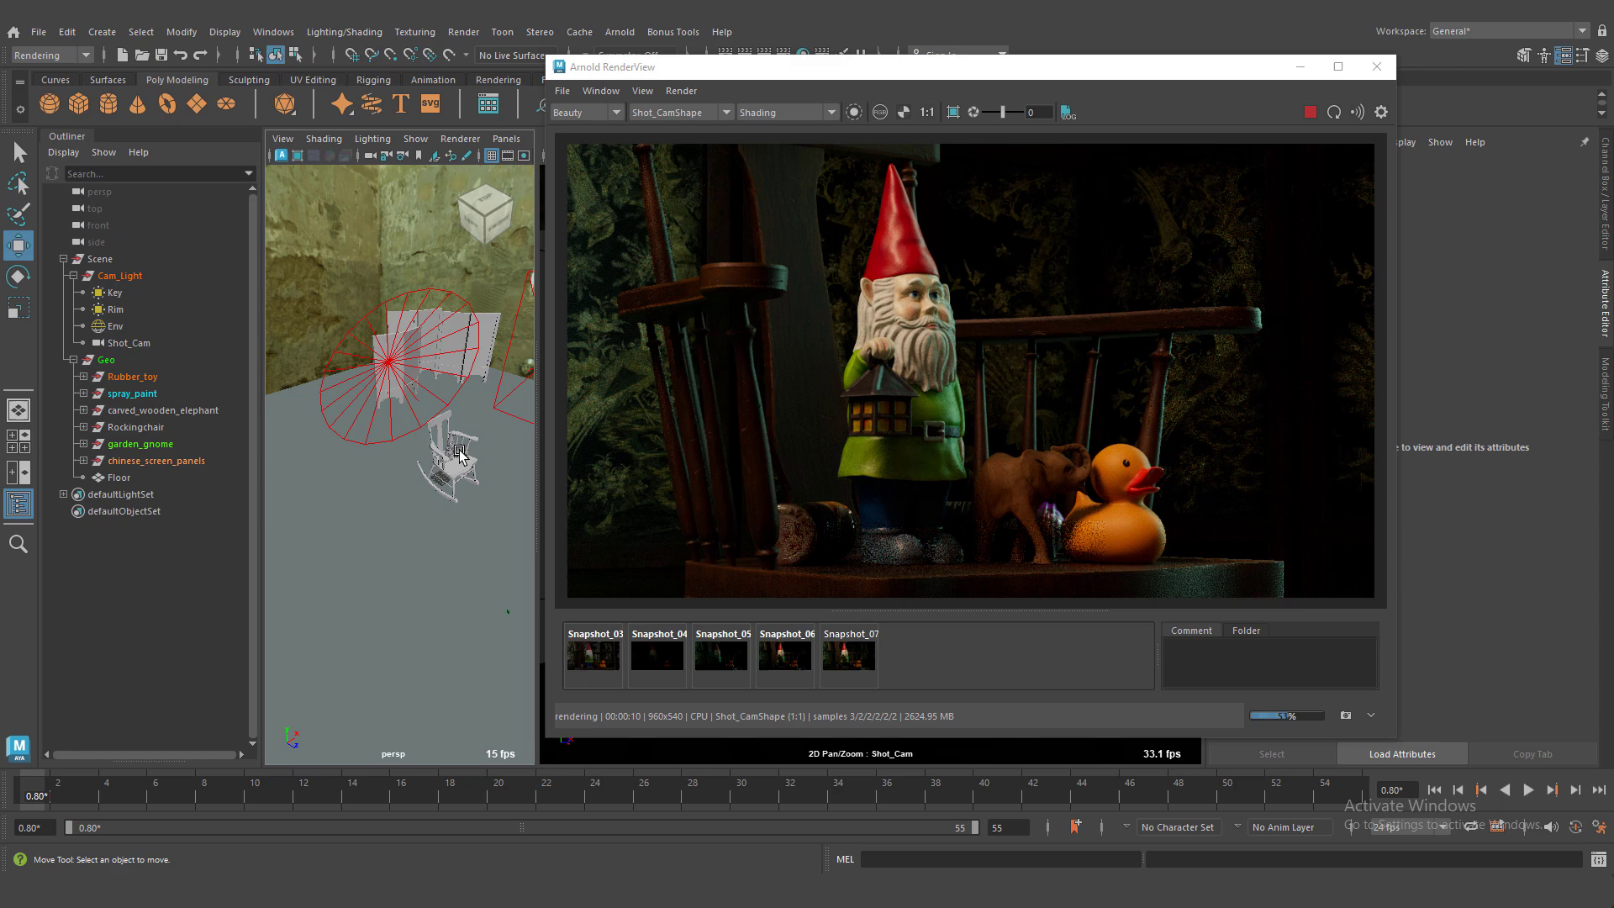
left_click(115, 326)
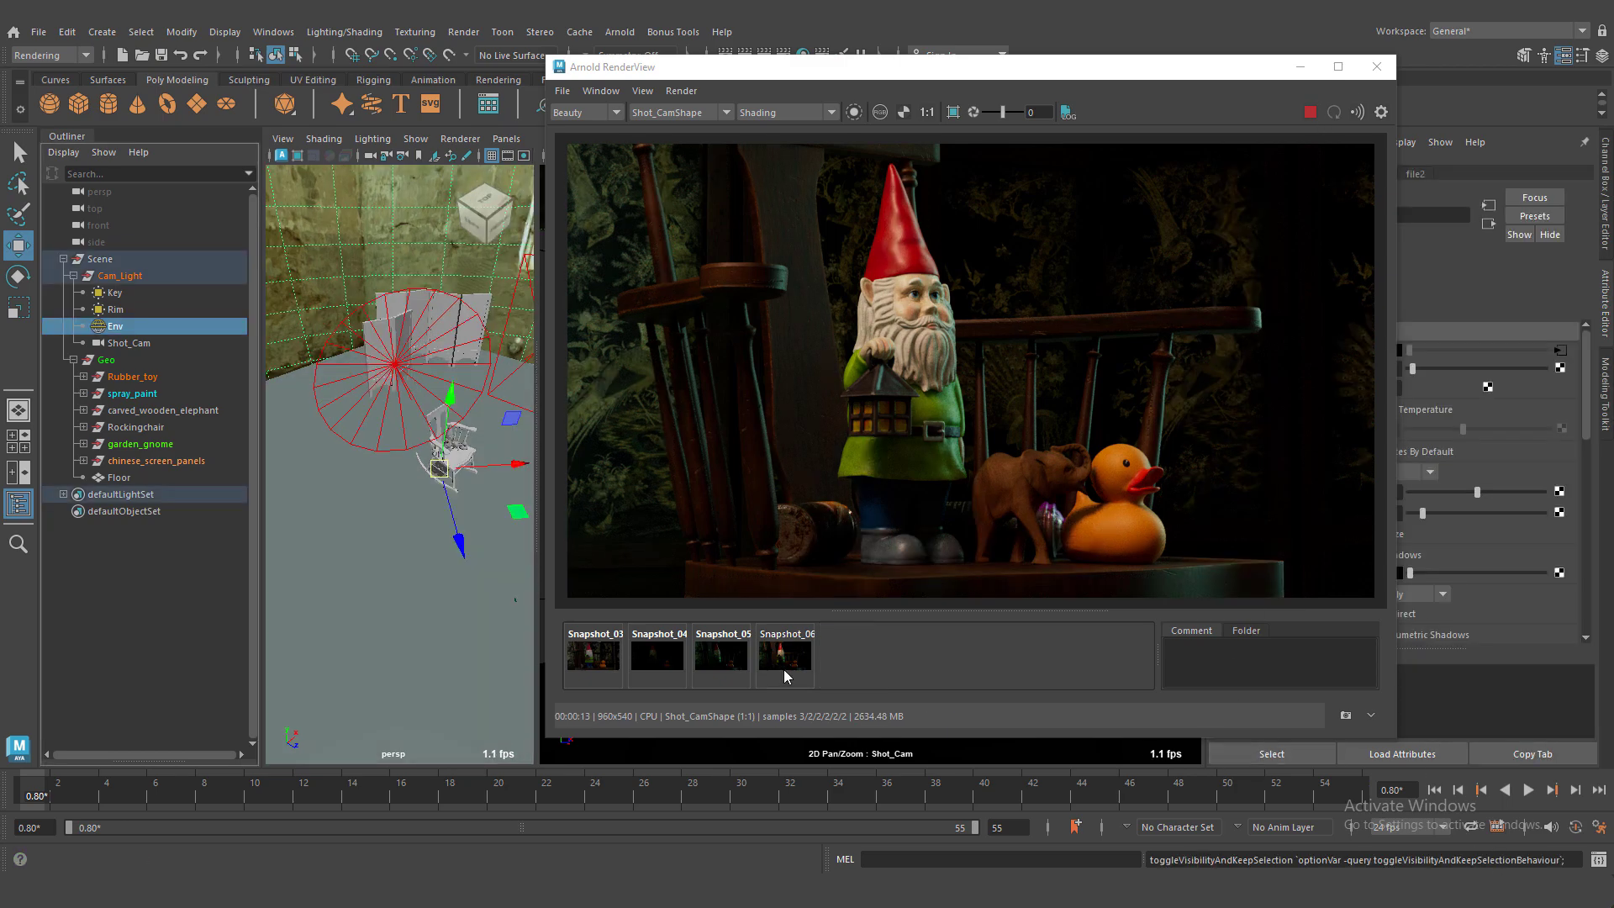
left_click(1347, 716)
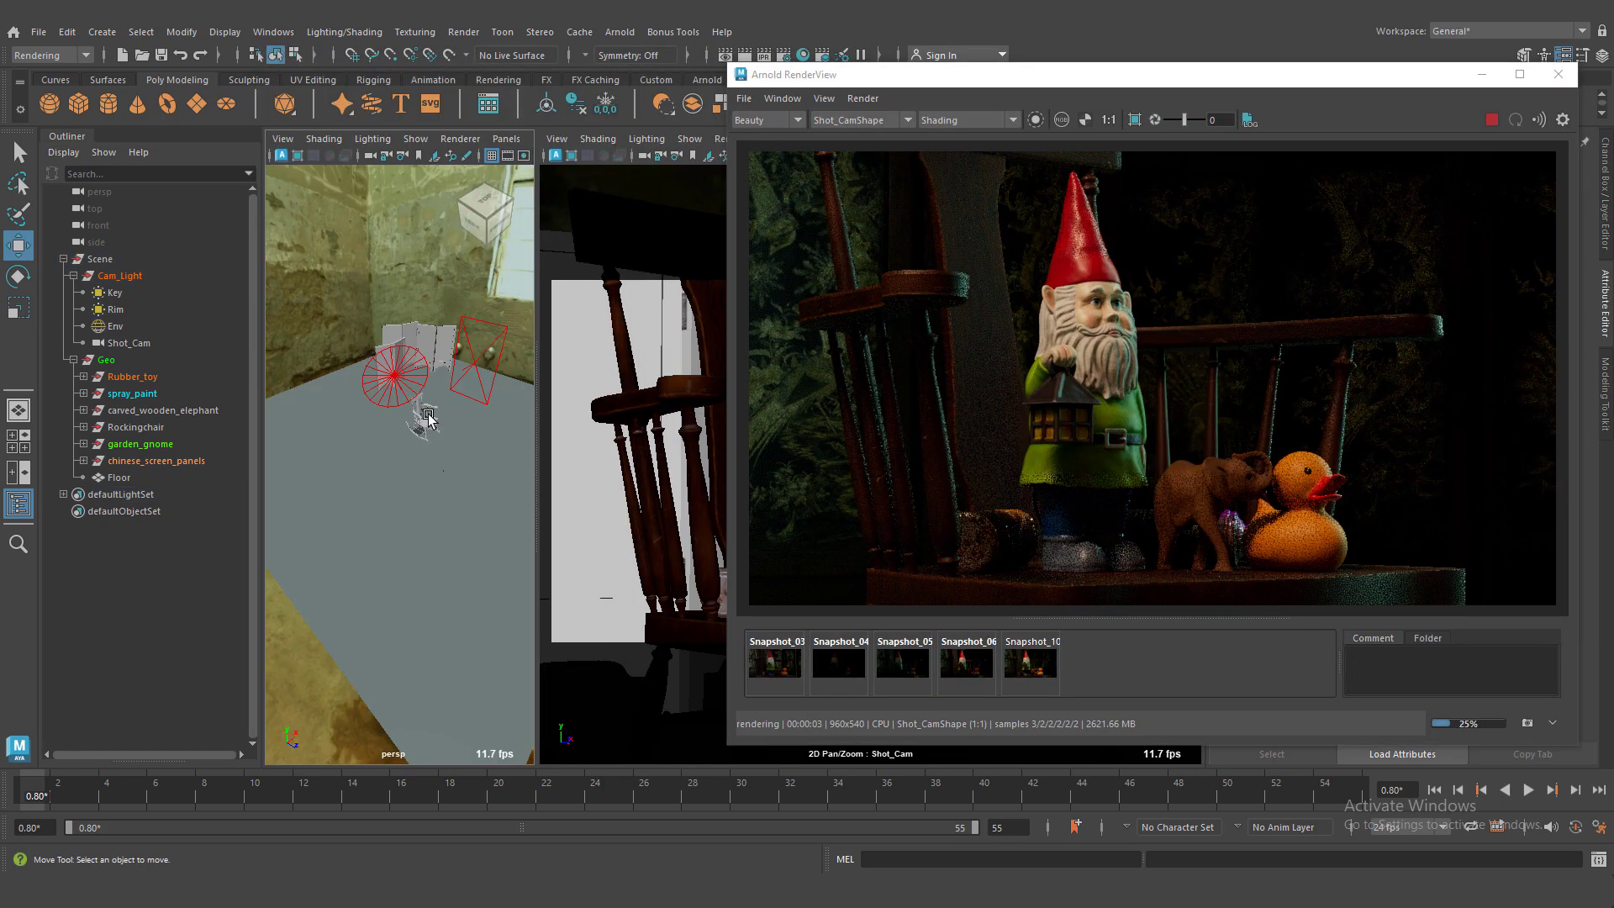
Step: Create and scale up a new area light with exposure 17
left_click(619, 32)
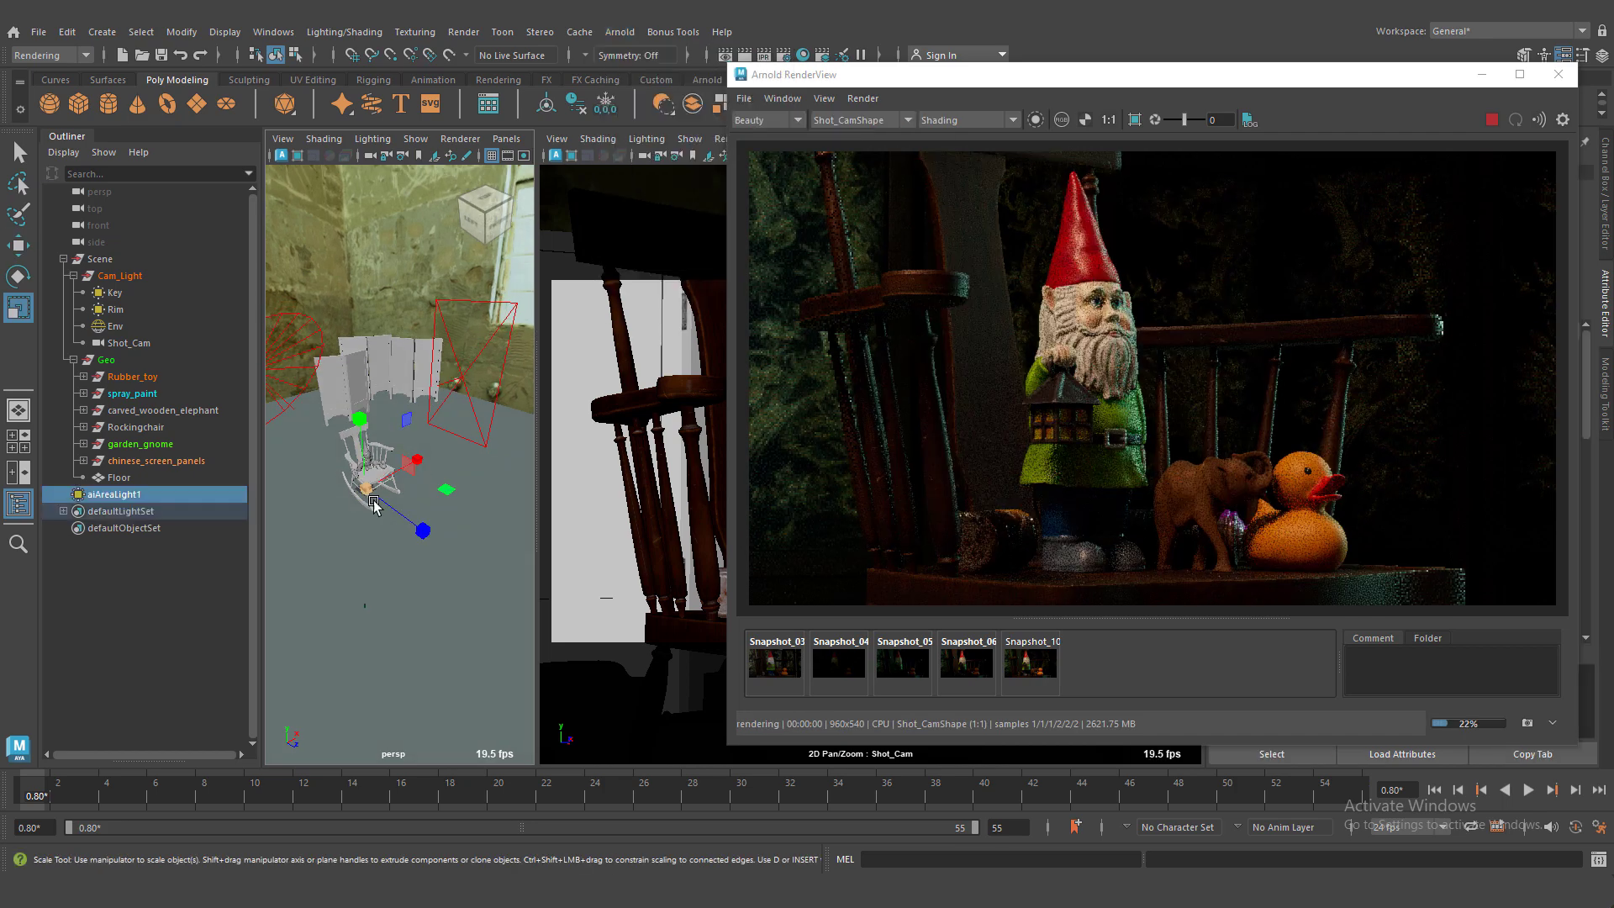
left_click_drag(374, 504, 412, 465)
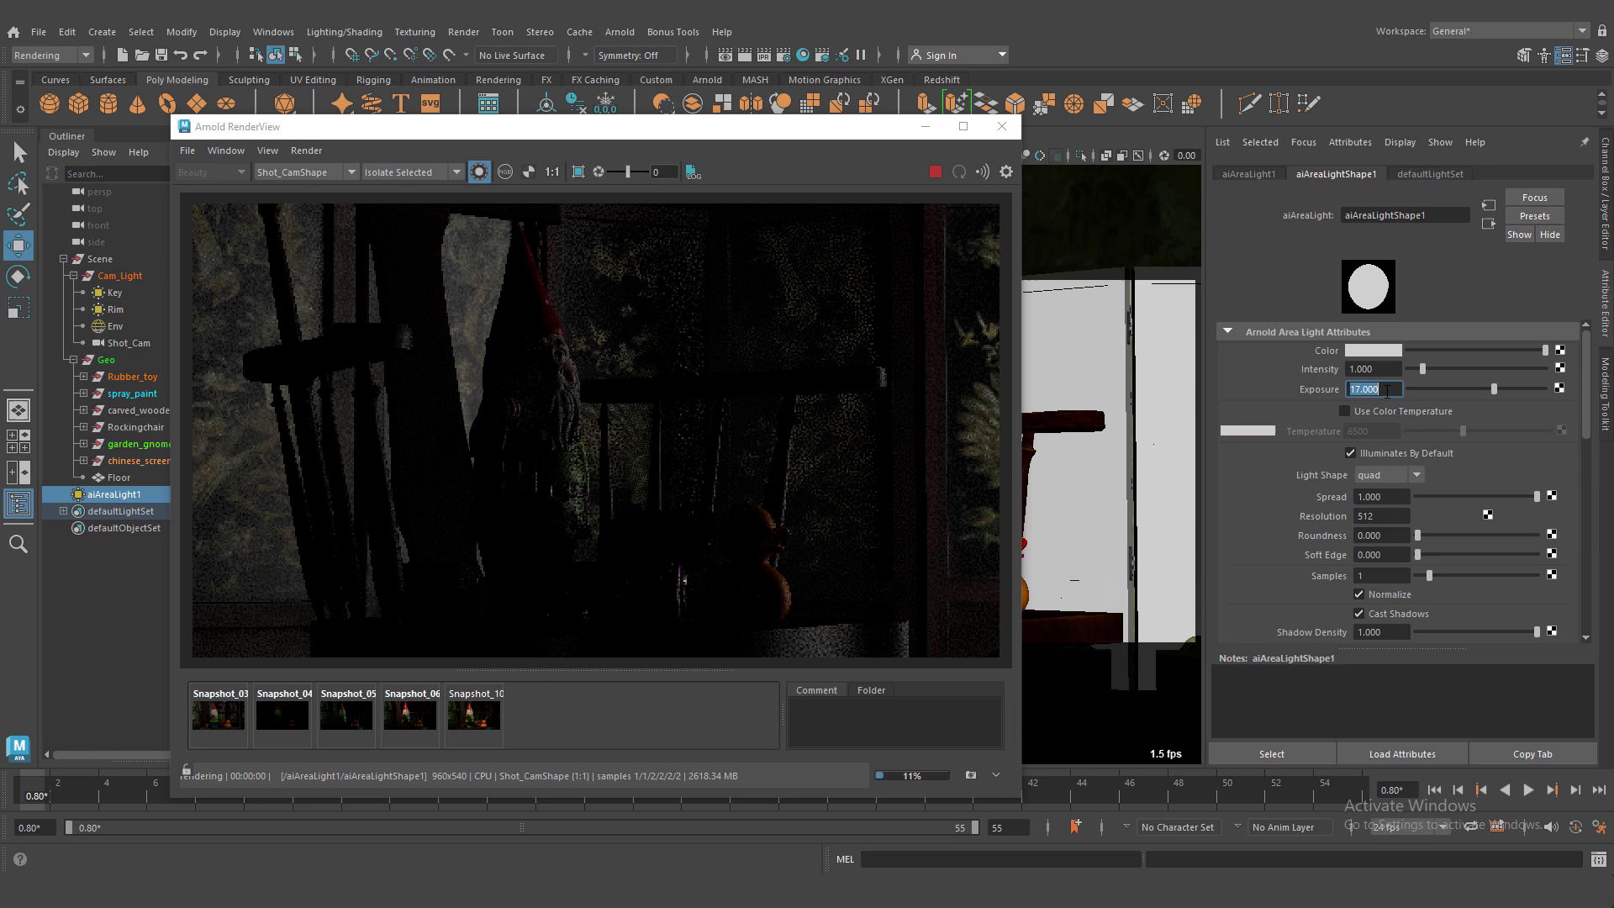
left_click(1344, 411)
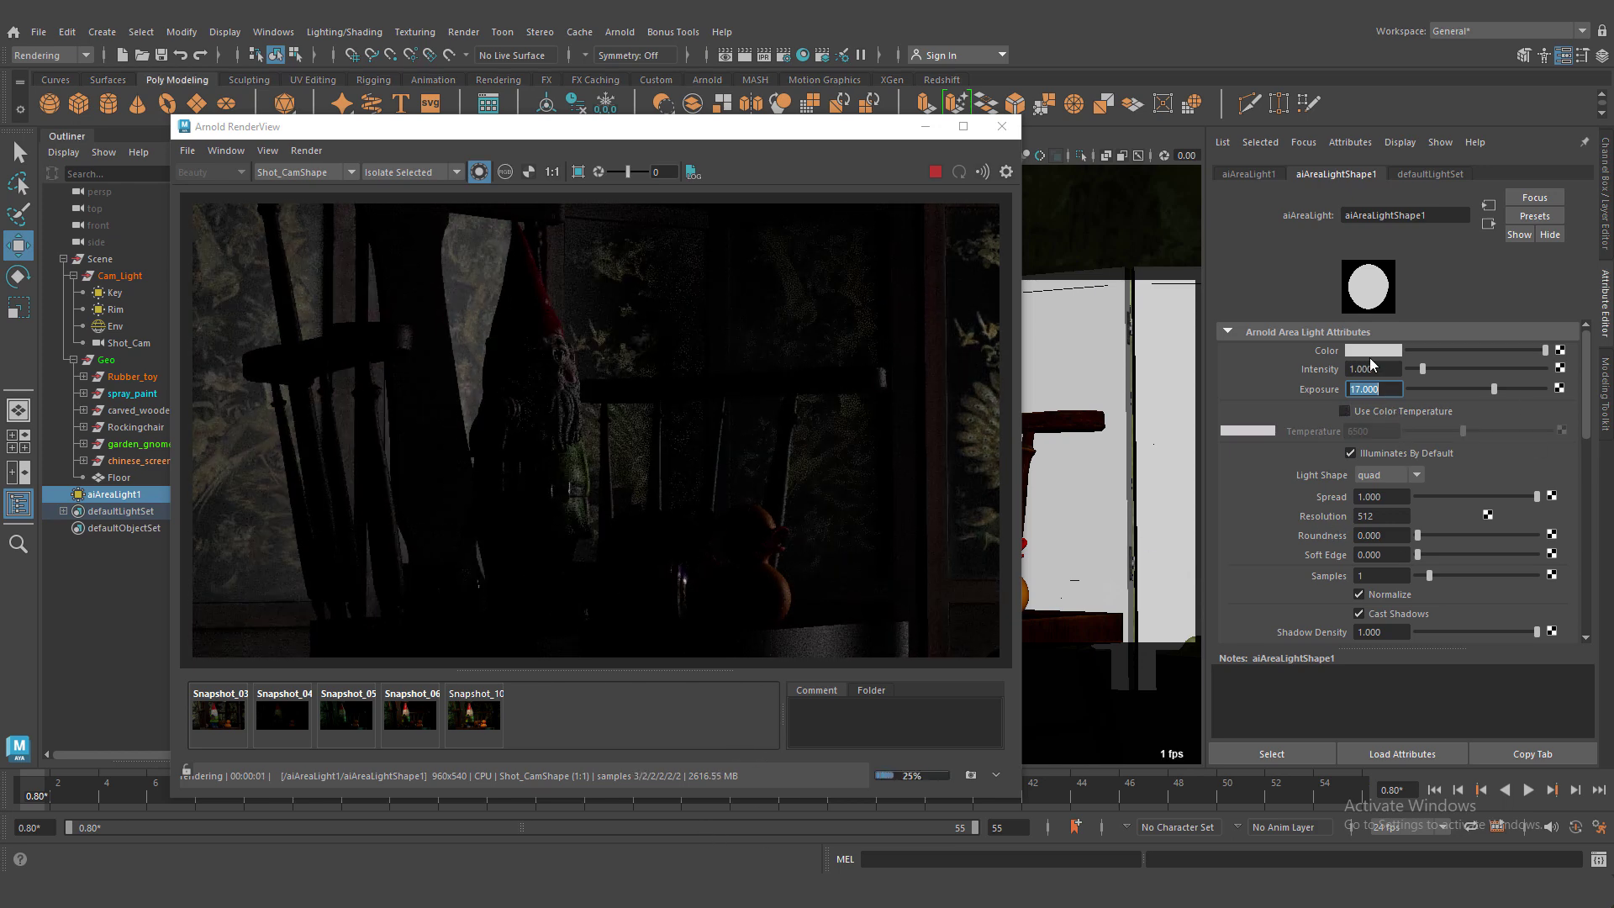
left_click(1372, 349)
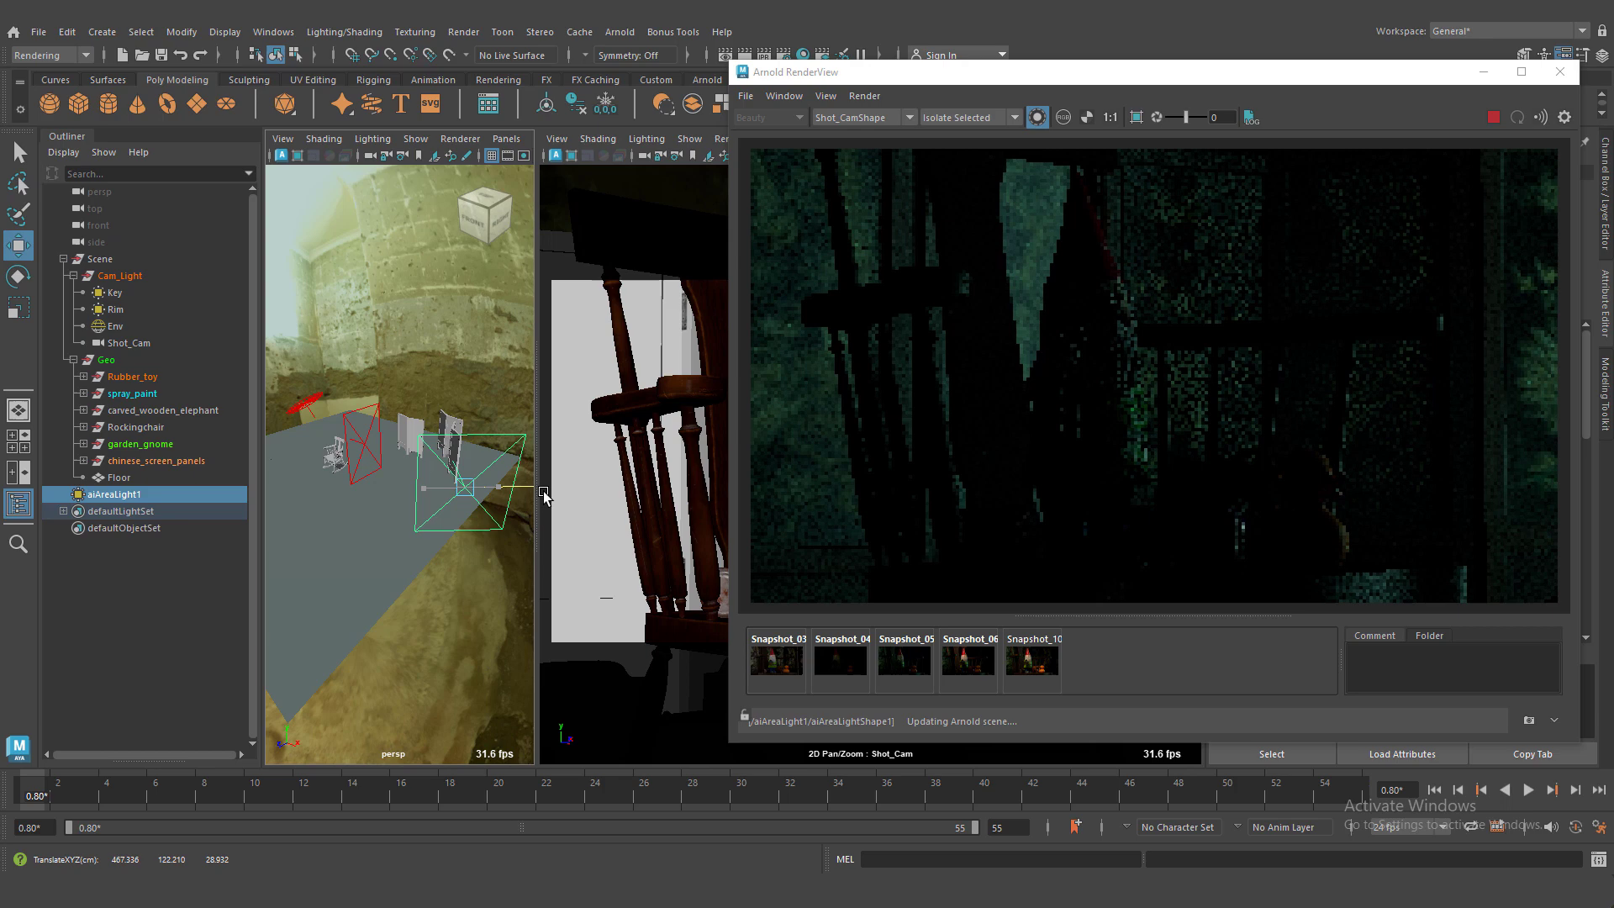
Step: Move aiAreaLight1 toward the back wall and rotate it to face the background
left_click_drag(545, 494, 515, 486)
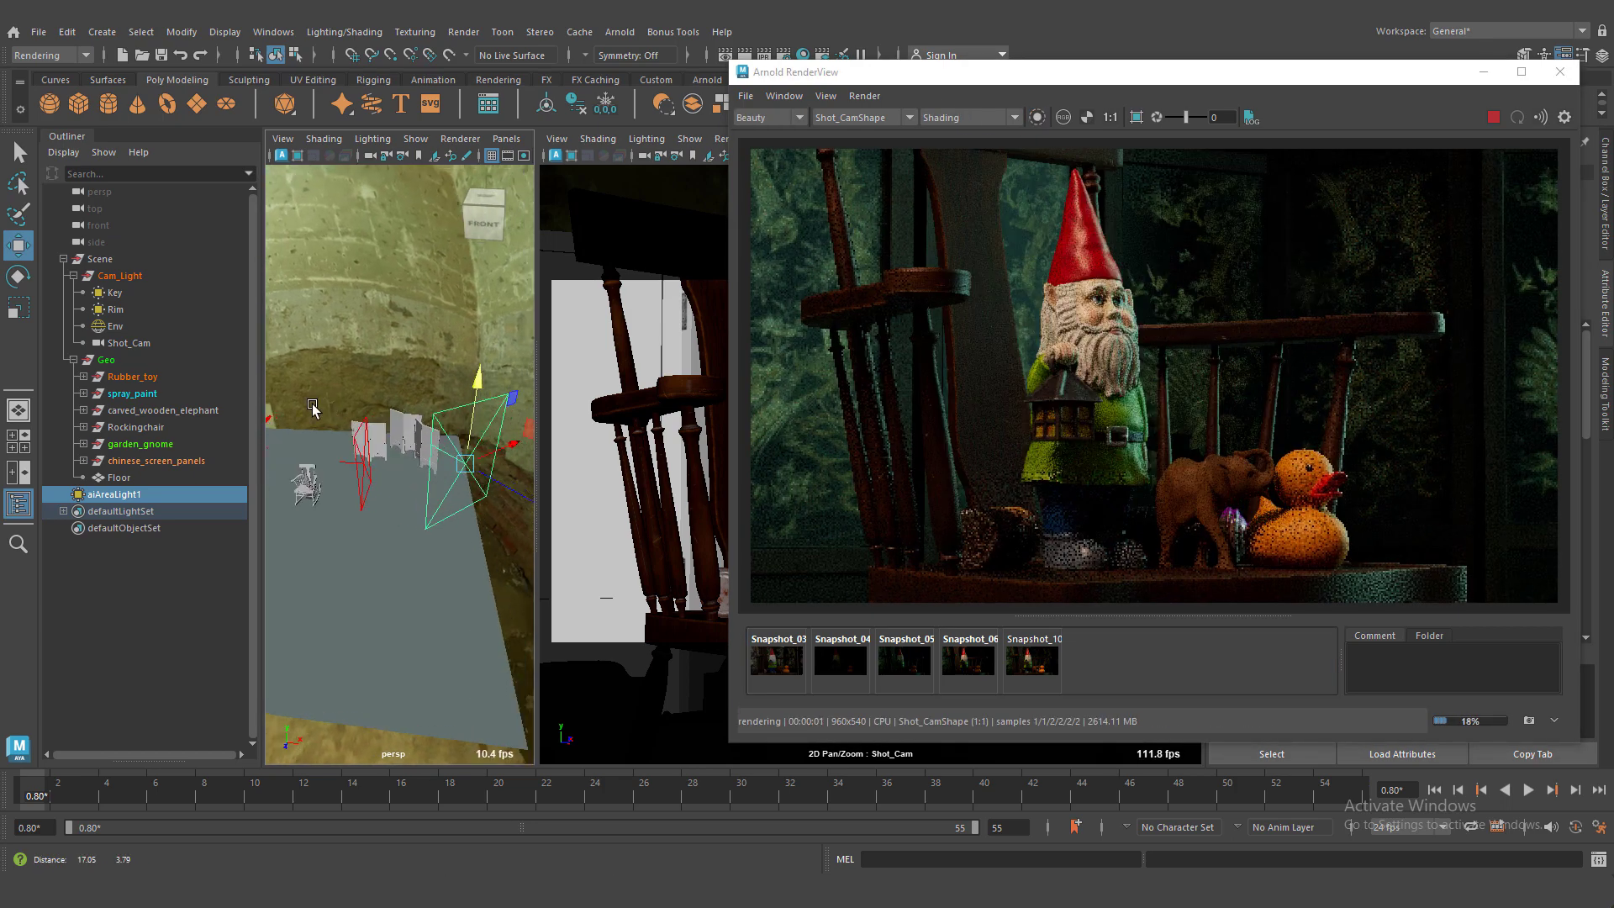
left_click(1032, 665)
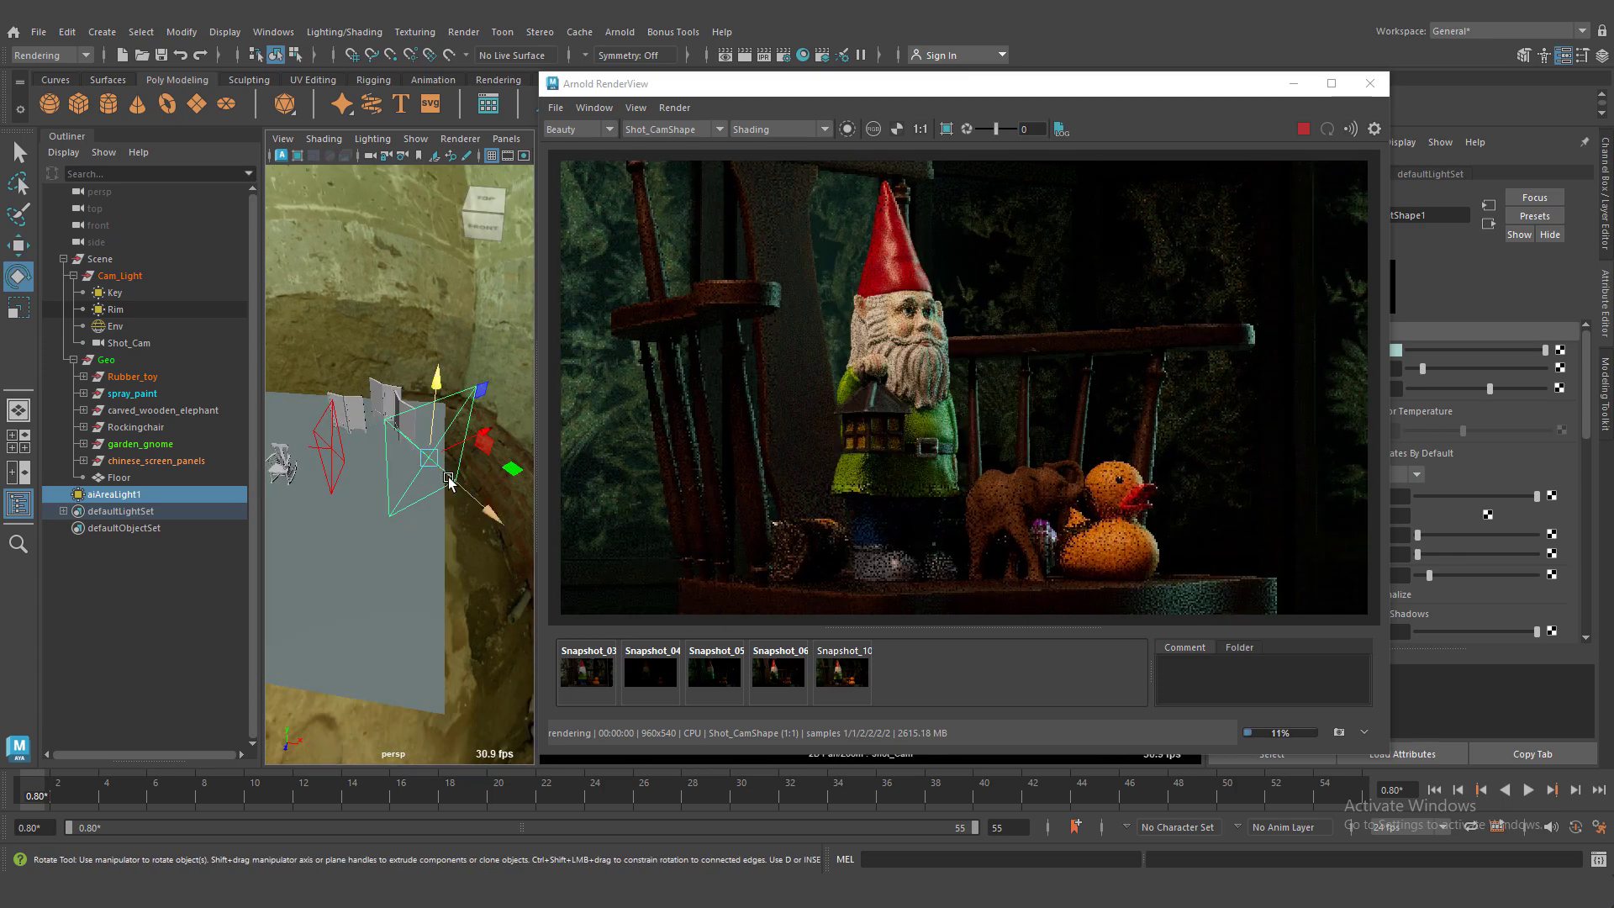
left_click_drag(427, 458, 381, 509)
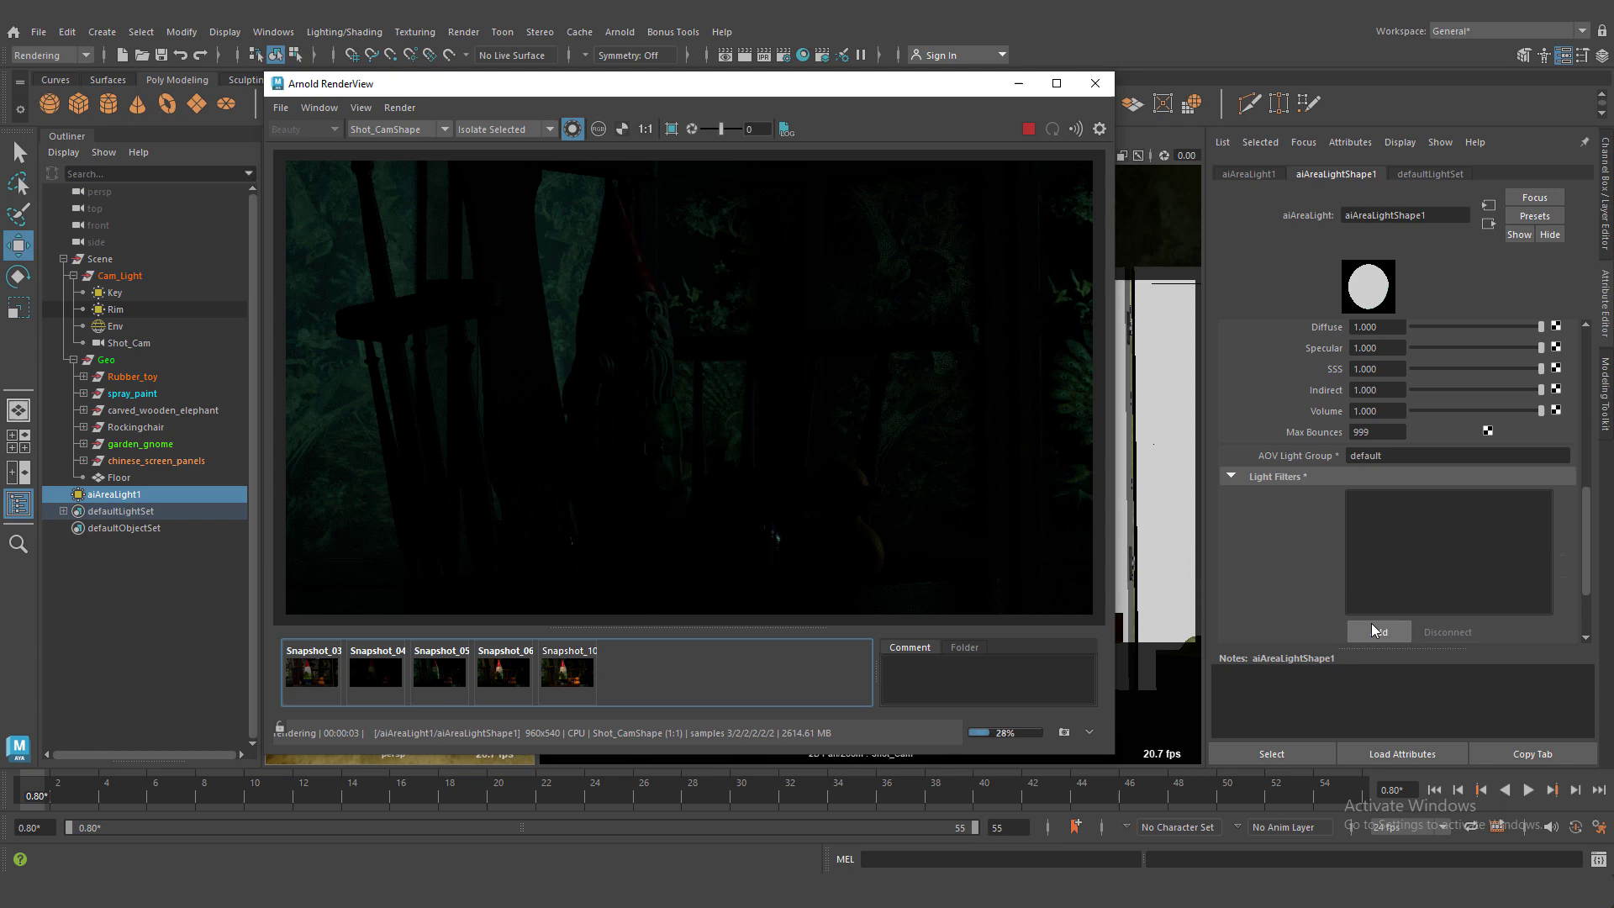
Step: Add a Light Decay filter with far falloff at 550 and rename the light BG_Fill
left_click(1377, 631)
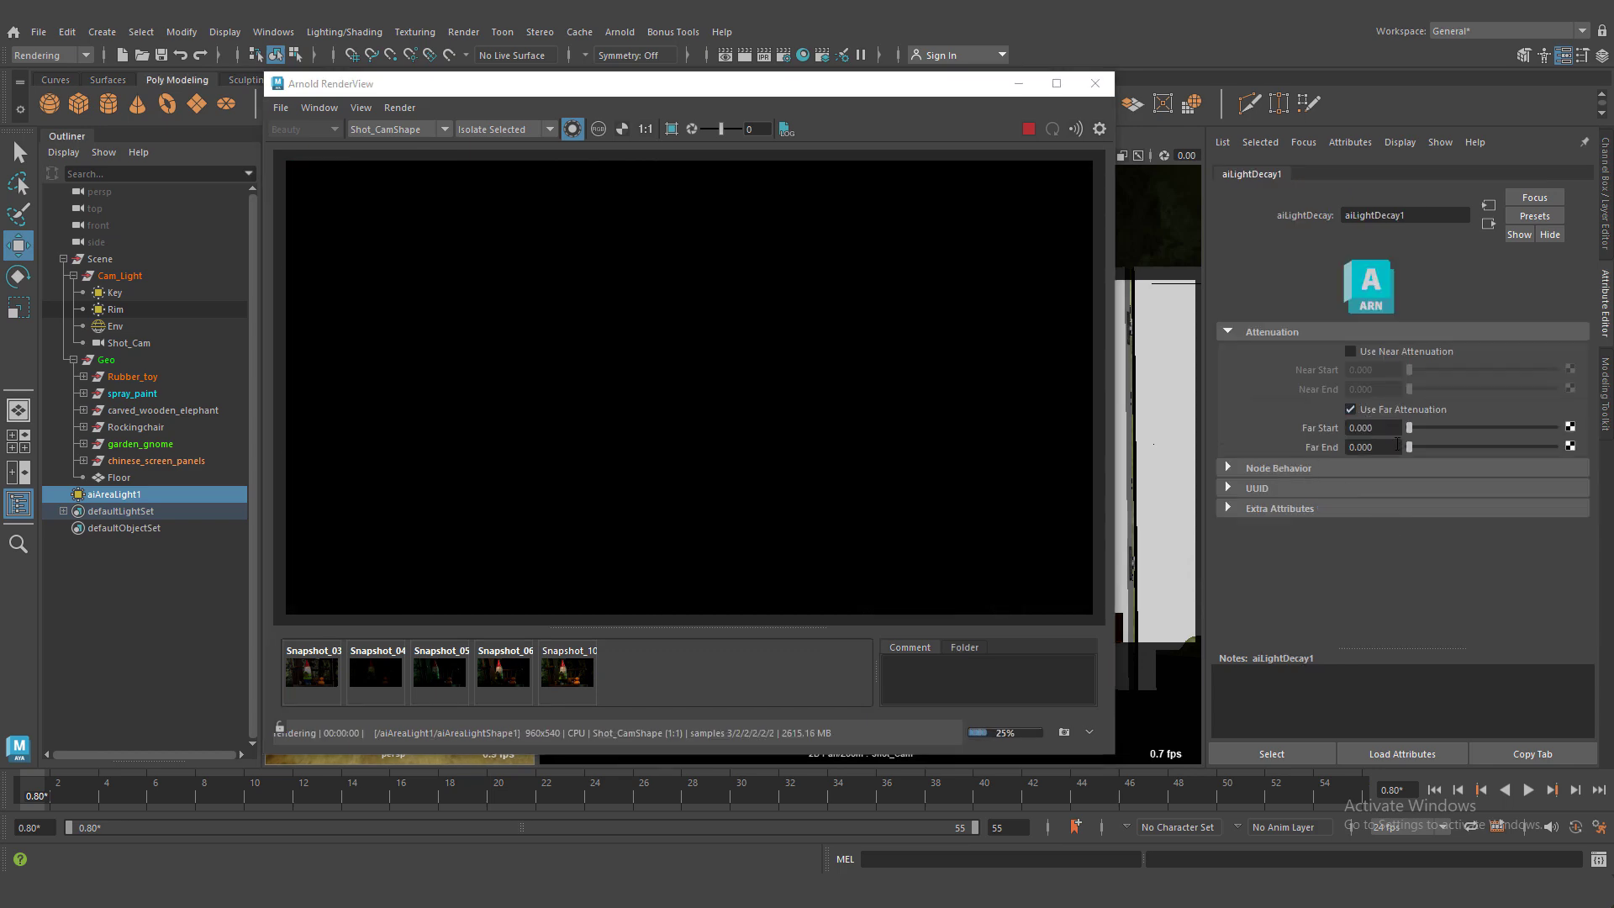
left_click_drag(1441, 446, 1539, 447)
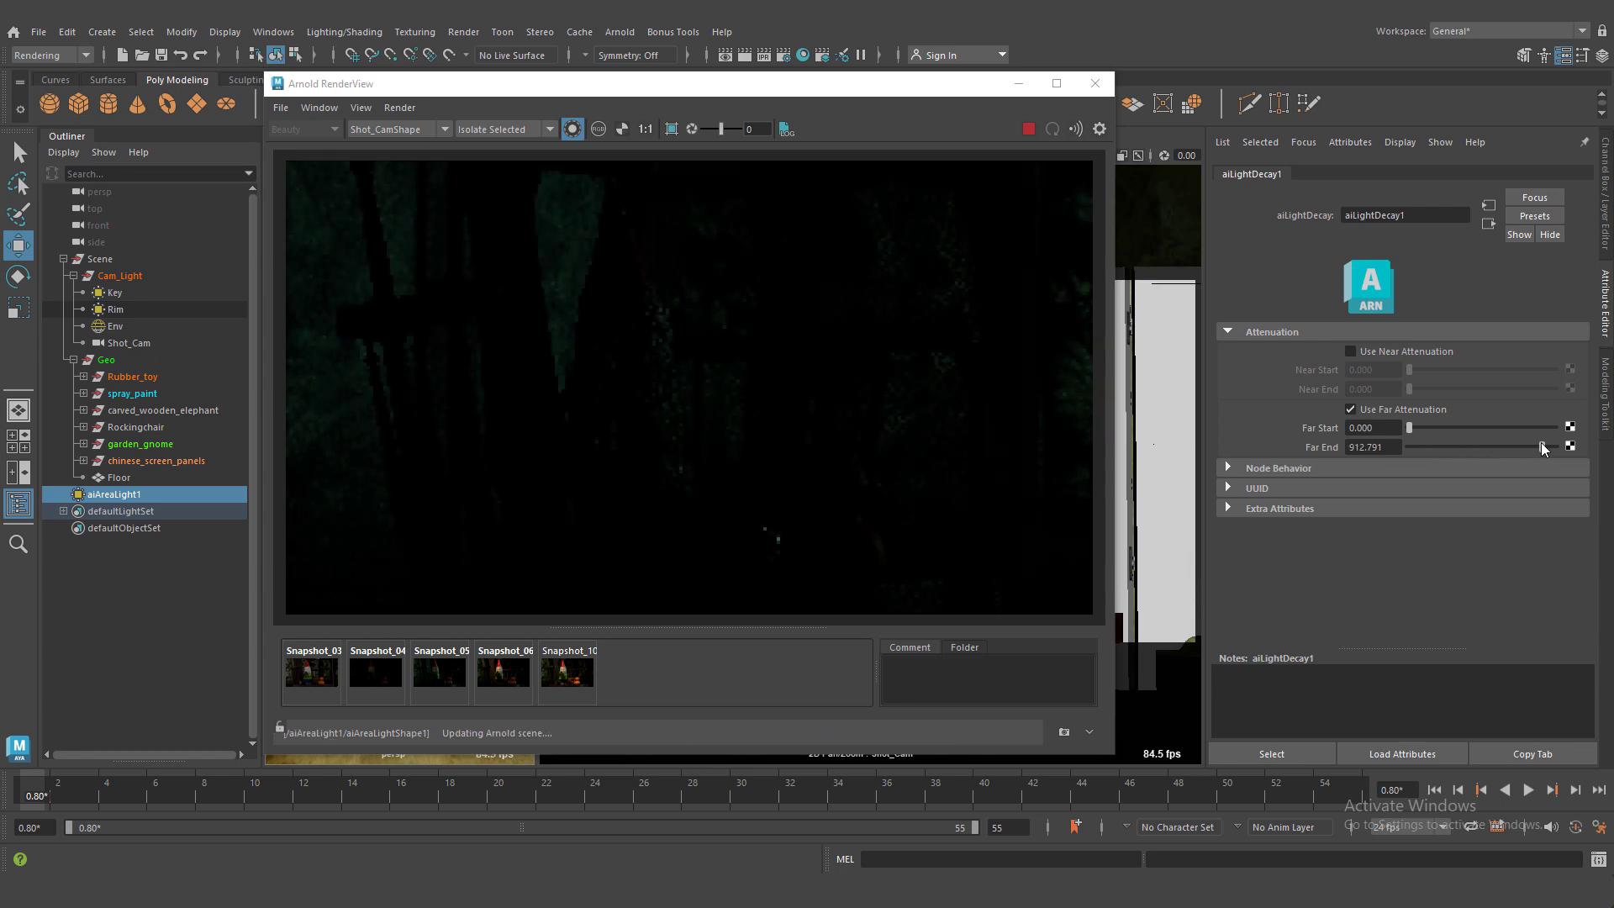
left_click_drag(1534, 447, 1508, 447)
type("550")
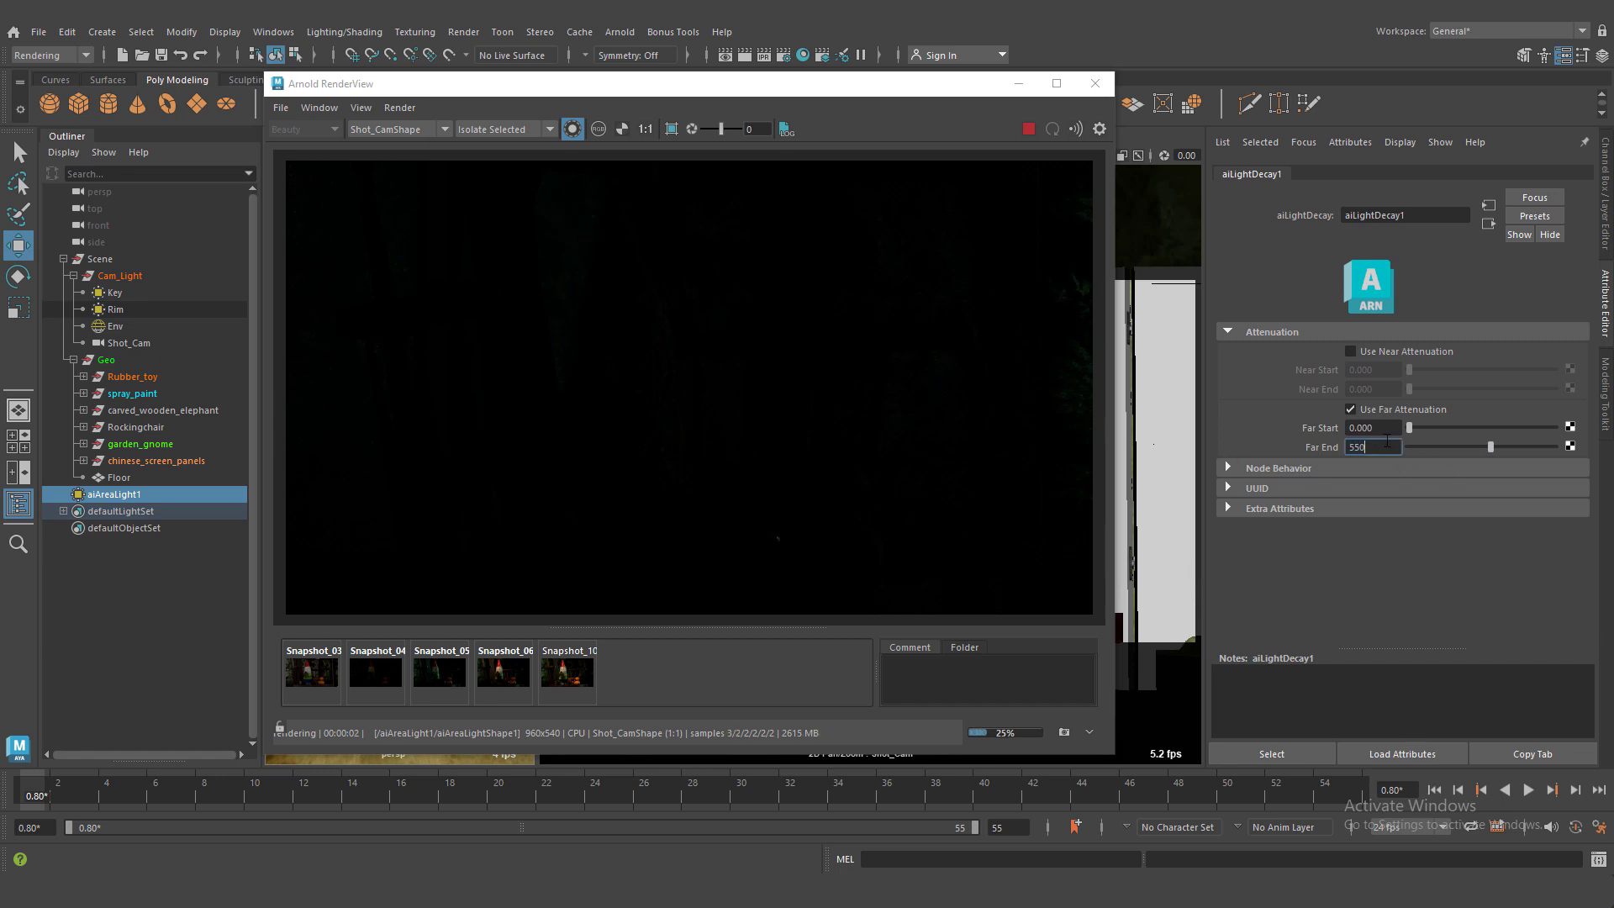
double_click(113, 495)
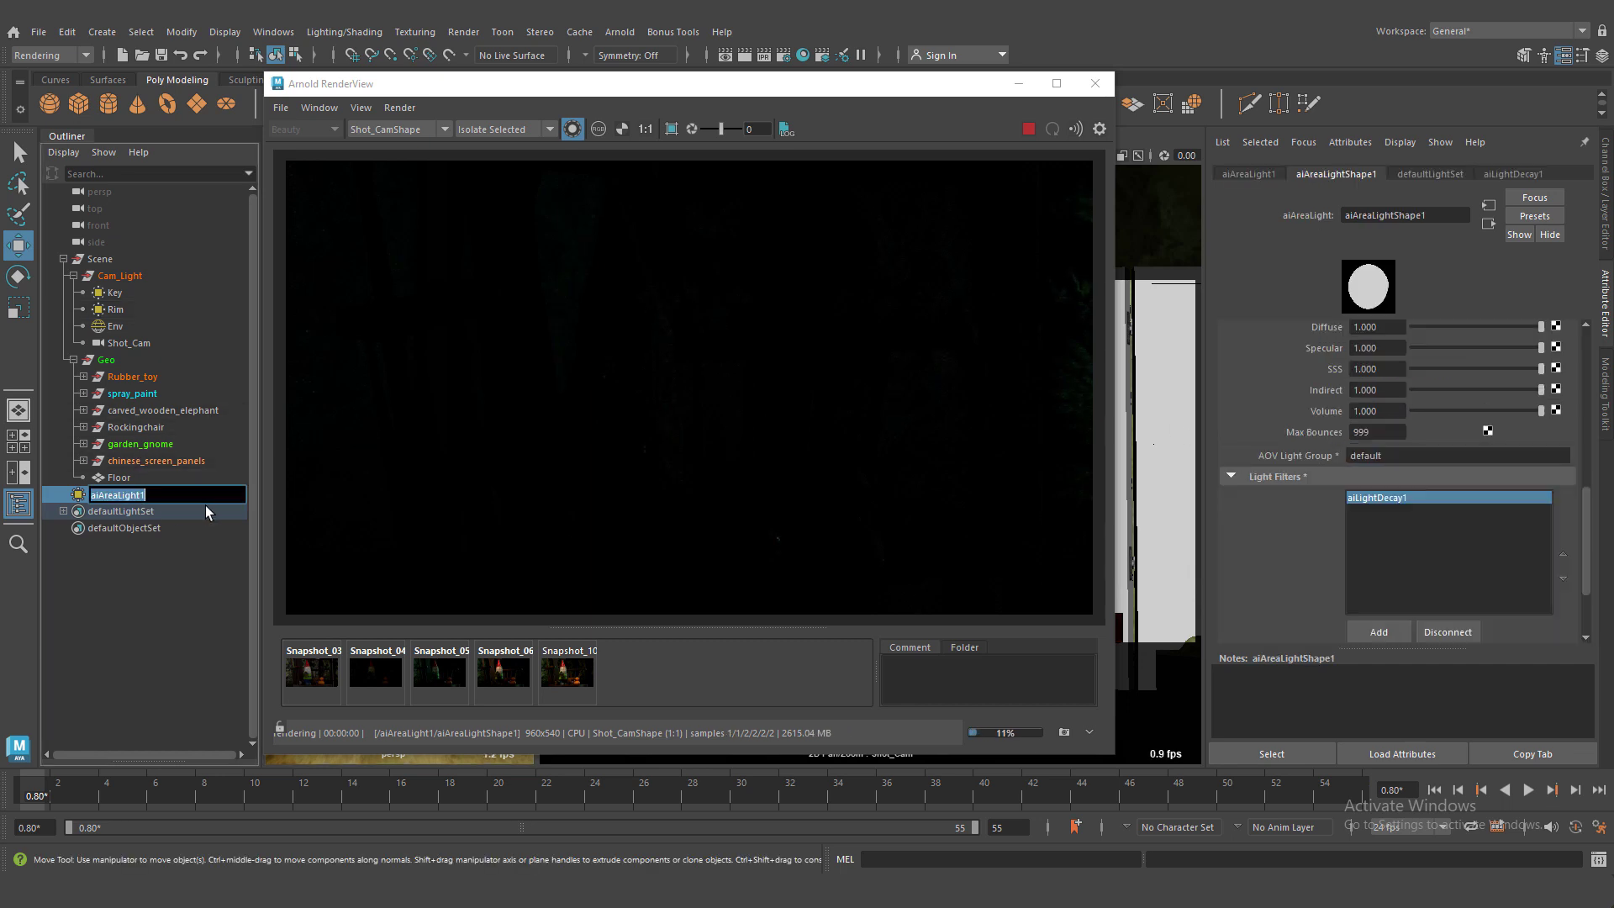
type("BG_Fill")
type("20.000")
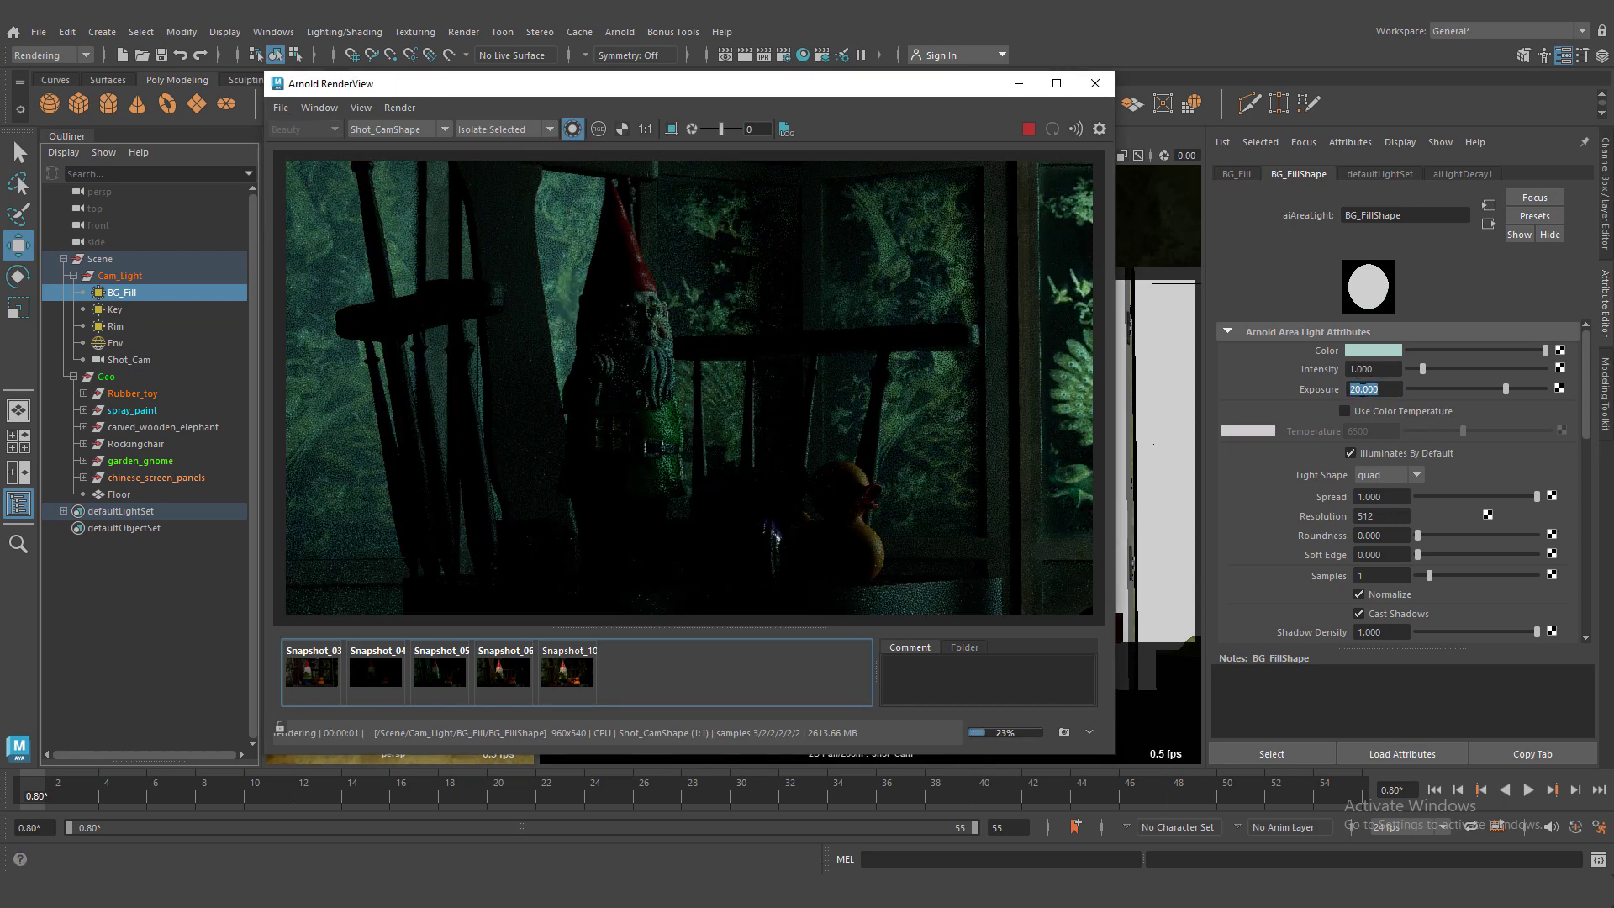
Step: Set BG_Fill's exposure to 18
type("18.000")
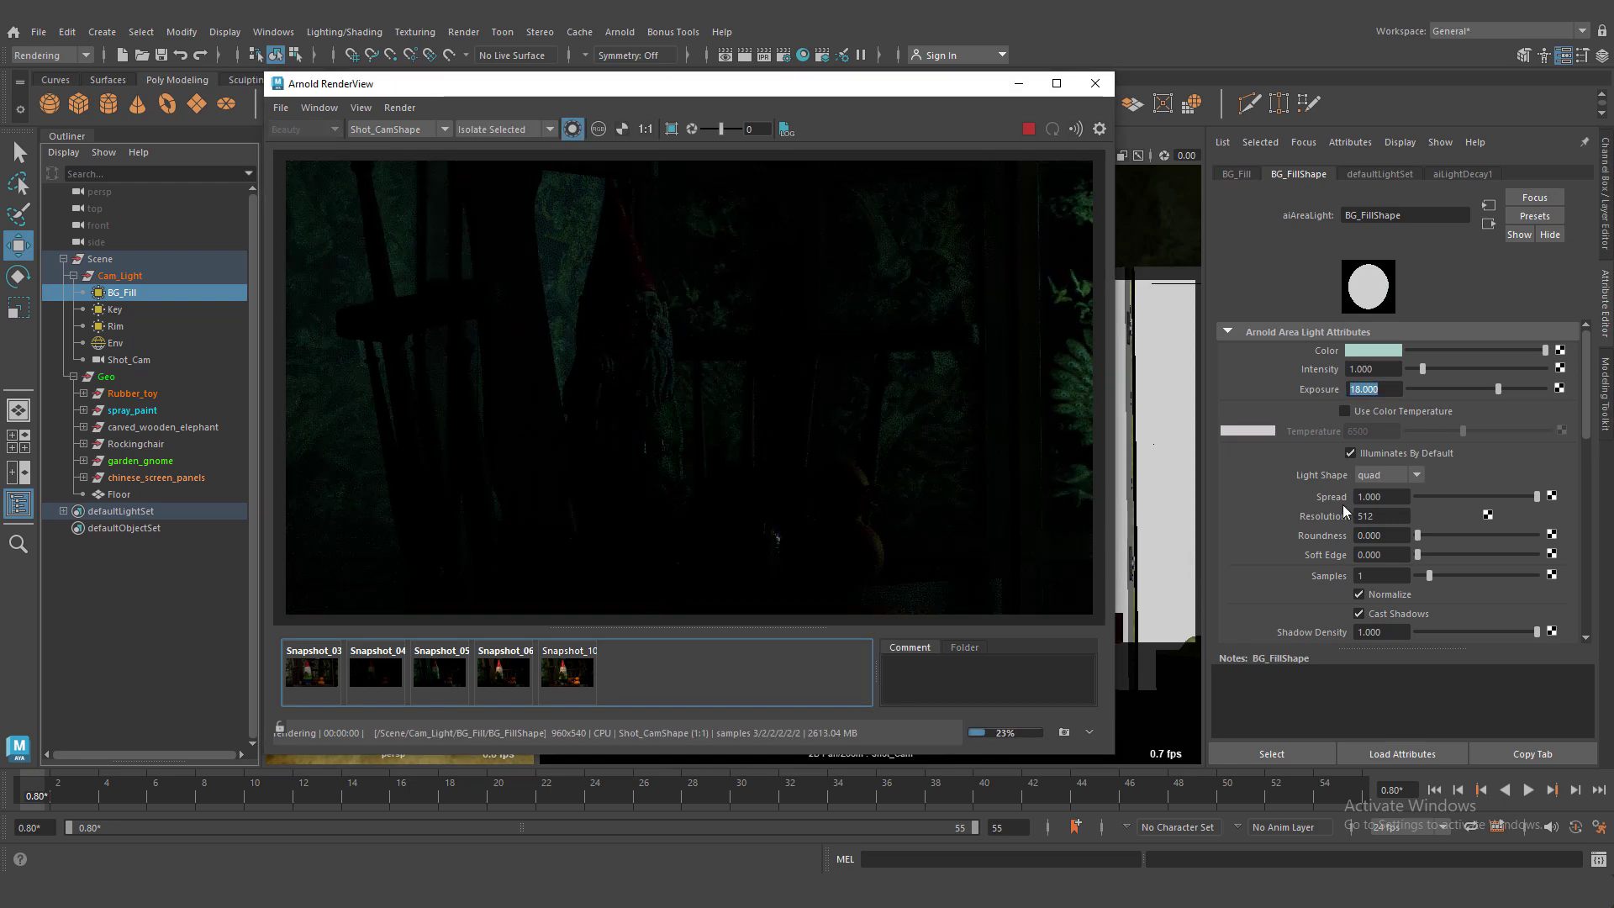
left_click(1459, 173)
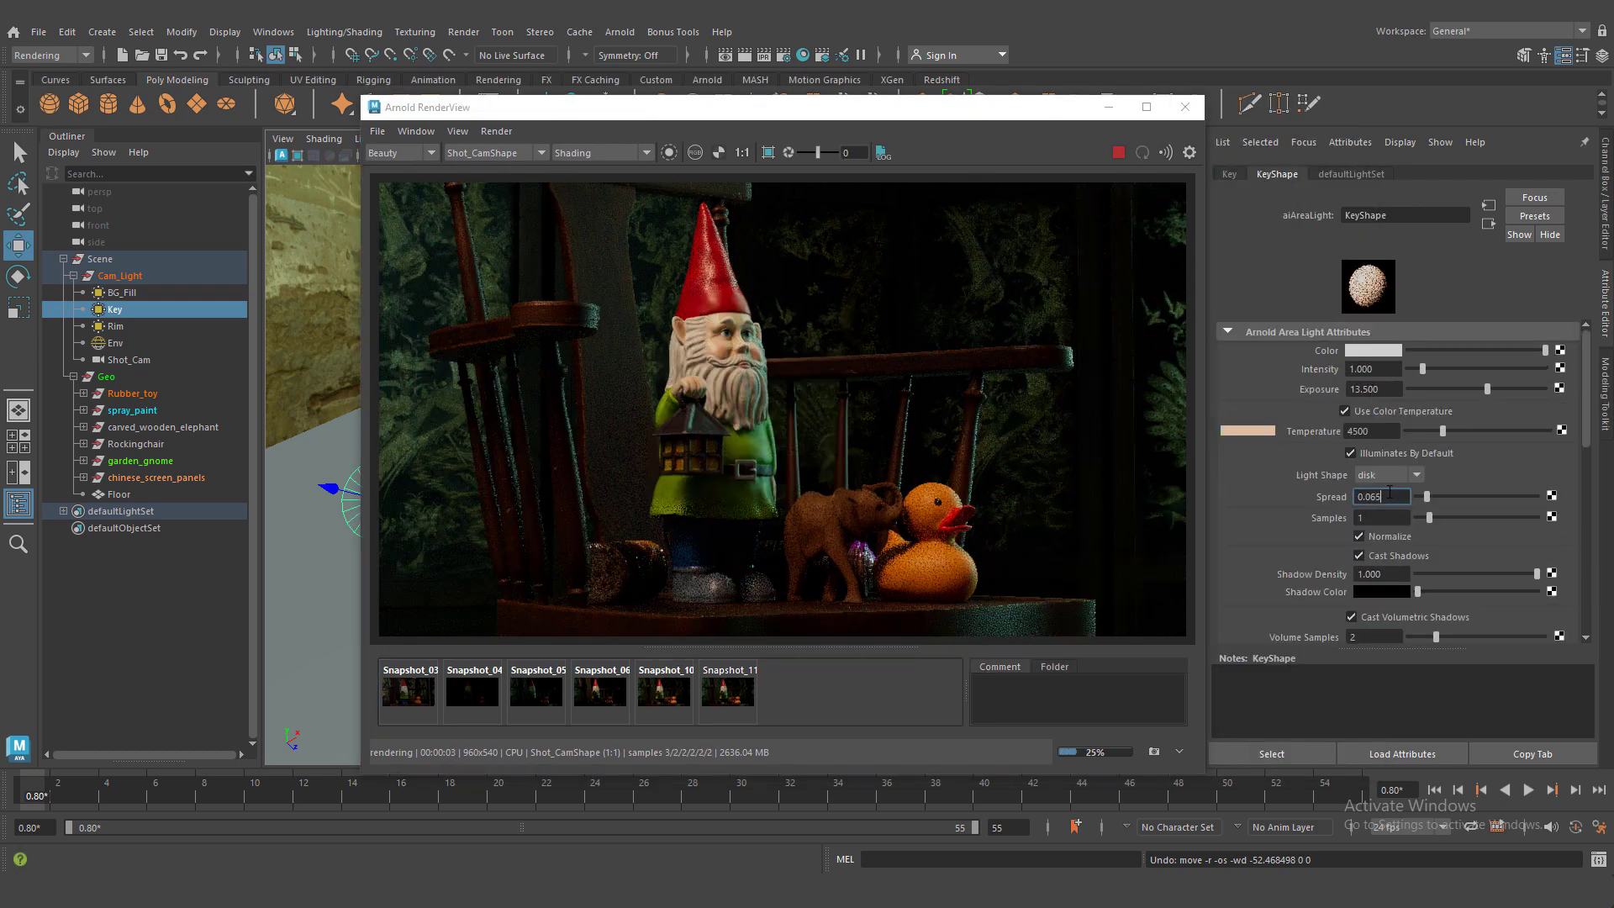
Step: Set Key's spread to 0.06, rotate Key, and set Env's intensity to 0.1
type("0.060")
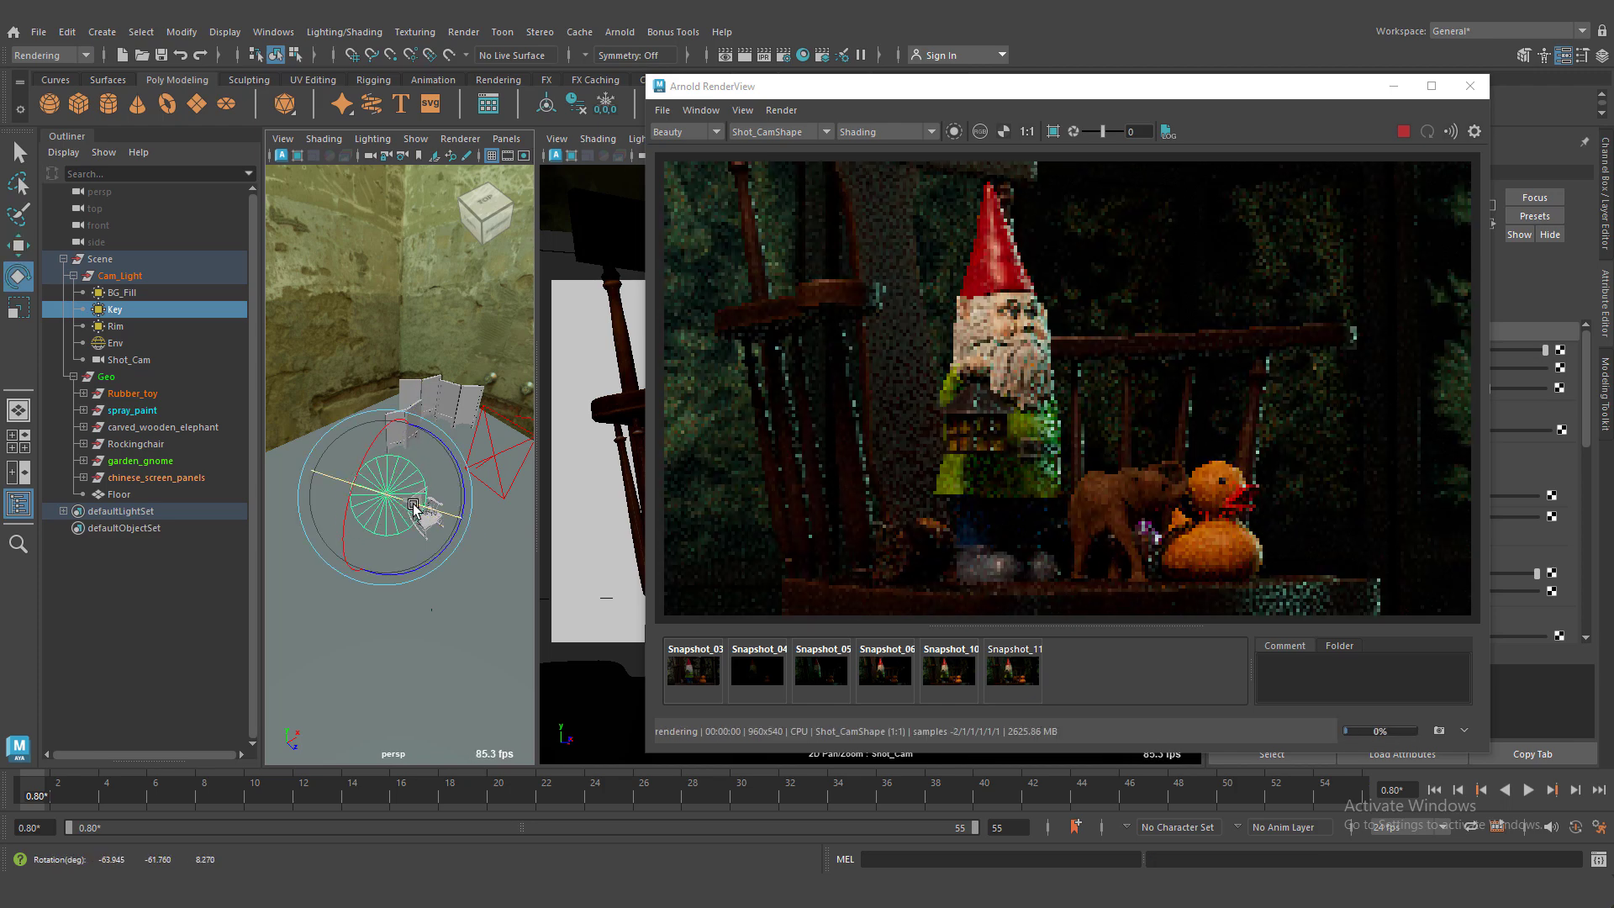
left_click_drag(412, 504, 396, 499)
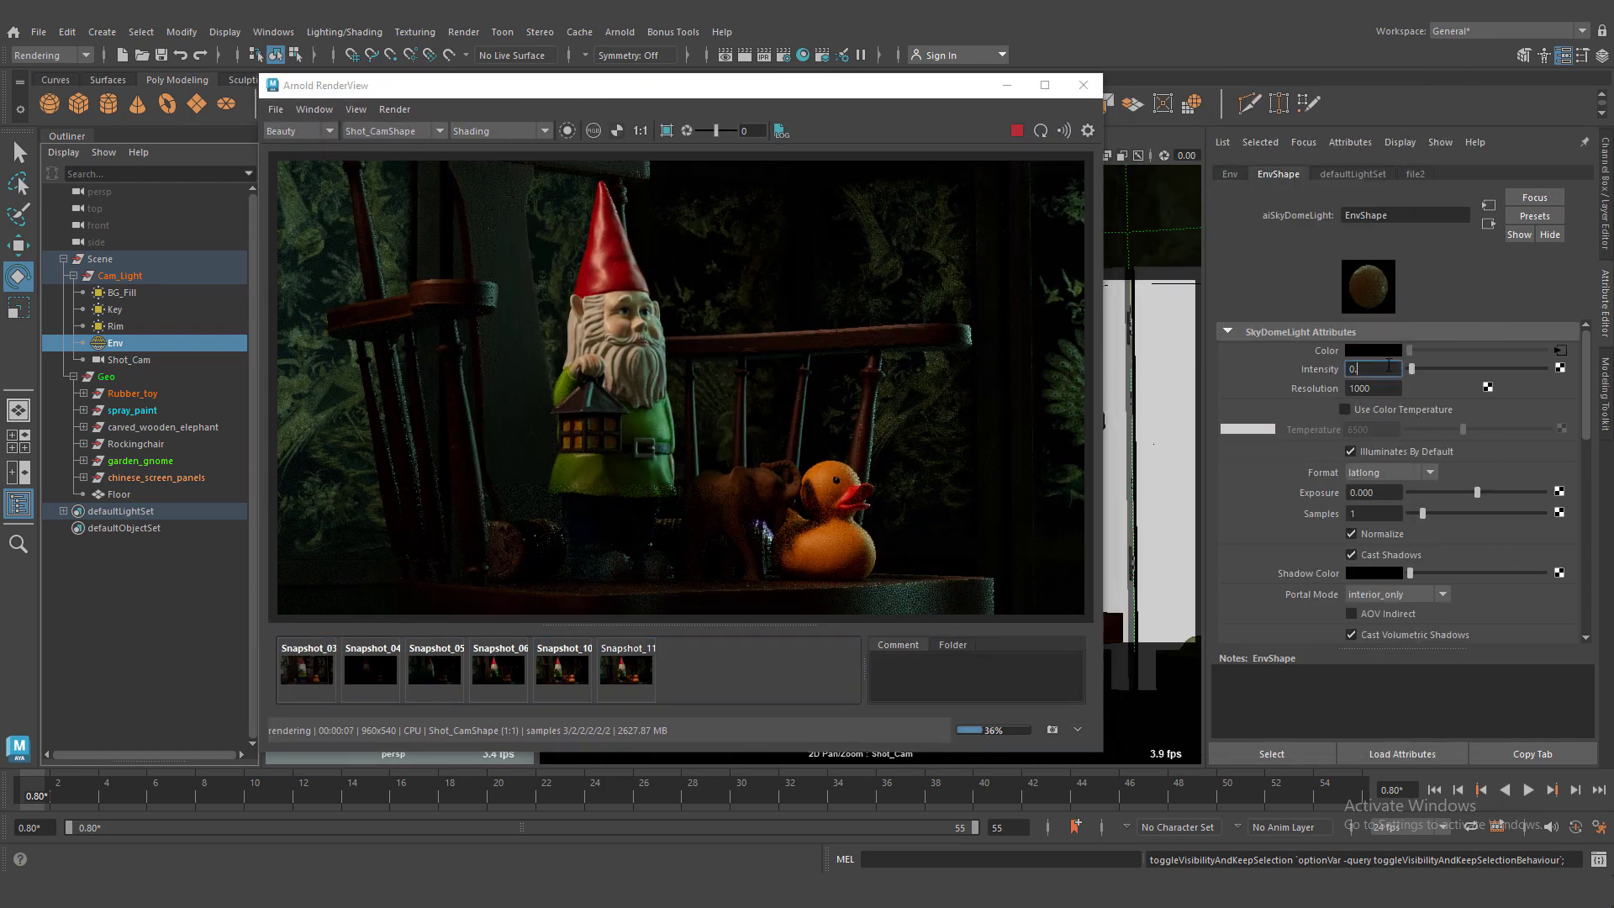
type("0.100")
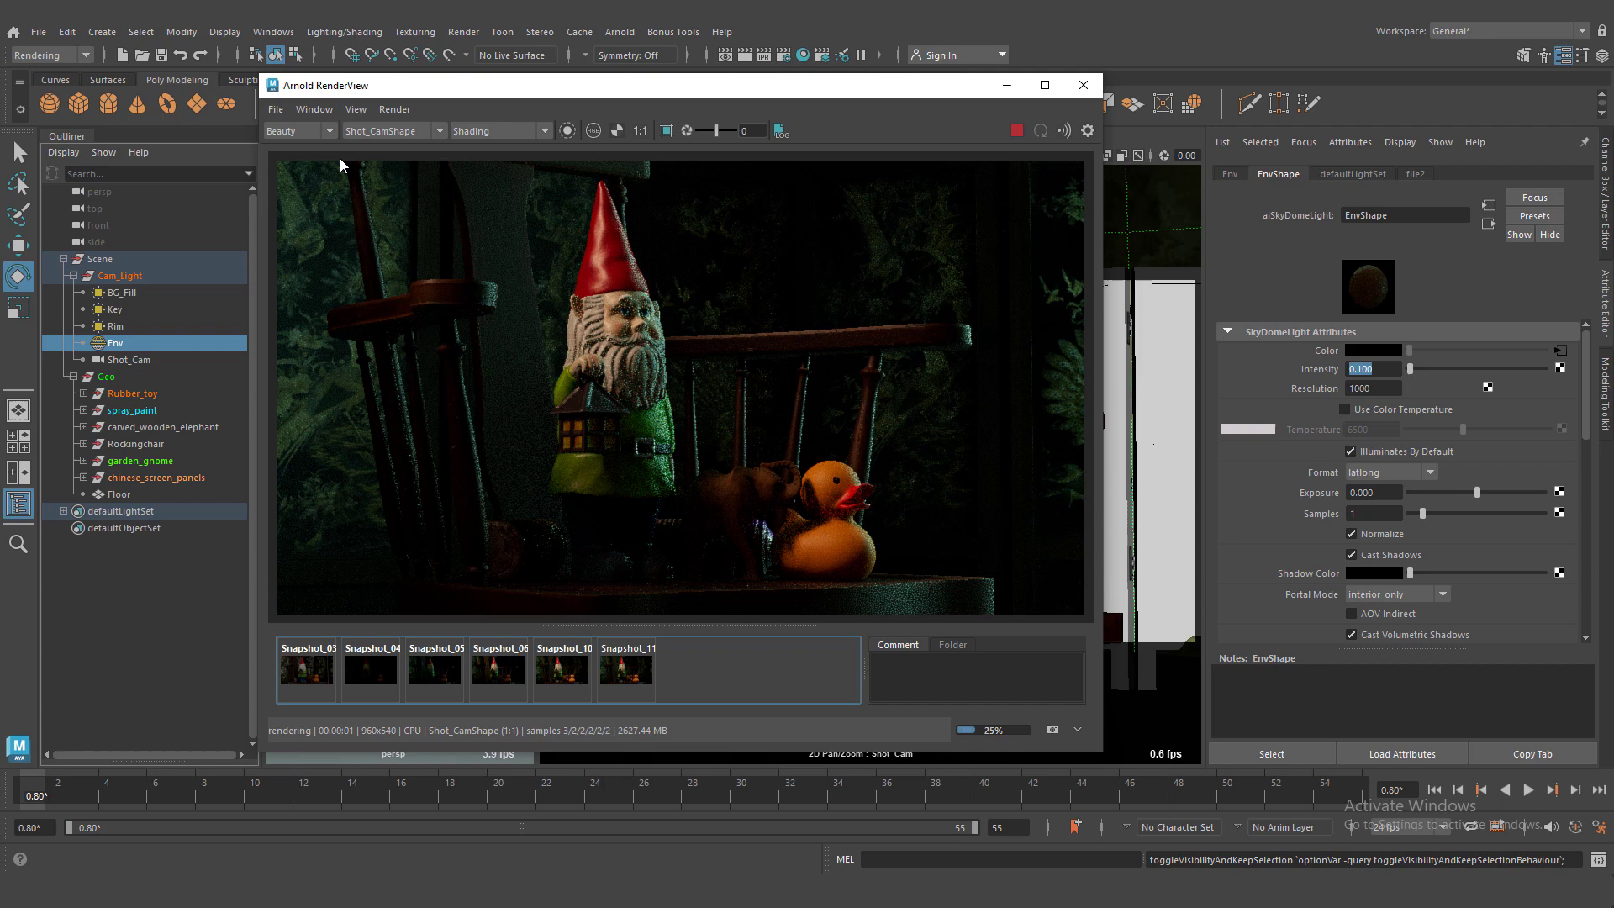
Step: Compare the 0.1-intensity render against Snapshot_11, then return to the live IPR render
left_click(624, 670)
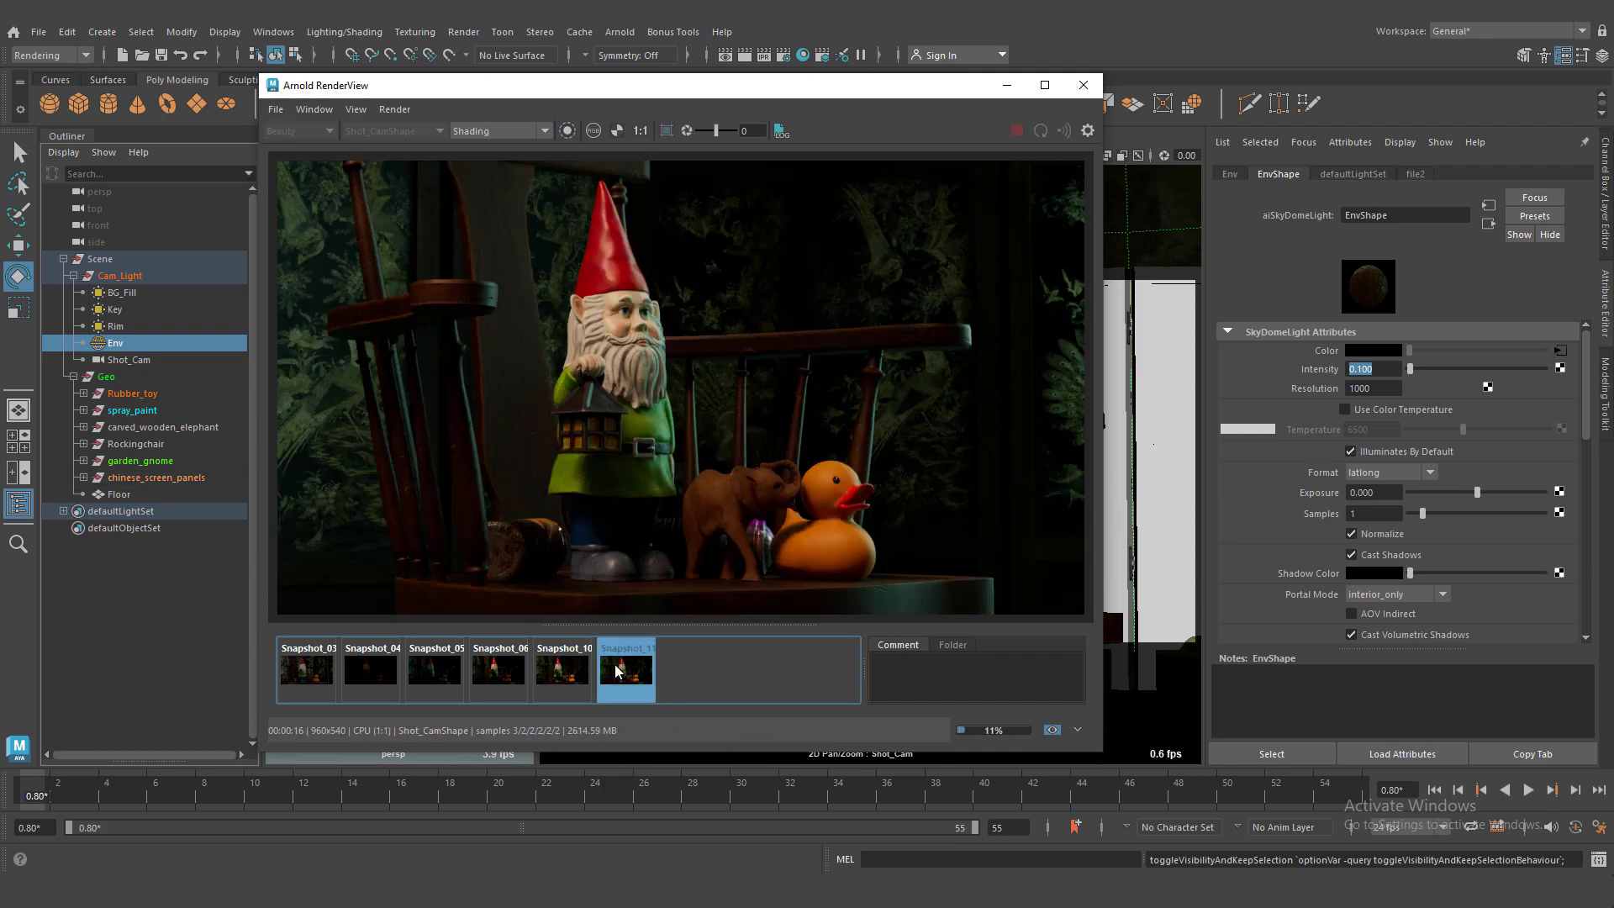
left_click(1041, 130)
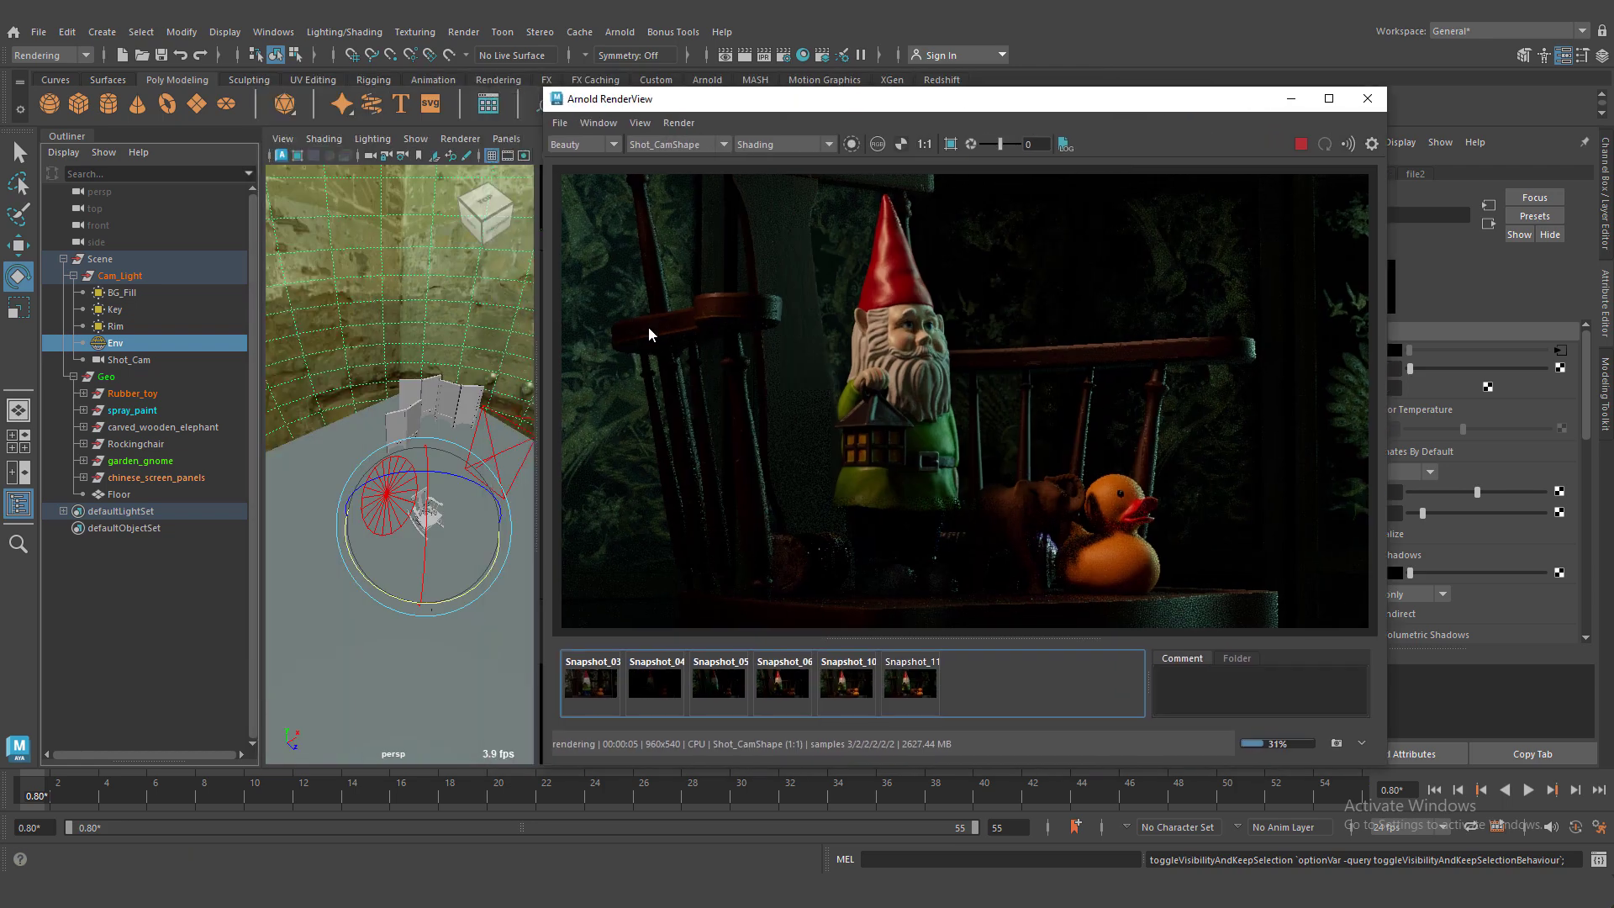
left_click(115, 310)
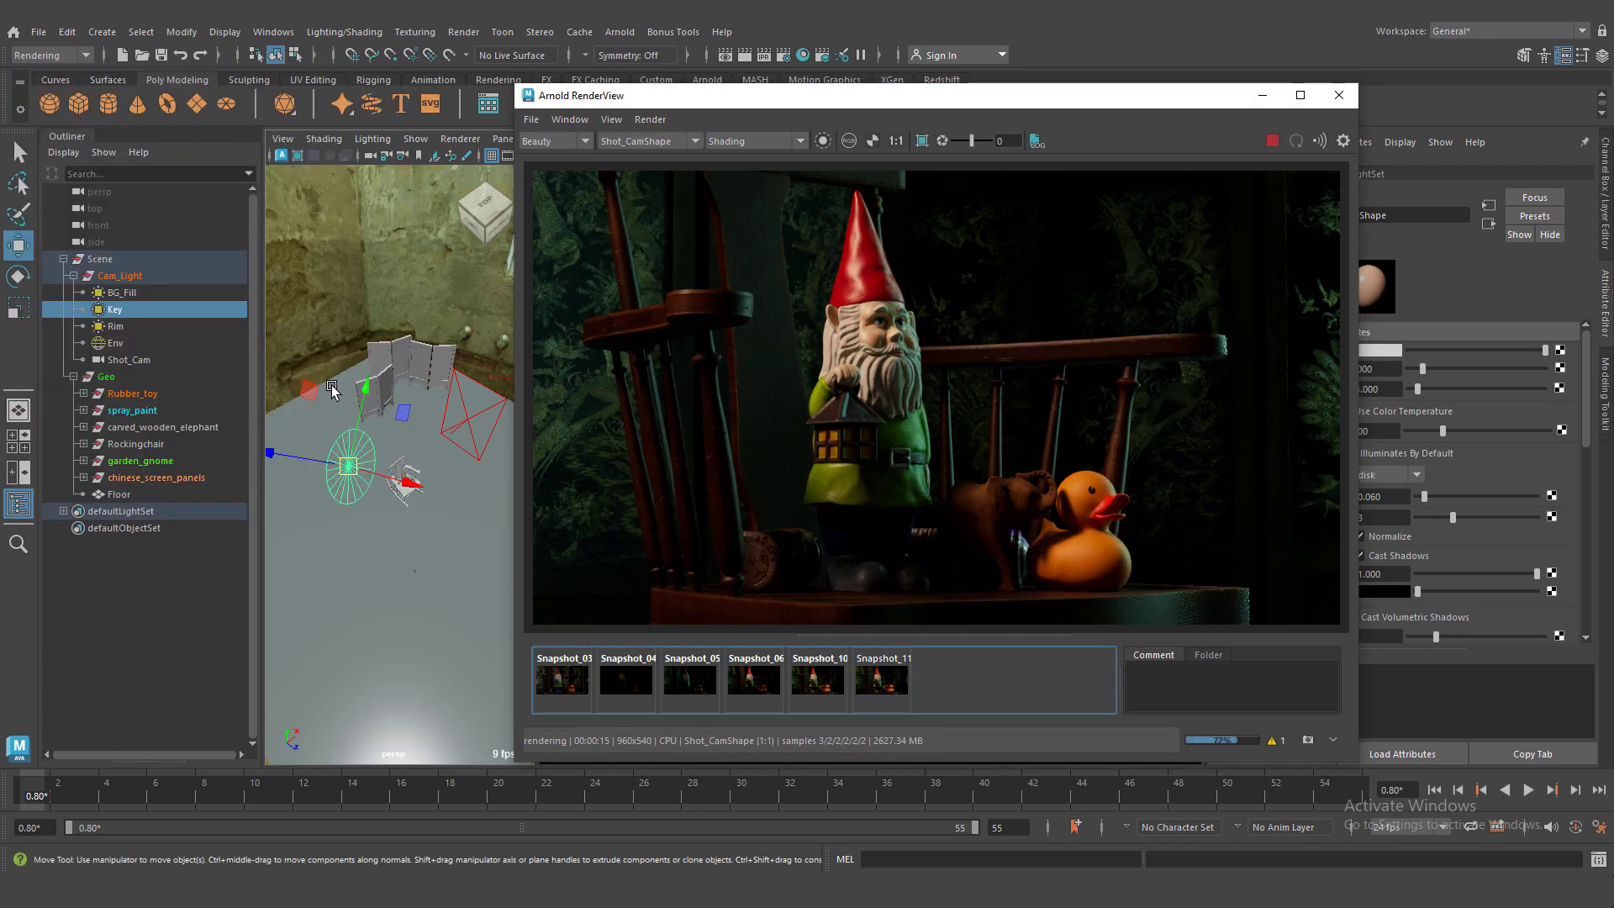
Step: Select the Env skydome light in the Outliner and stop the IPR render
left_click(114, 343)
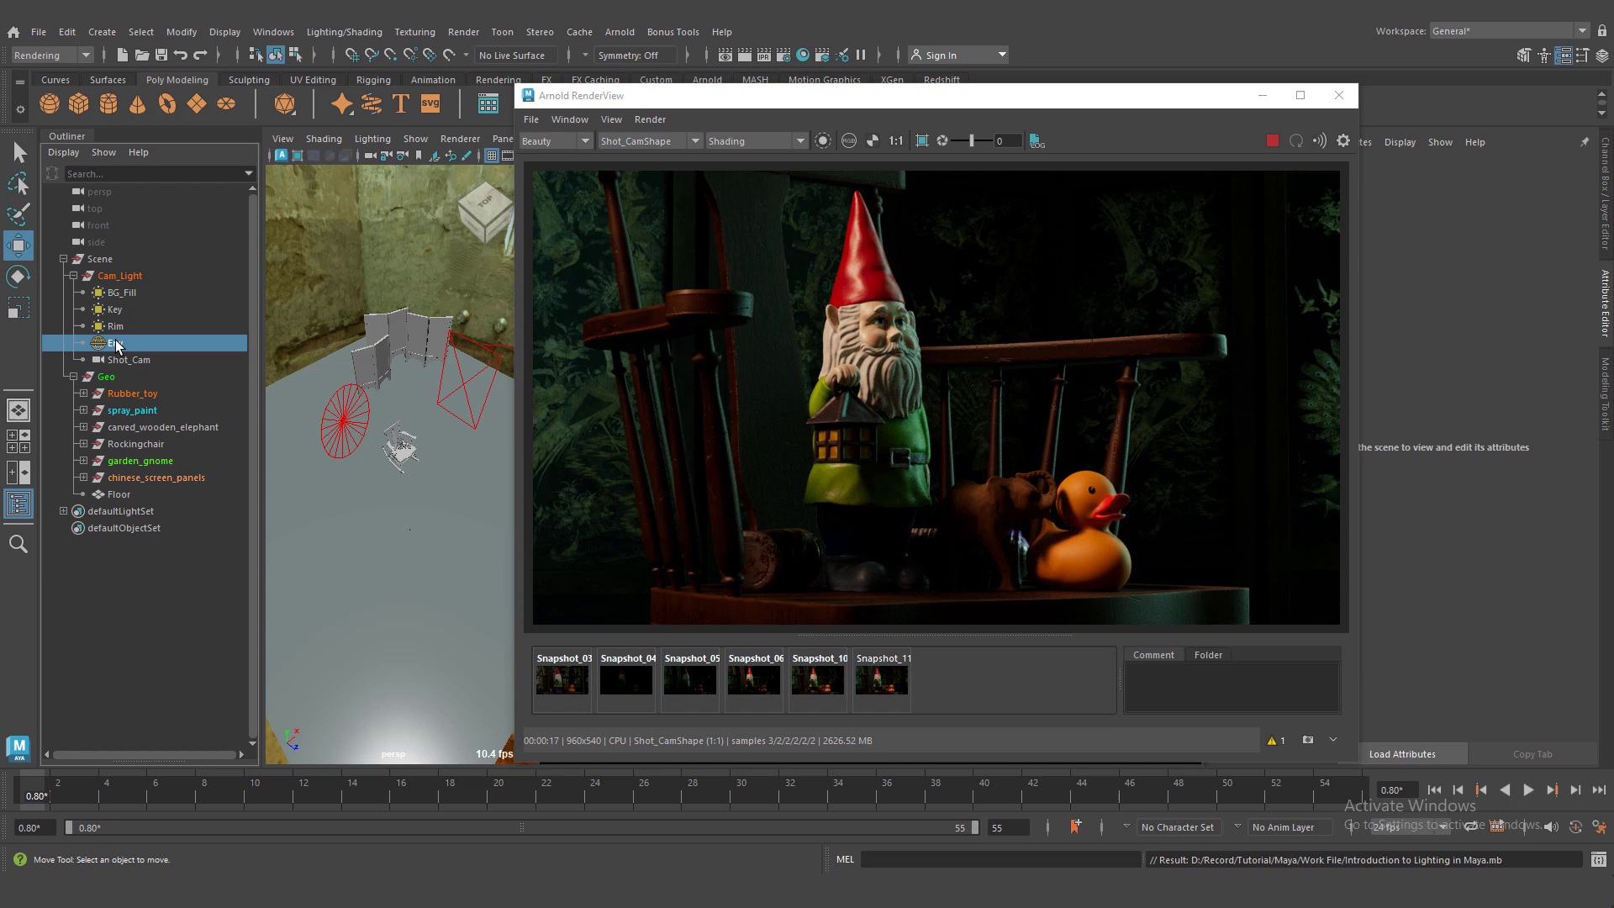
left_click(110, 343)
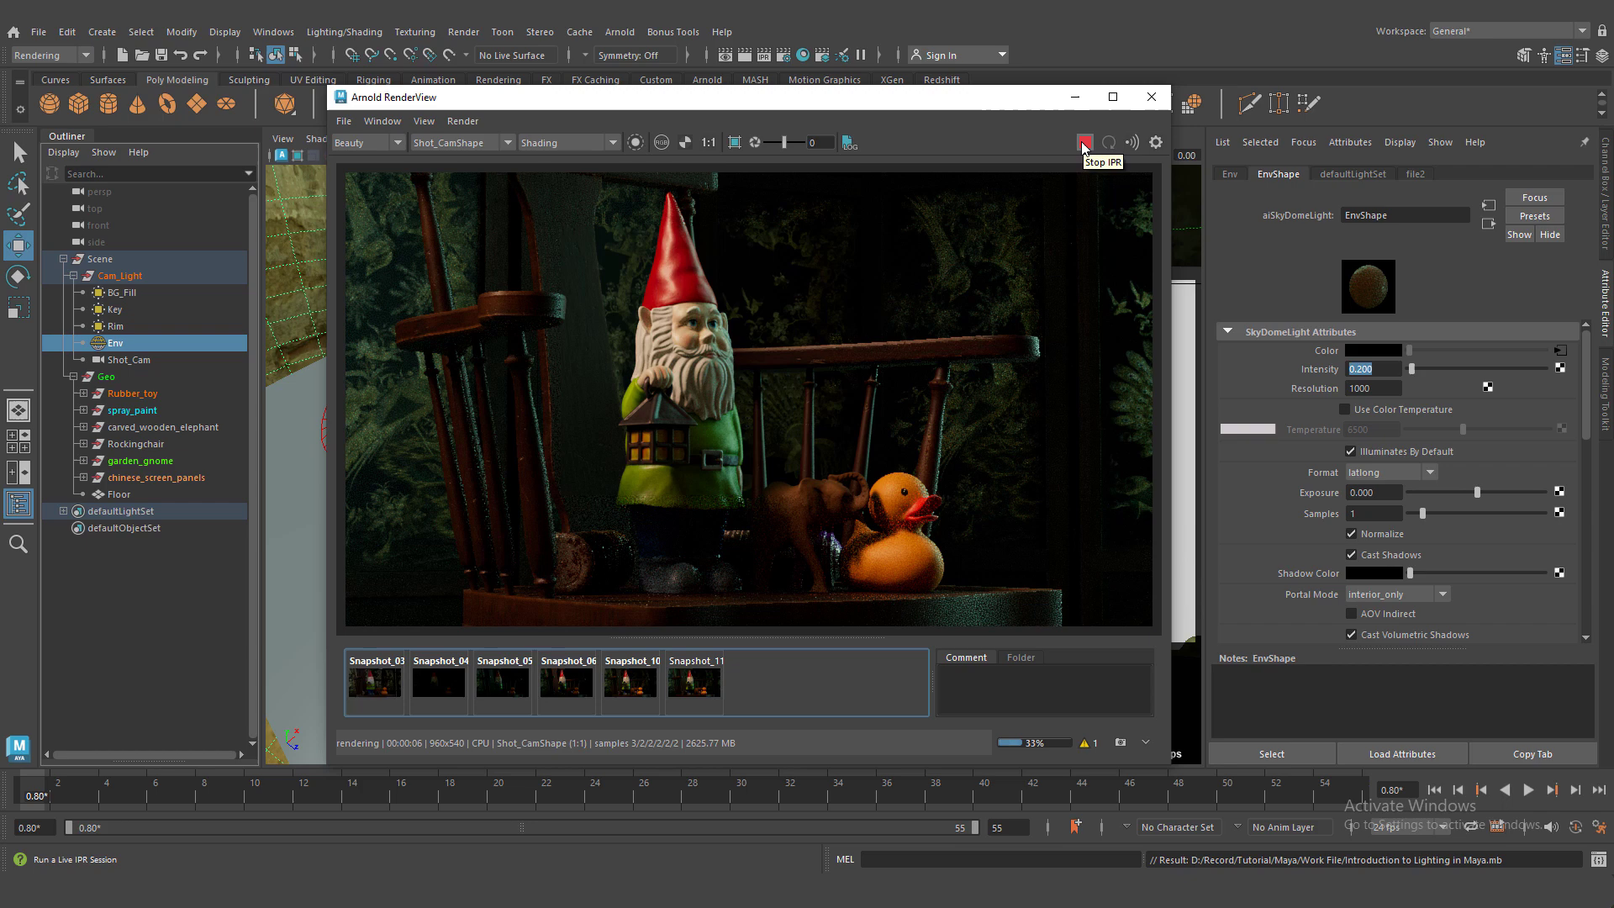
left_click(1084, 142)
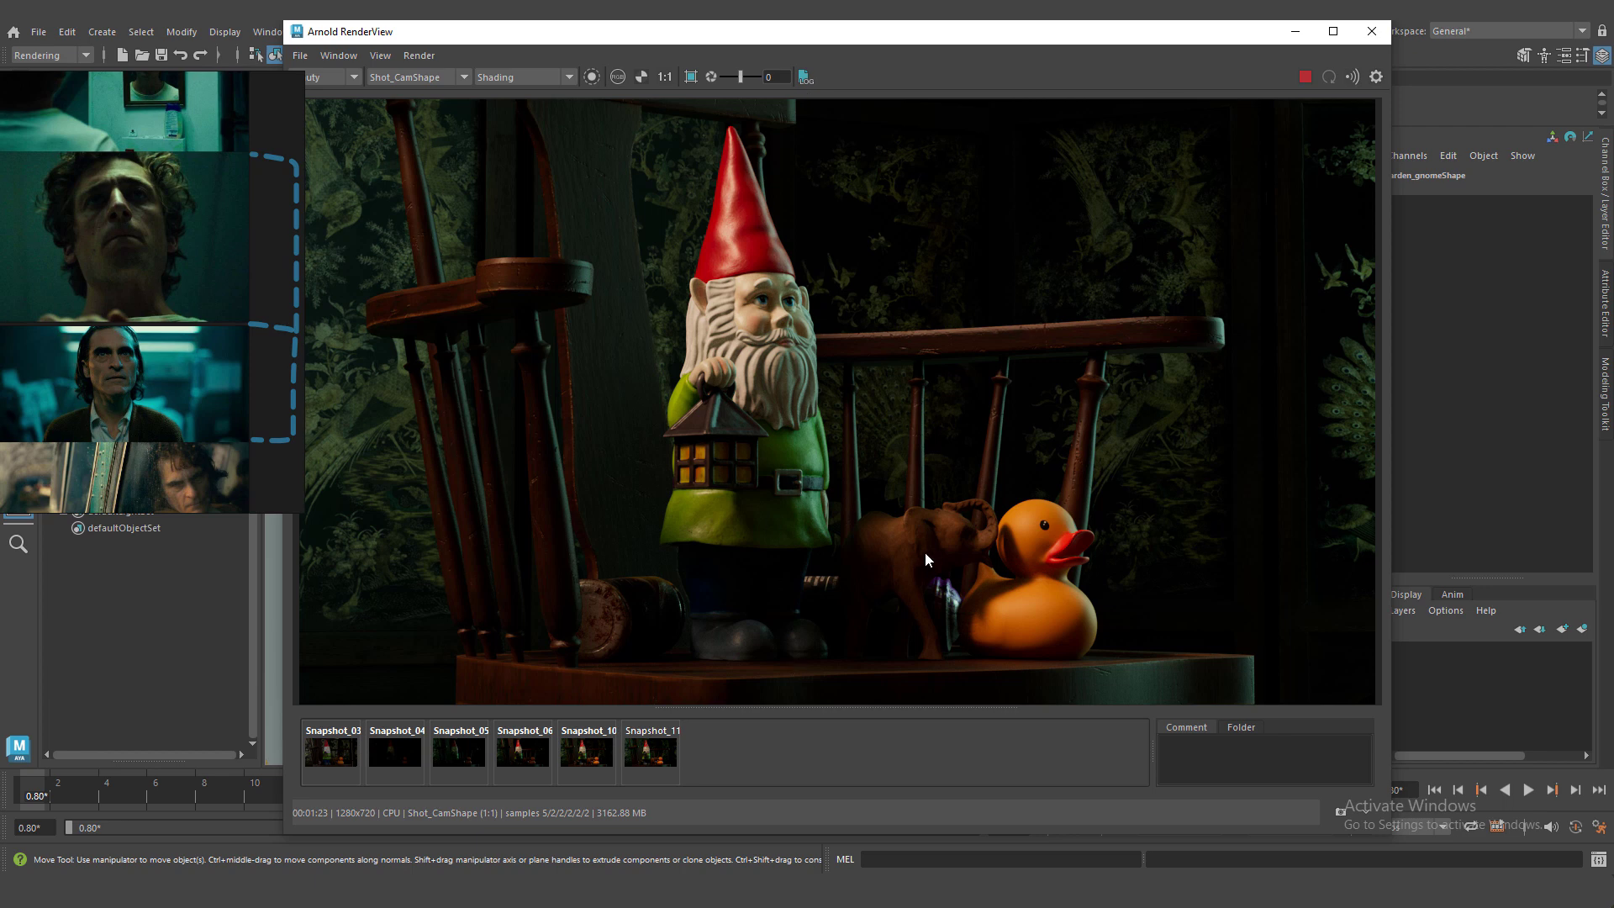
mouse_move(863, 565)
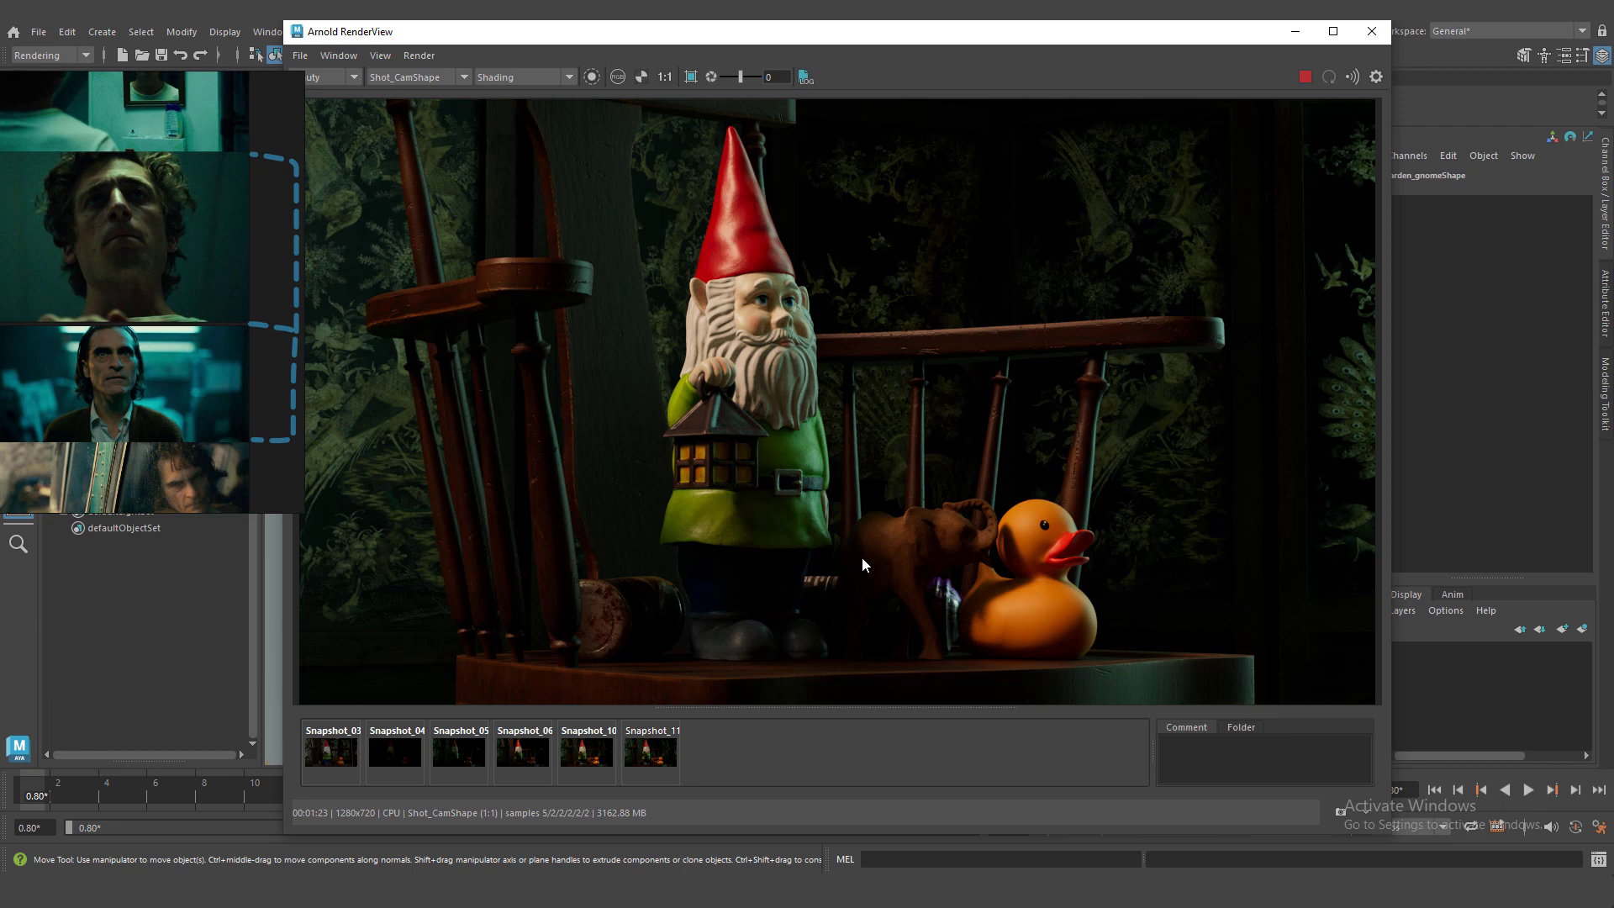
mouse_move(948, 430)
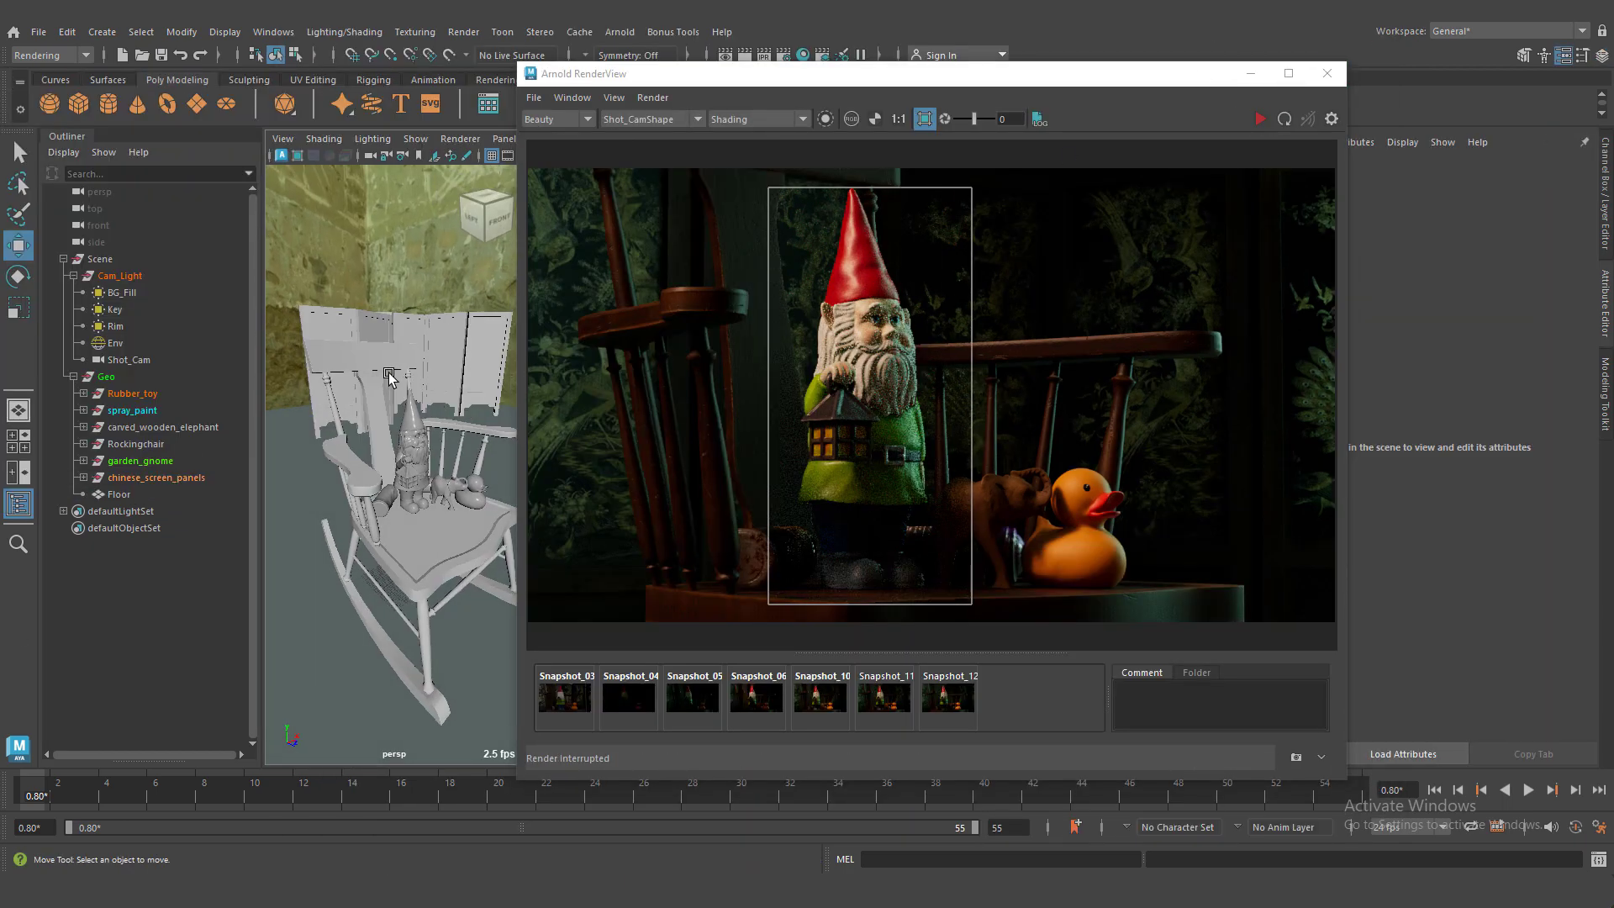
Step: Select Env and add a Light Blocker filter to the skydome
left_click(115, 342)
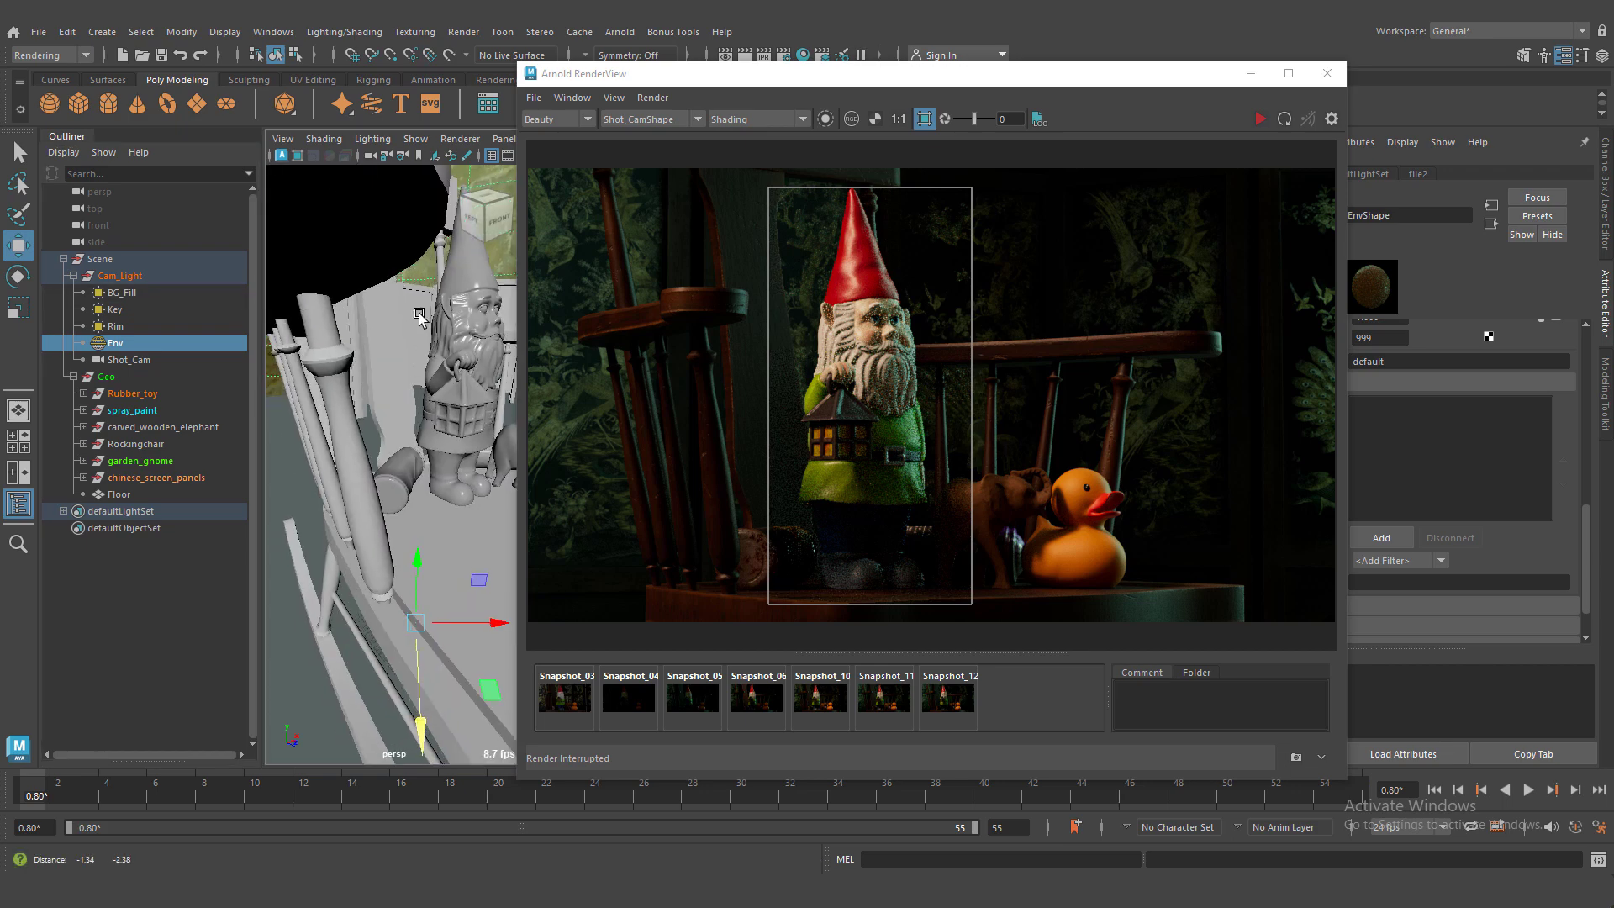
left_click(1260, 118)
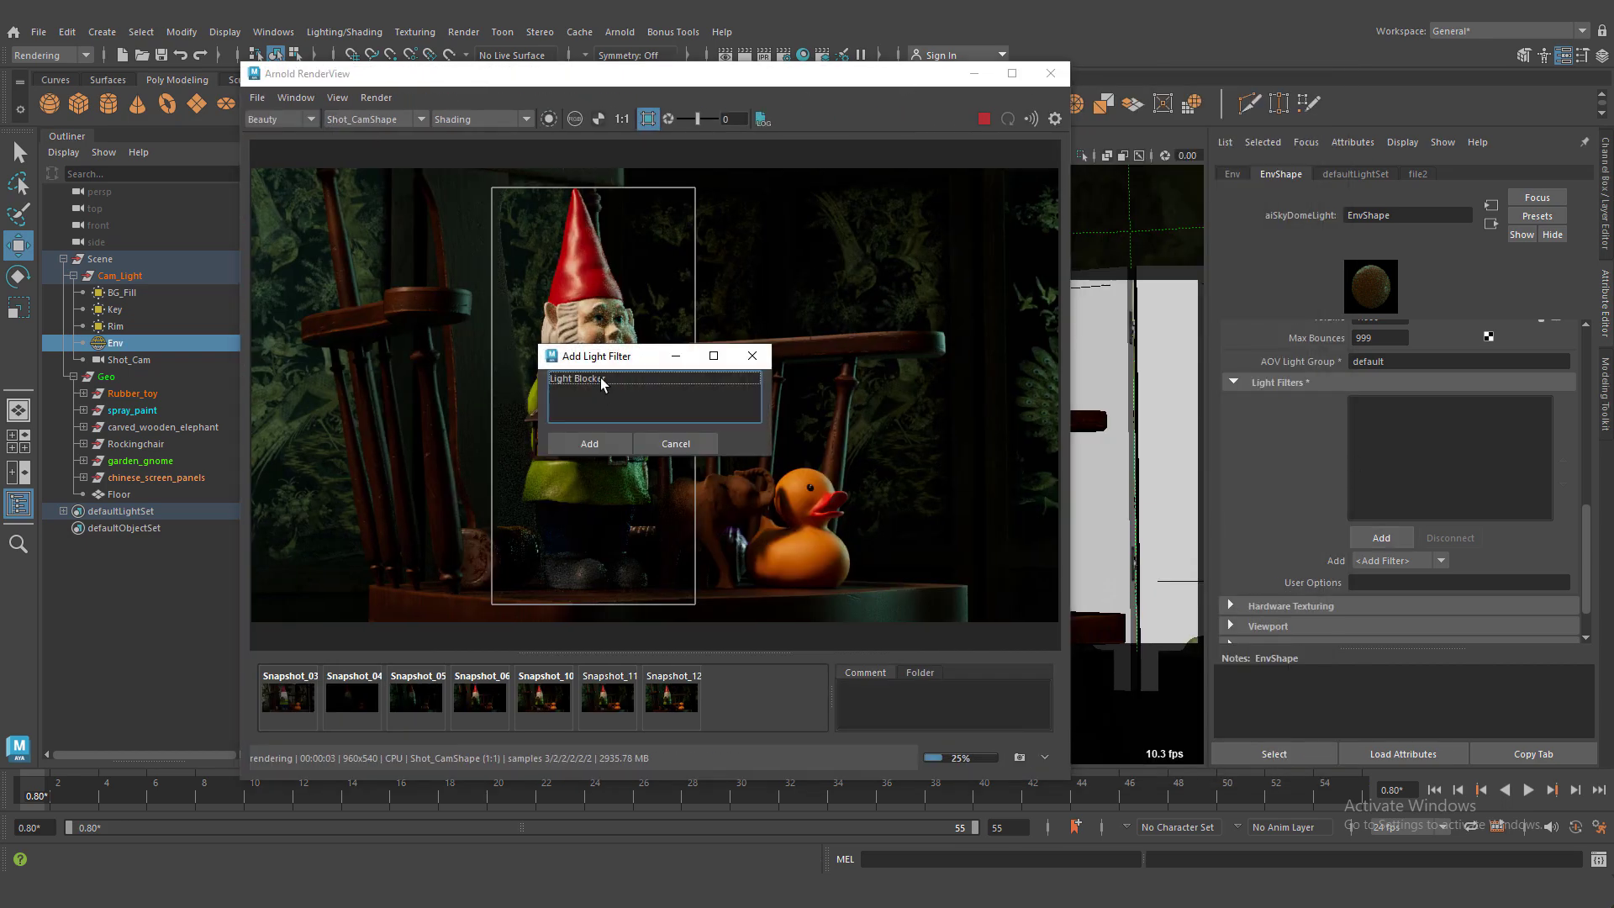
left_click(587, 444)
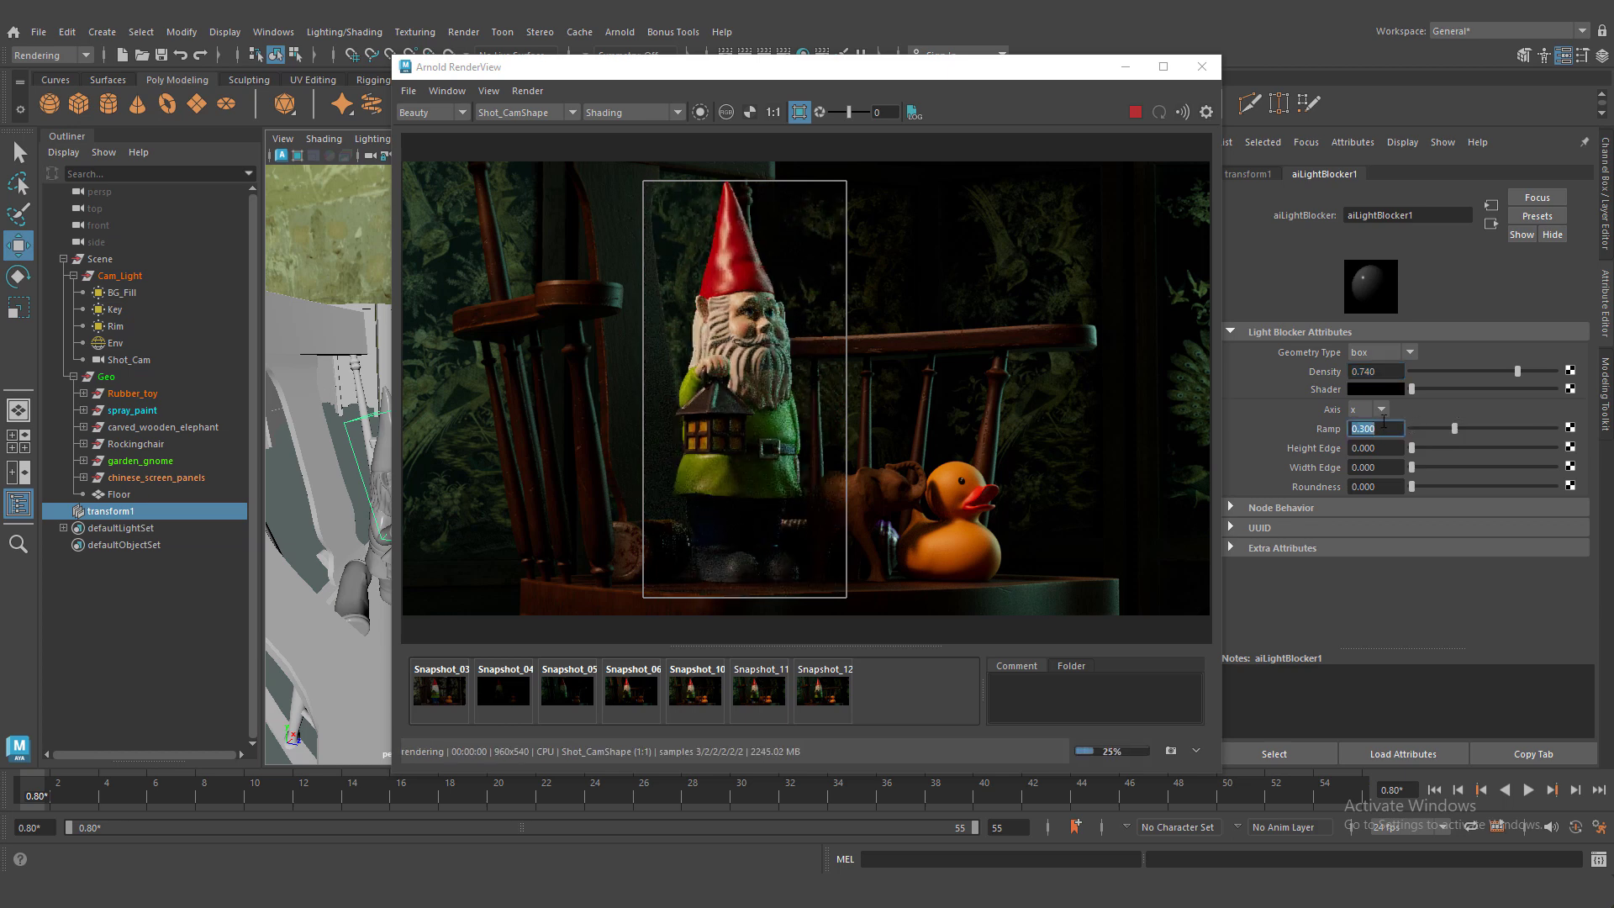
Step: Keep the face-blocked IPR render as Snapshot_01
left_click(821, 691)
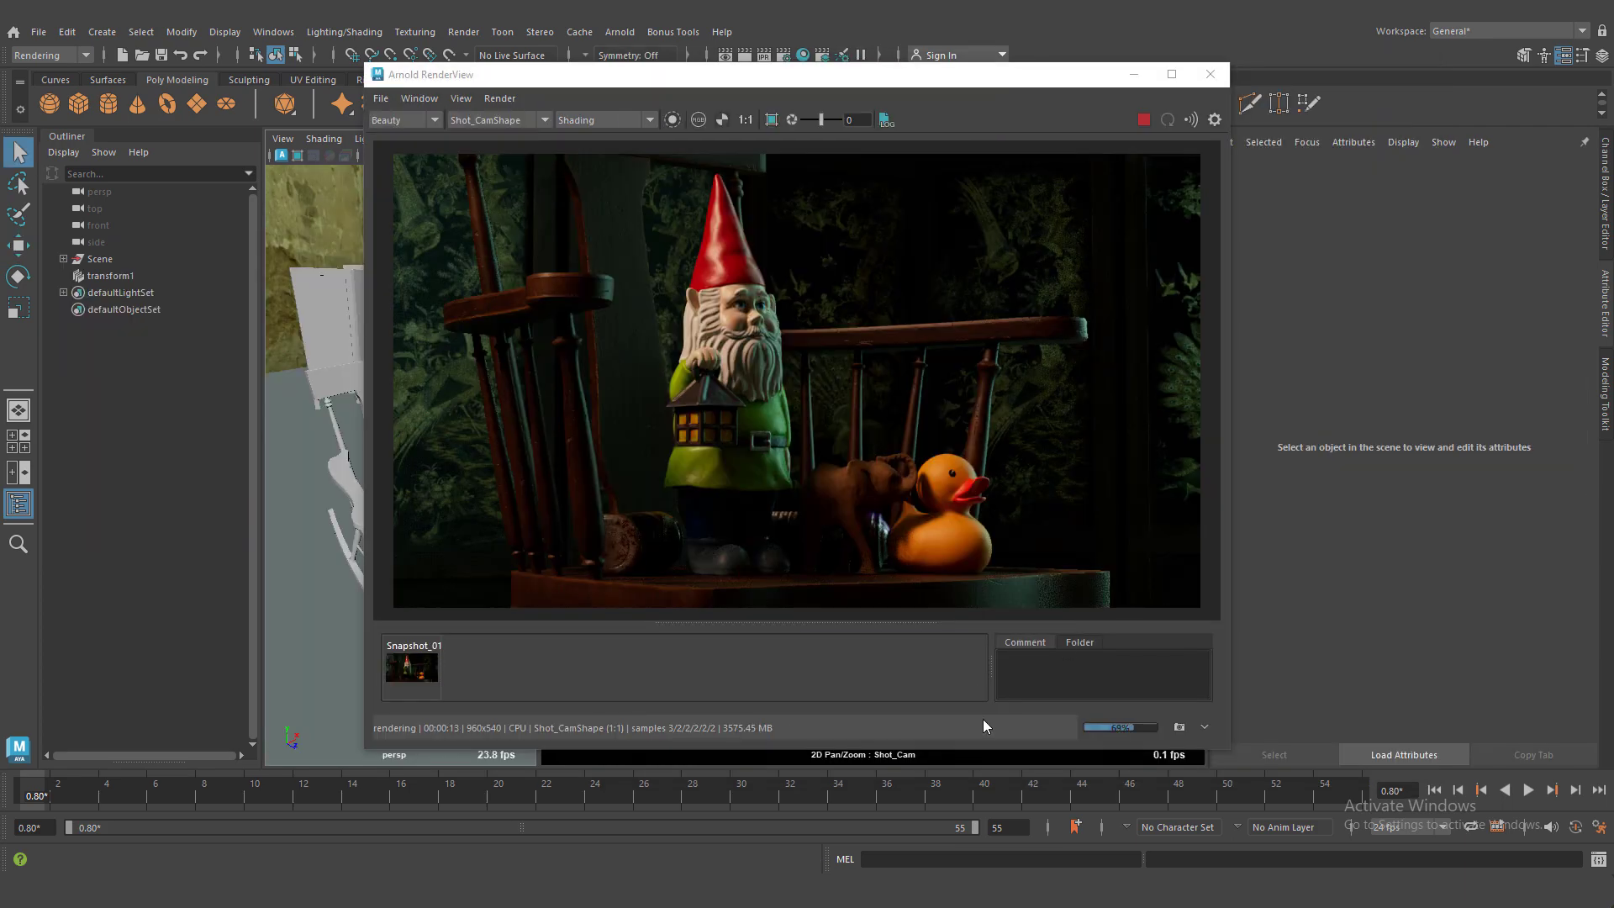
Step: Select BG_Fill and pick a warmer tint from its Color swatch
left_click(680, 667)
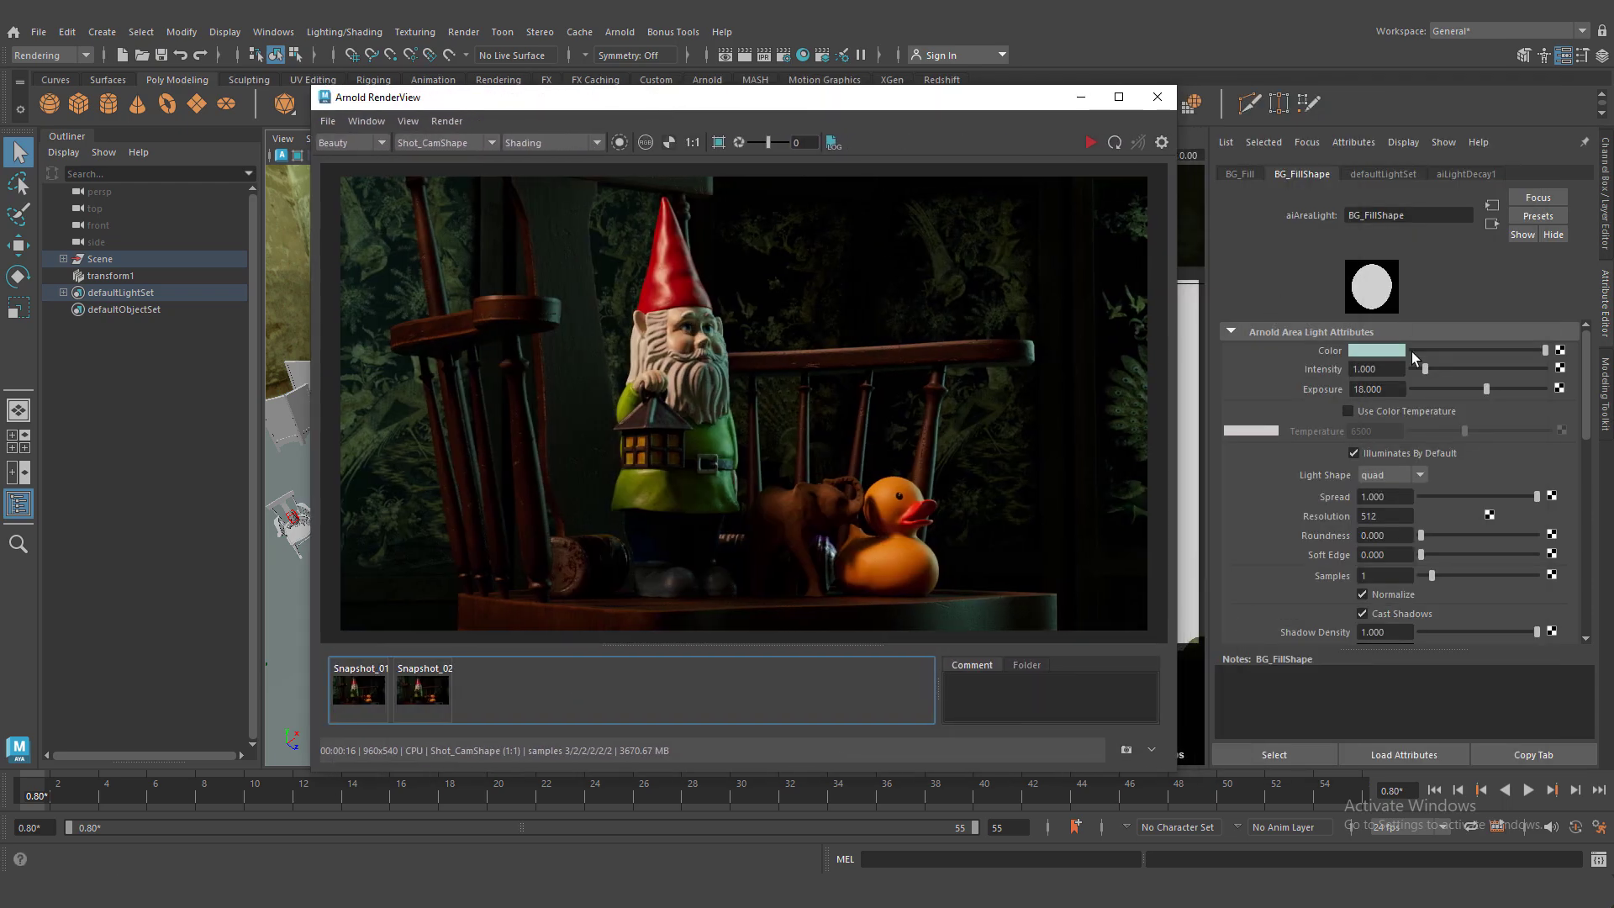
left_click(1374, 350)
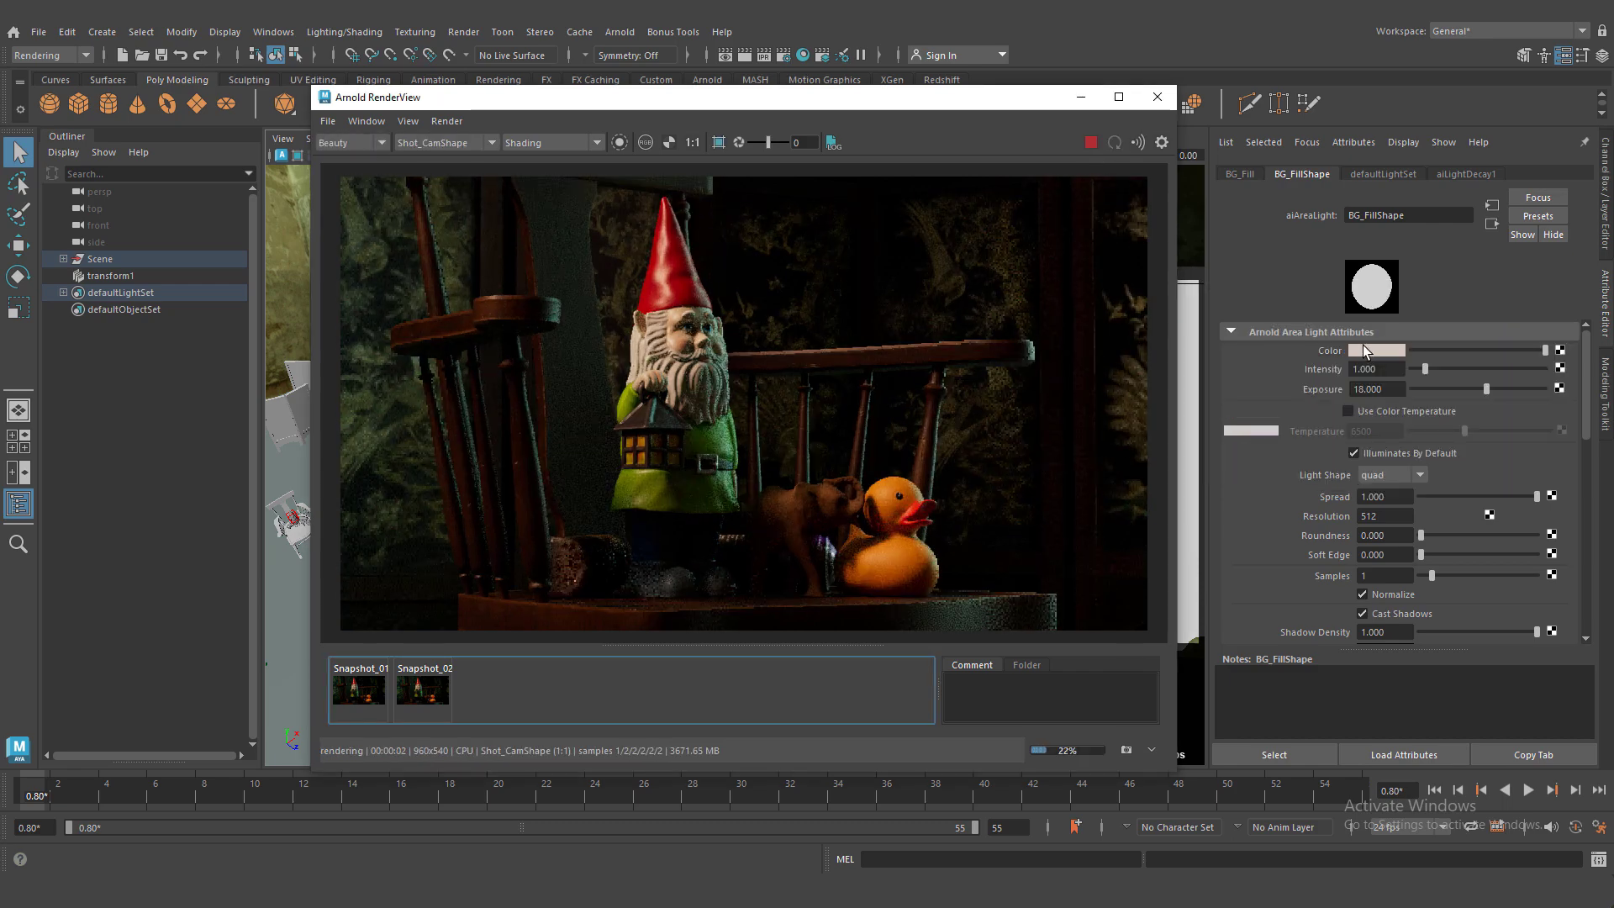
left_click(1375, 349)
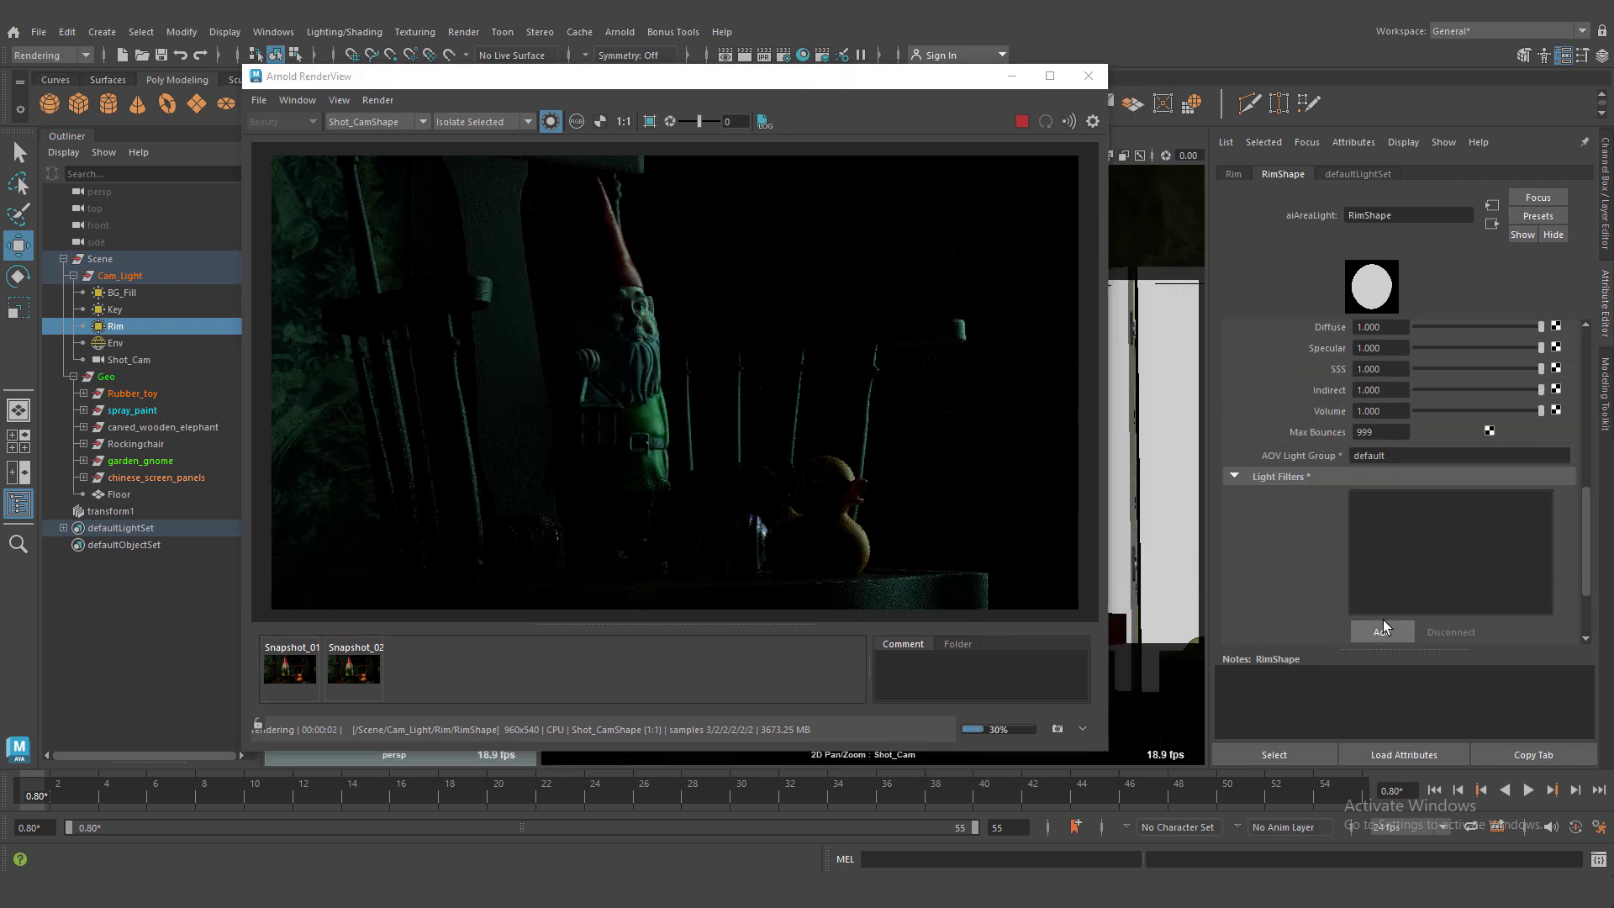
Step: Add a Light Decay filter to Rim and drag its far falloff to about 482
left_click(1382, 632)
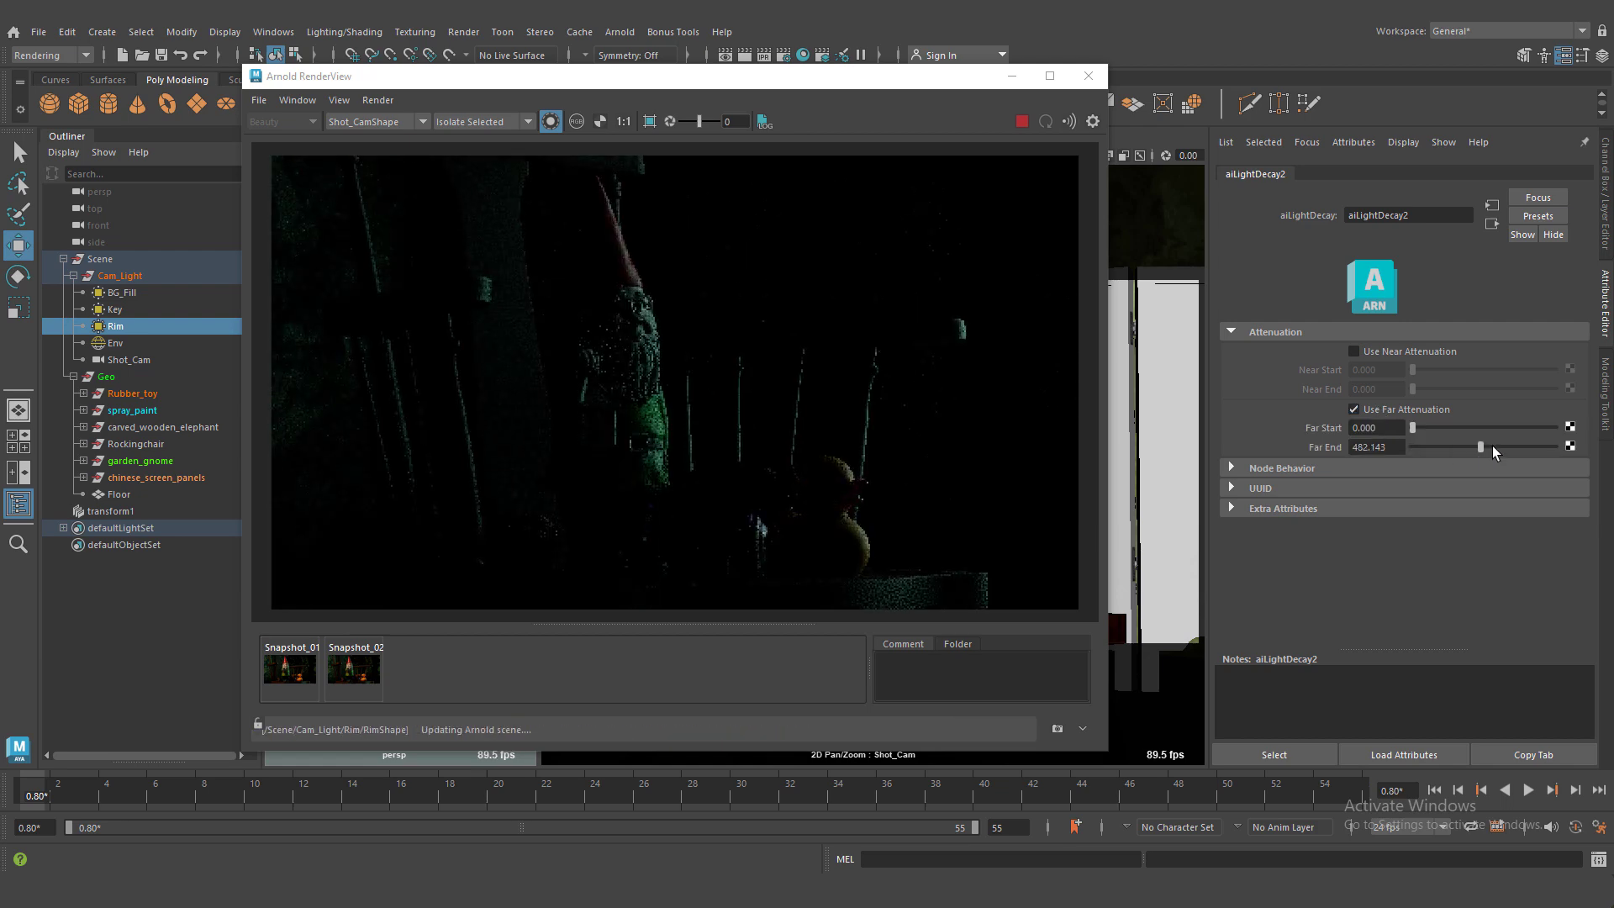
left_click_drag(1480, 445, 1457, 446)
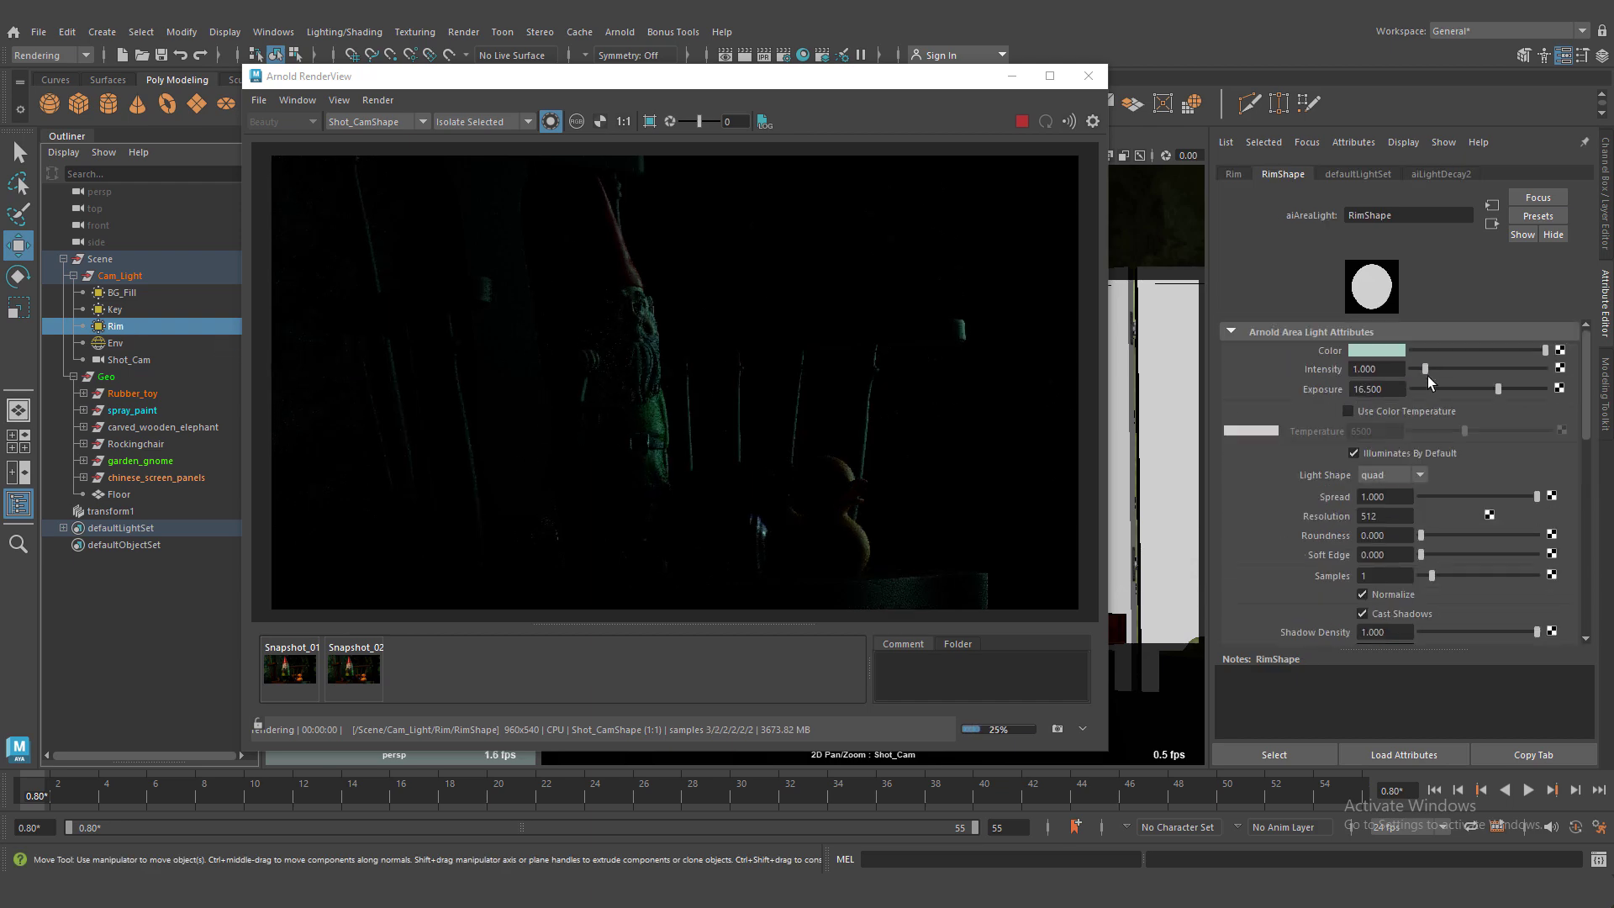
Step: Raise the rim light exposure to about 18.3 and compare the beauty render with Snapshot_02
type("18.000")
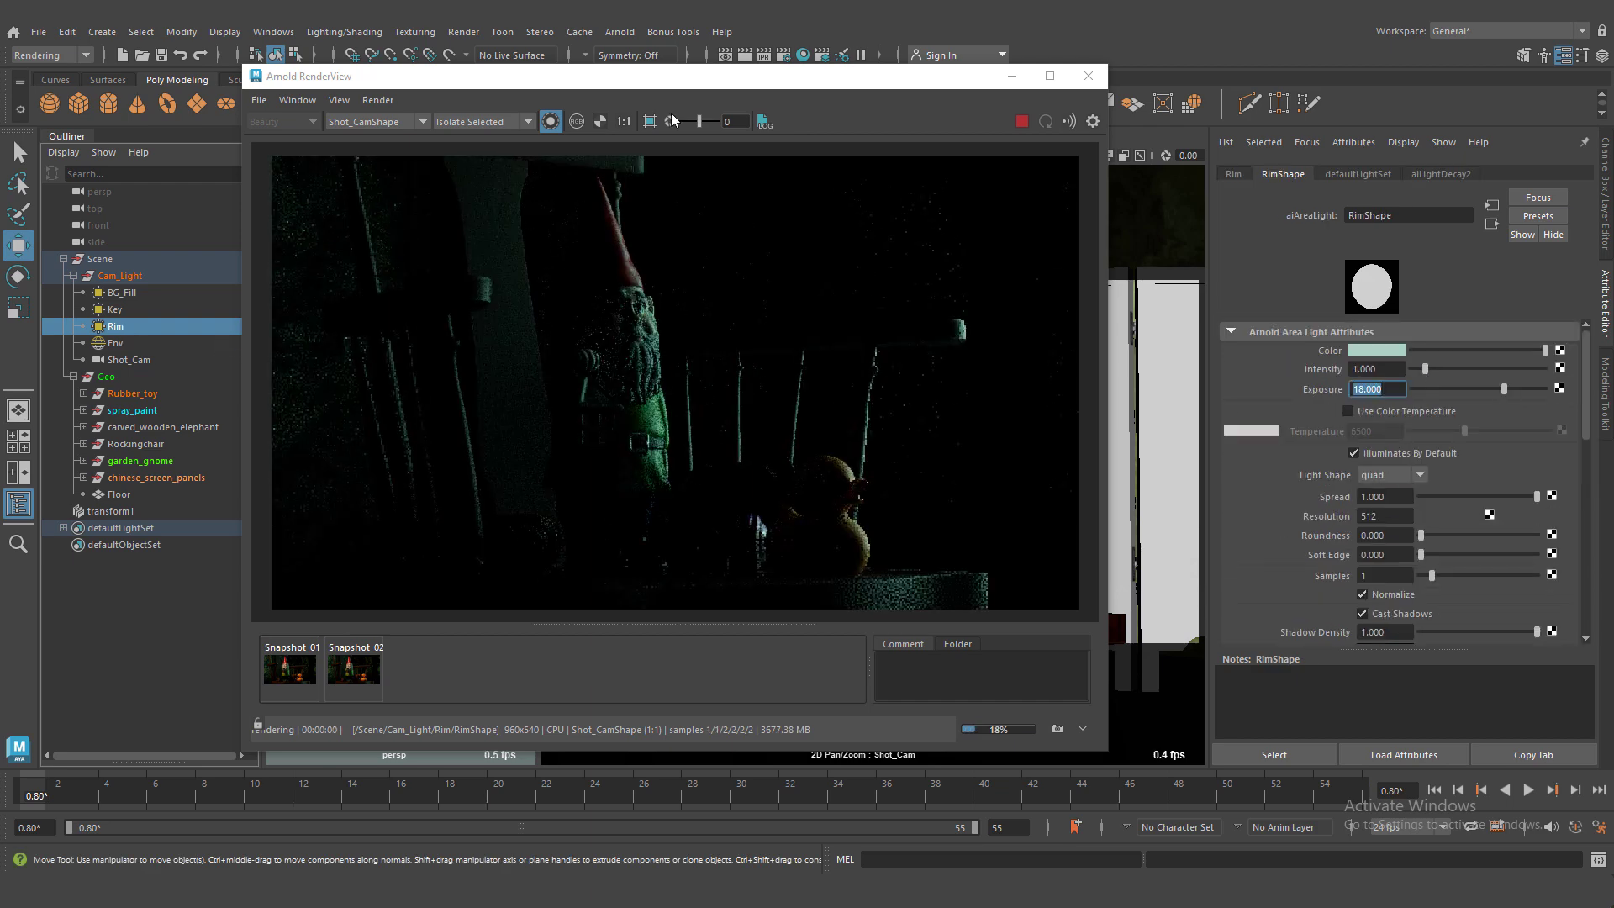
left_click(353, 669)
type("19.000")
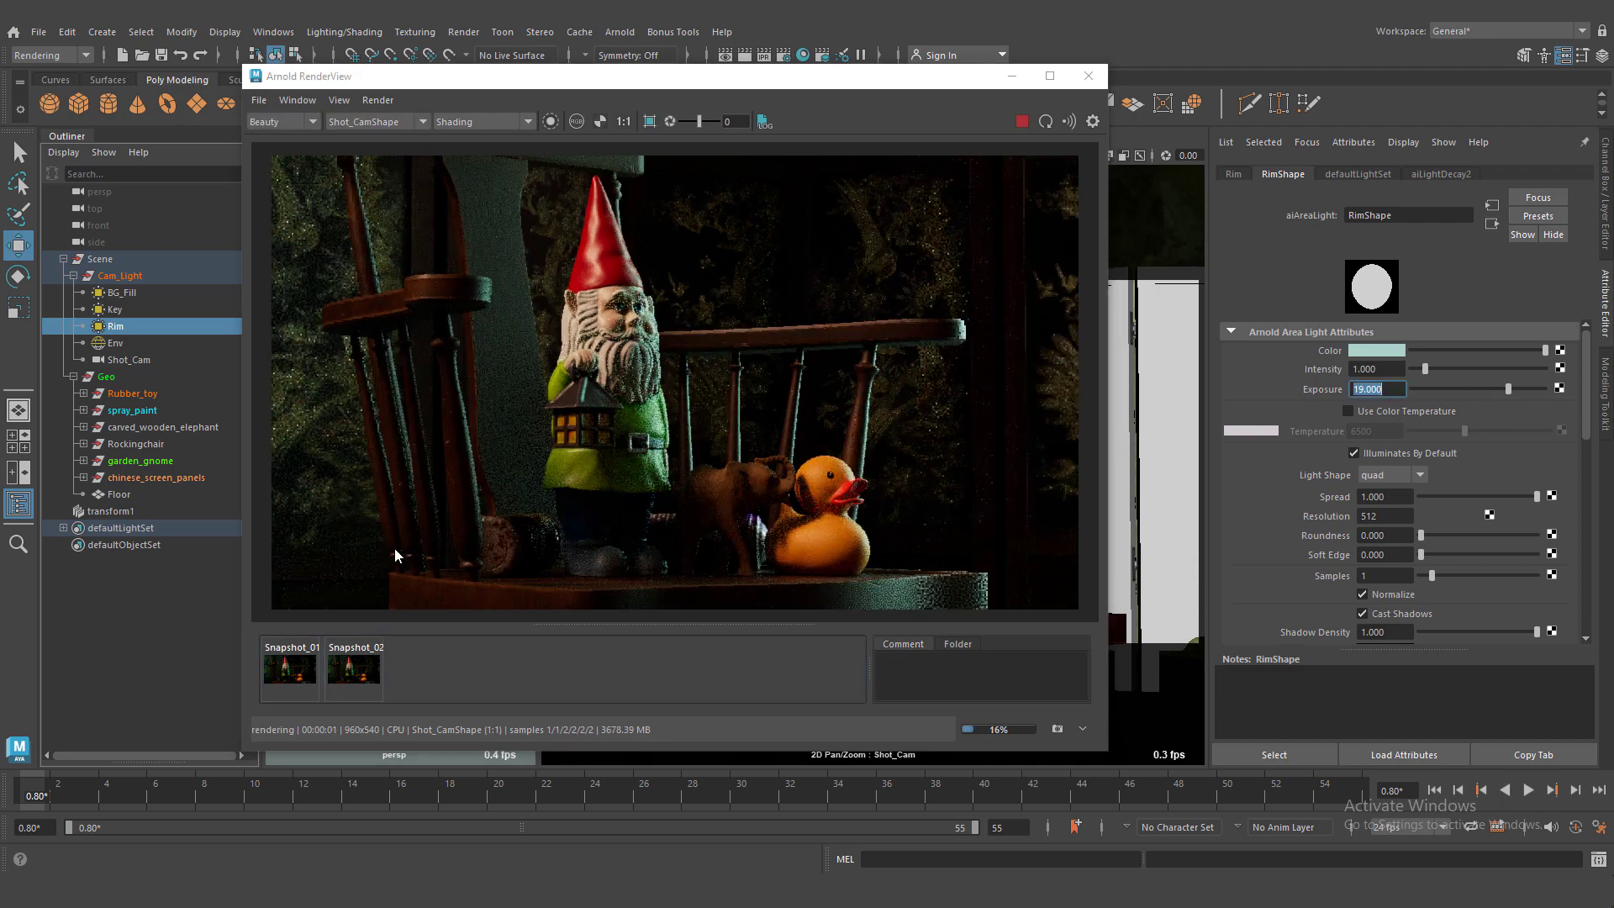
type("18")
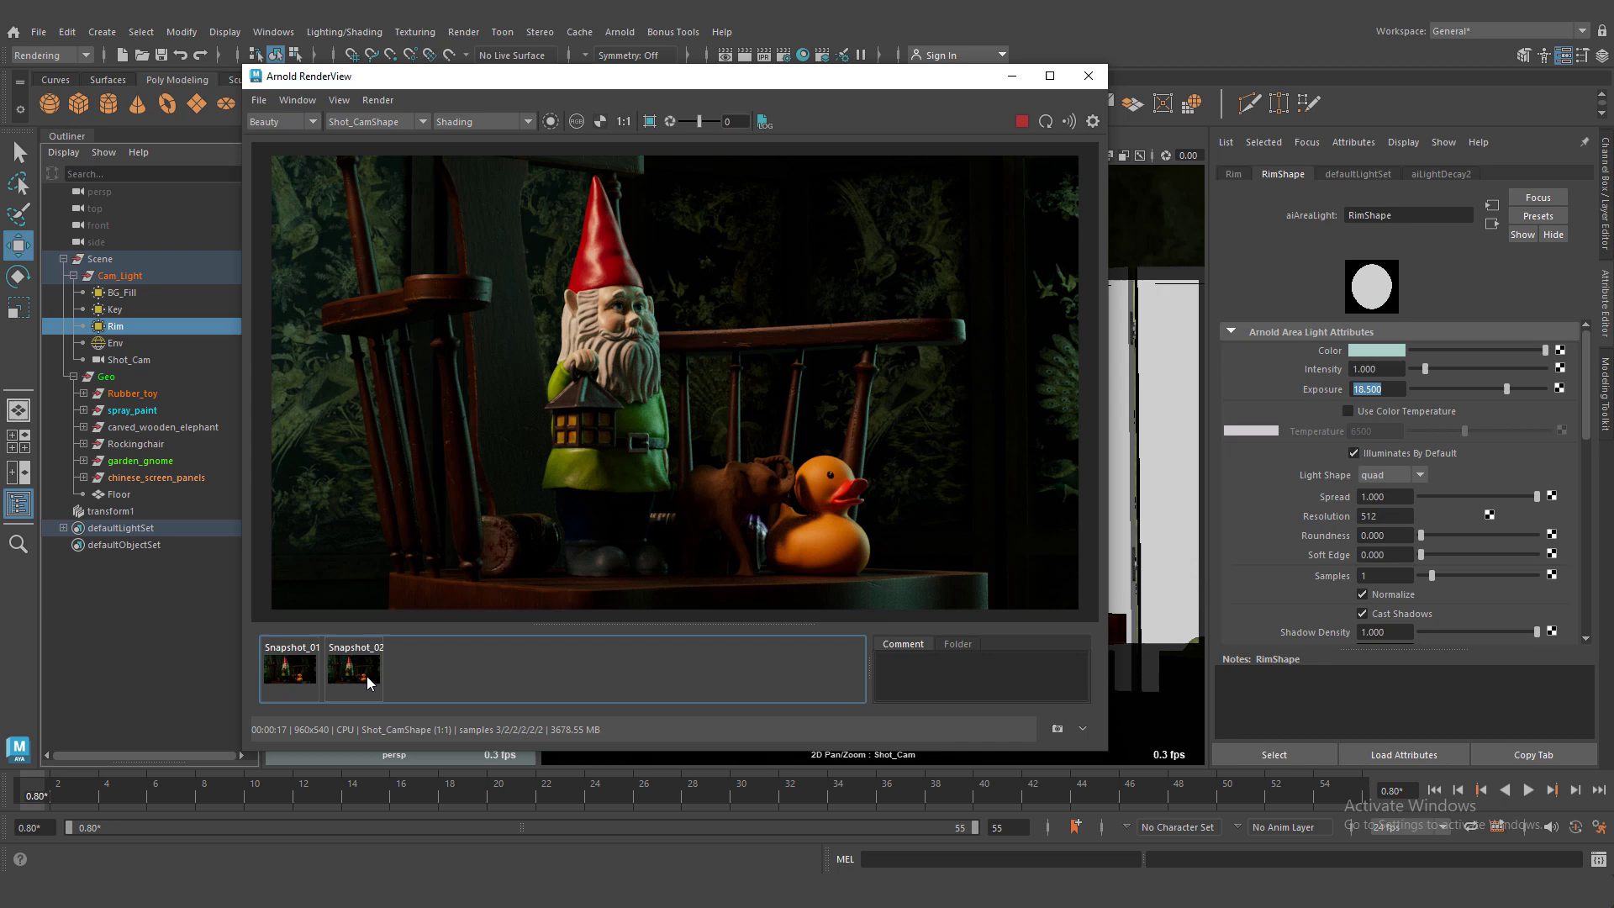
left_click(354, 668)
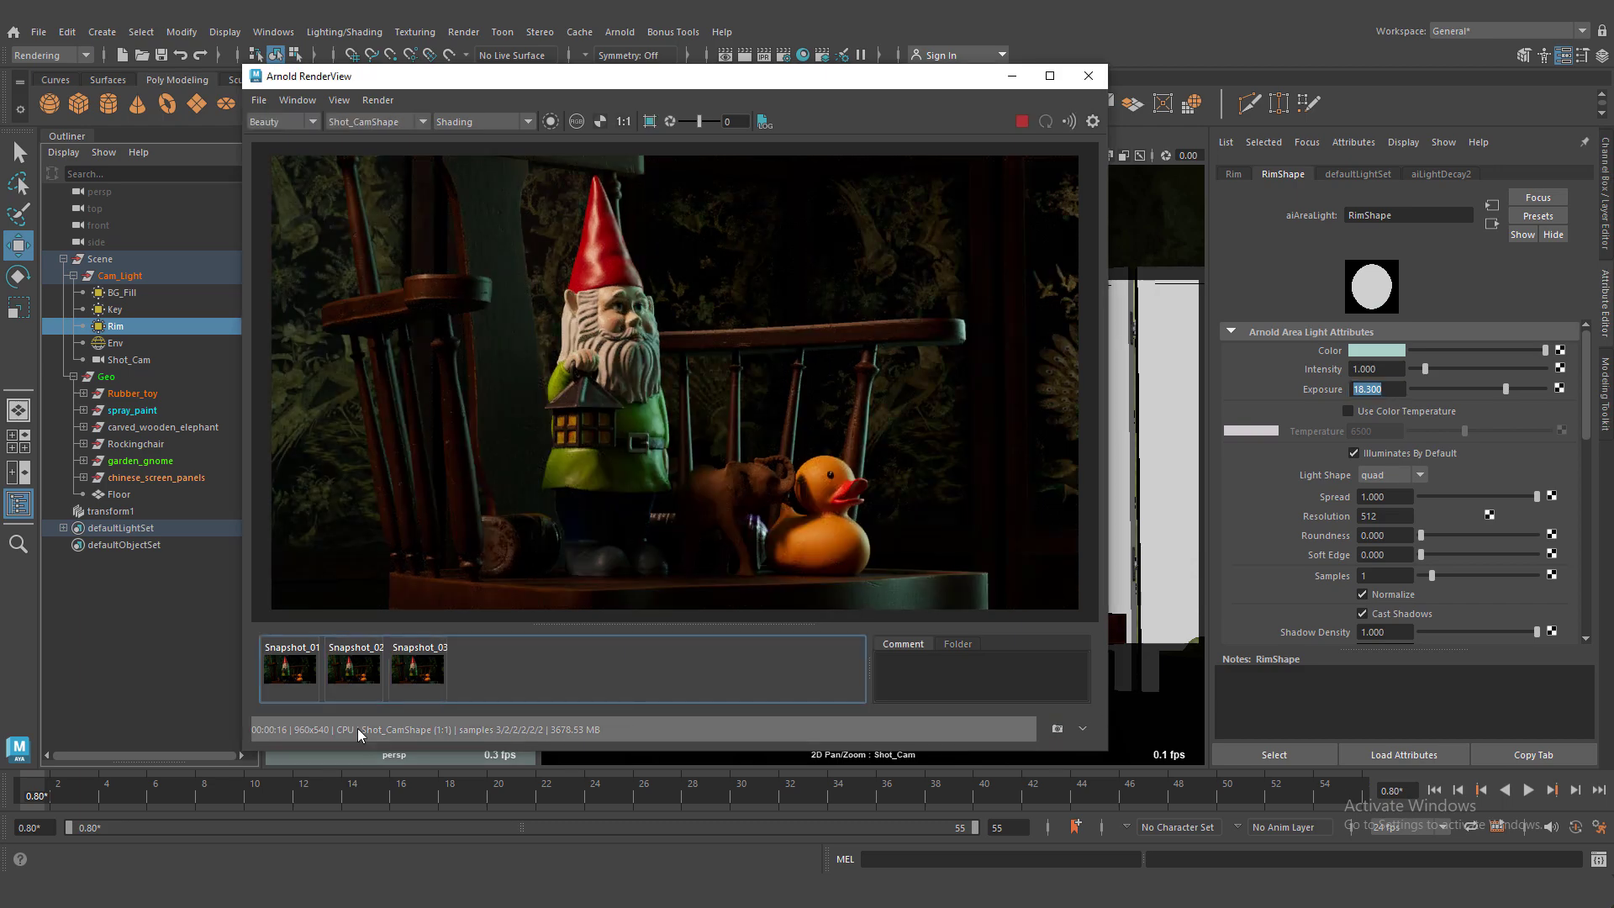
Step: Render the gnome scene at 1440×810 and reposition the RenderView window to see it fully
left_click(417, 667)
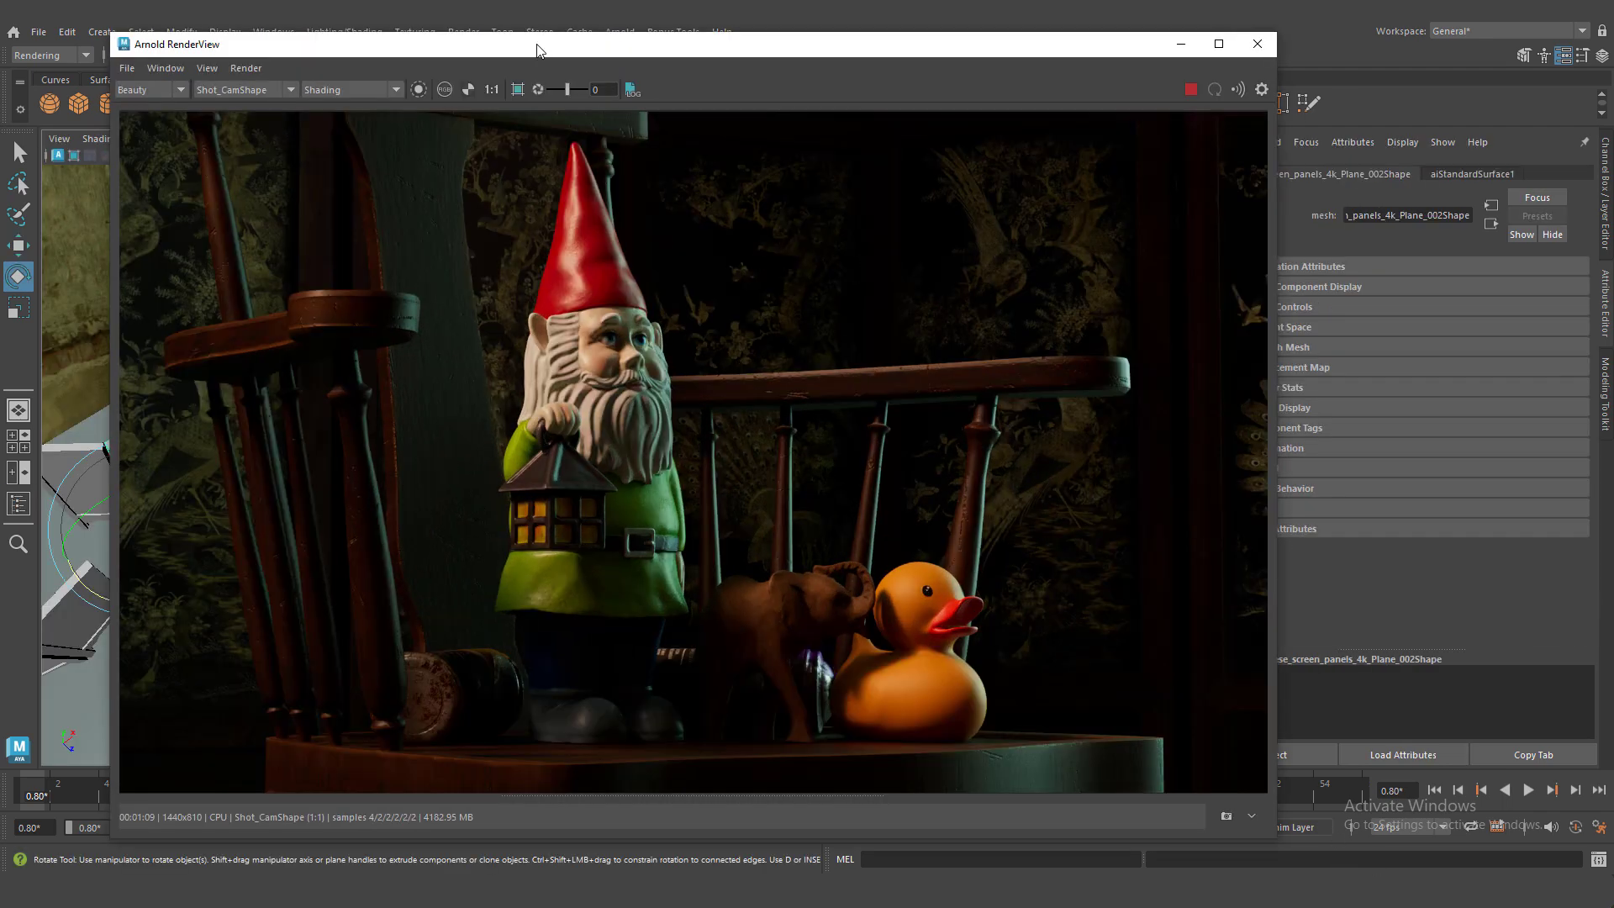
left_click_drag(540, 43, 540, 36)
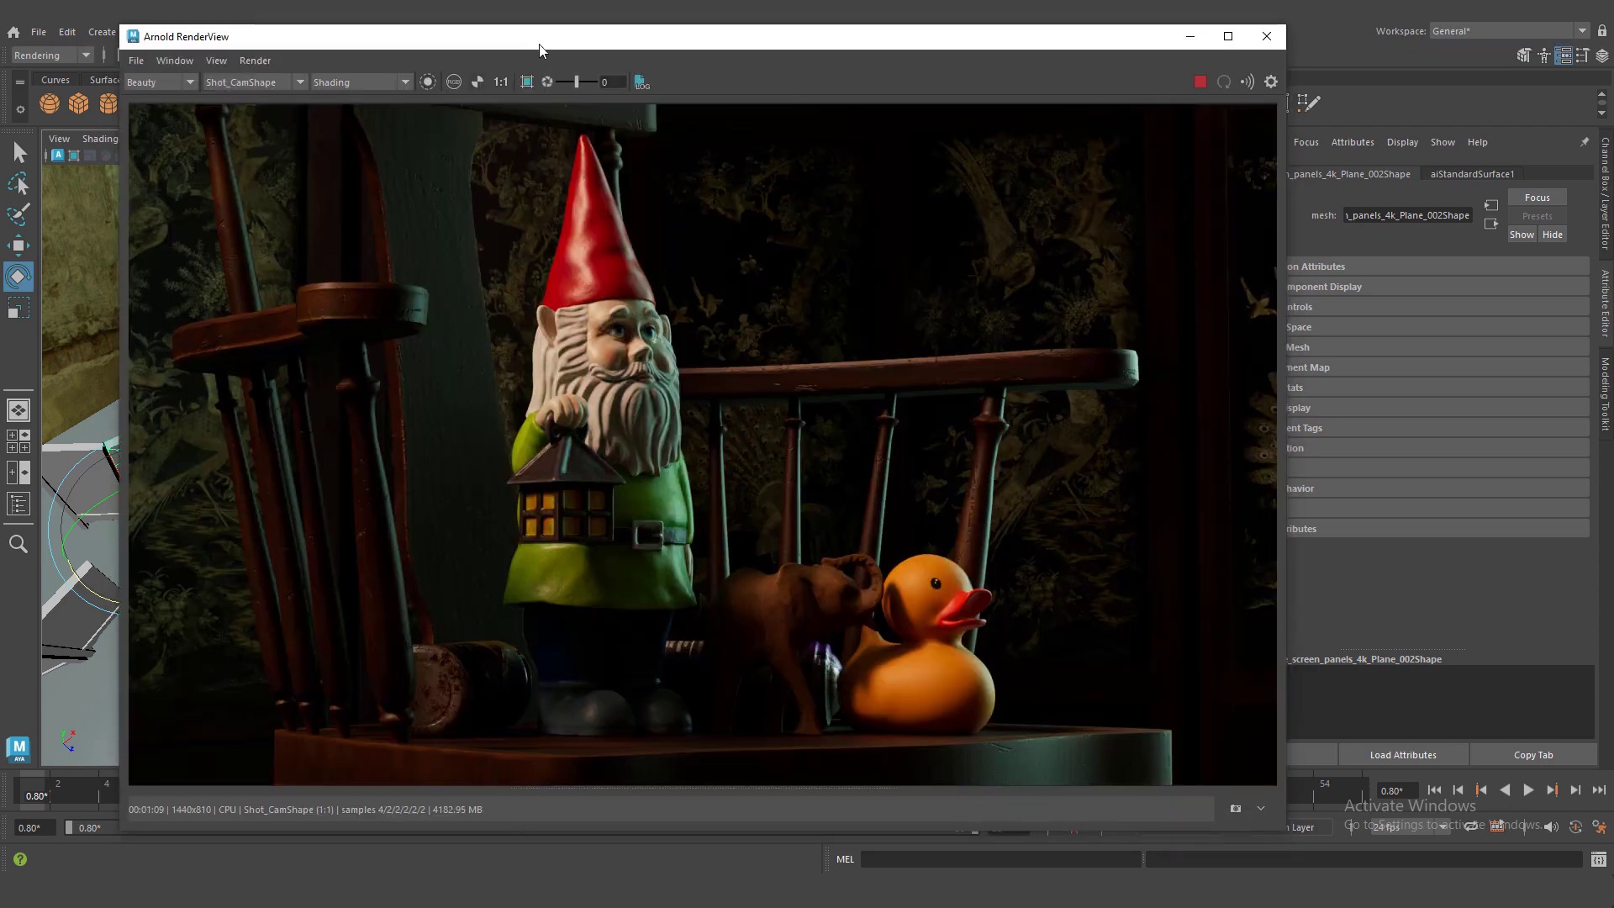